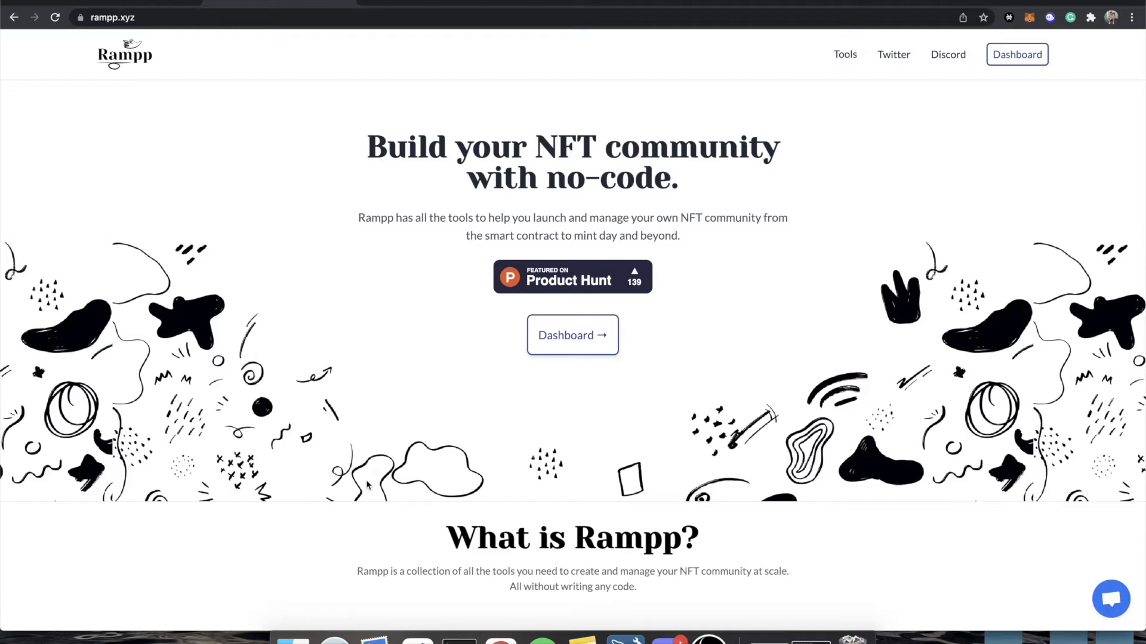
mouse_move(261, 411)
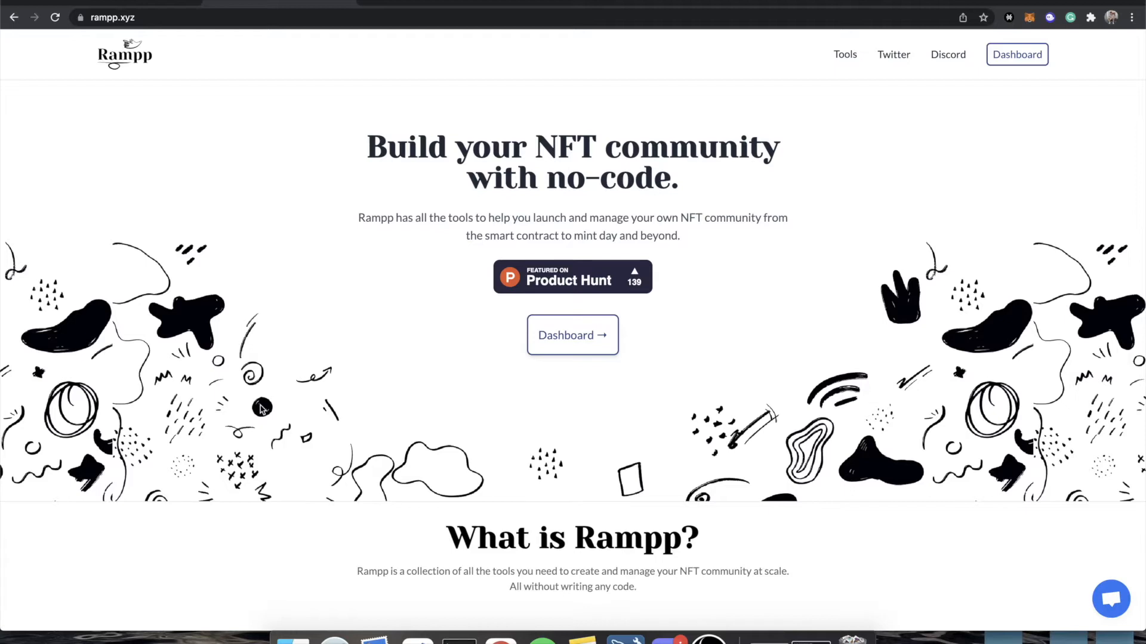
mouse_move(309, 58)
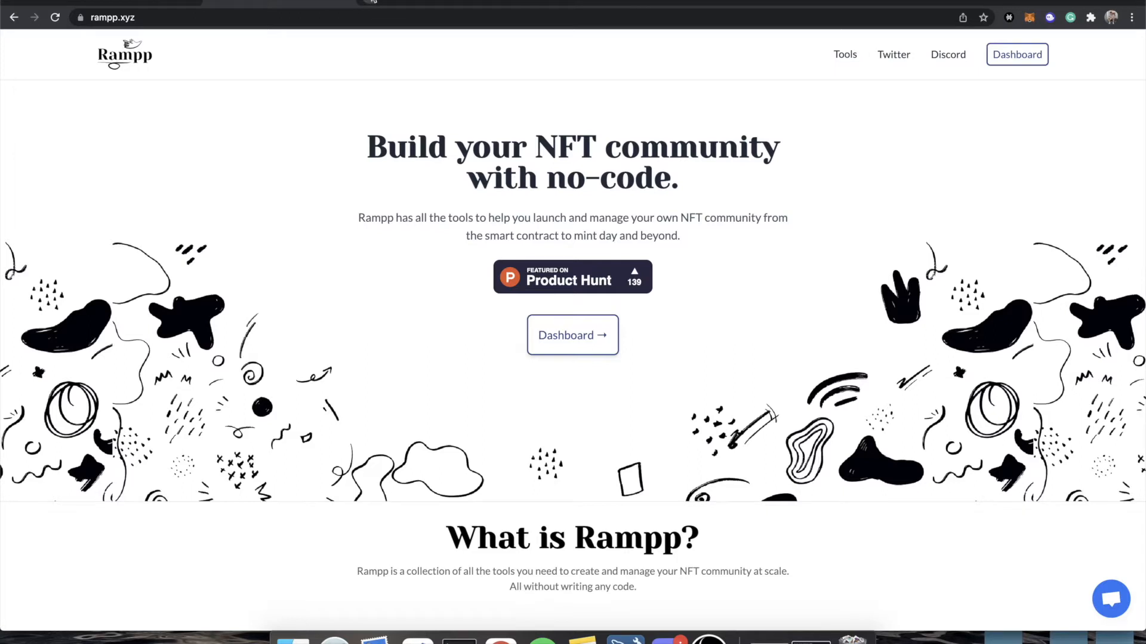
Navigate the browser from the Rampp homepage to opensea.io
text(opensea.io)
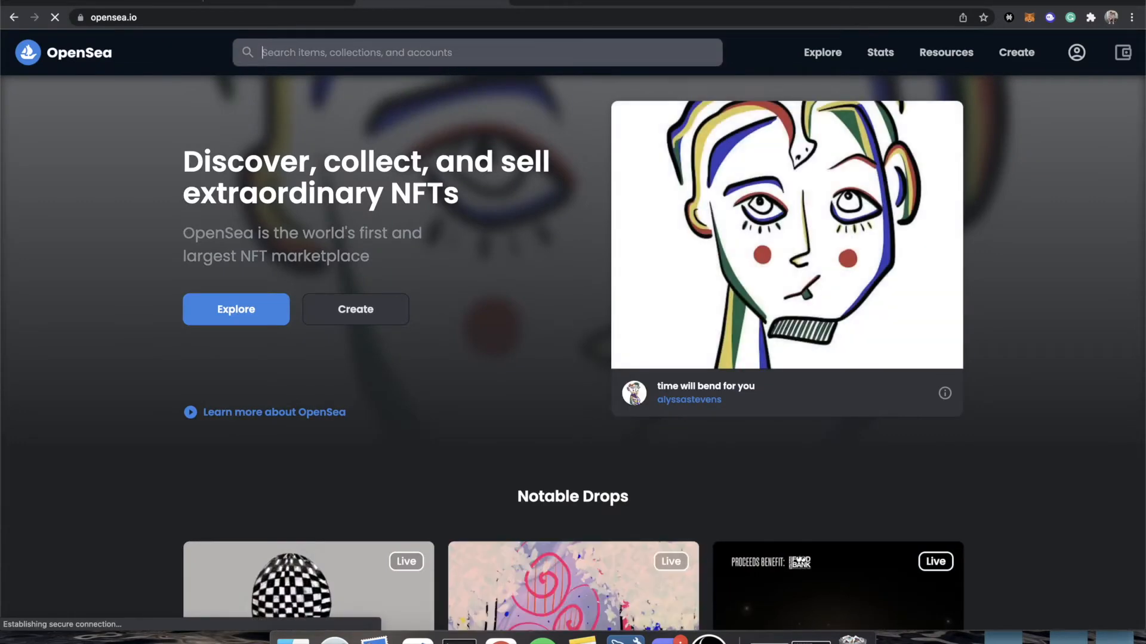
Search 'bored', open the Bored Ape Yacht Club collection and peek at its Earring trait filter
text(bored)
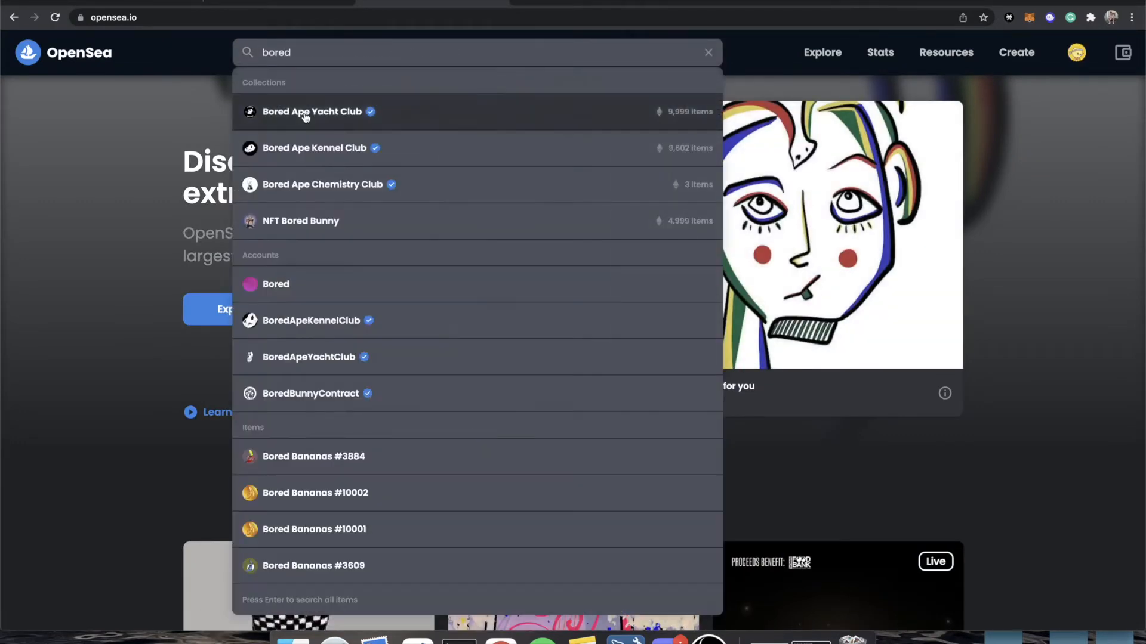
click(305, 112)
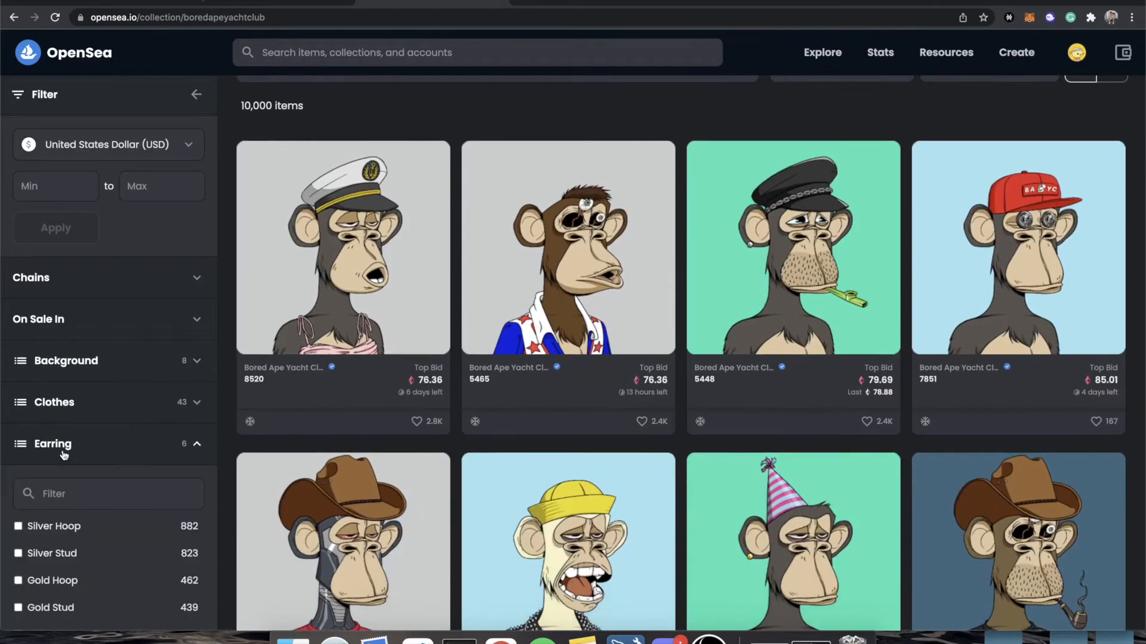
click(52, 444)
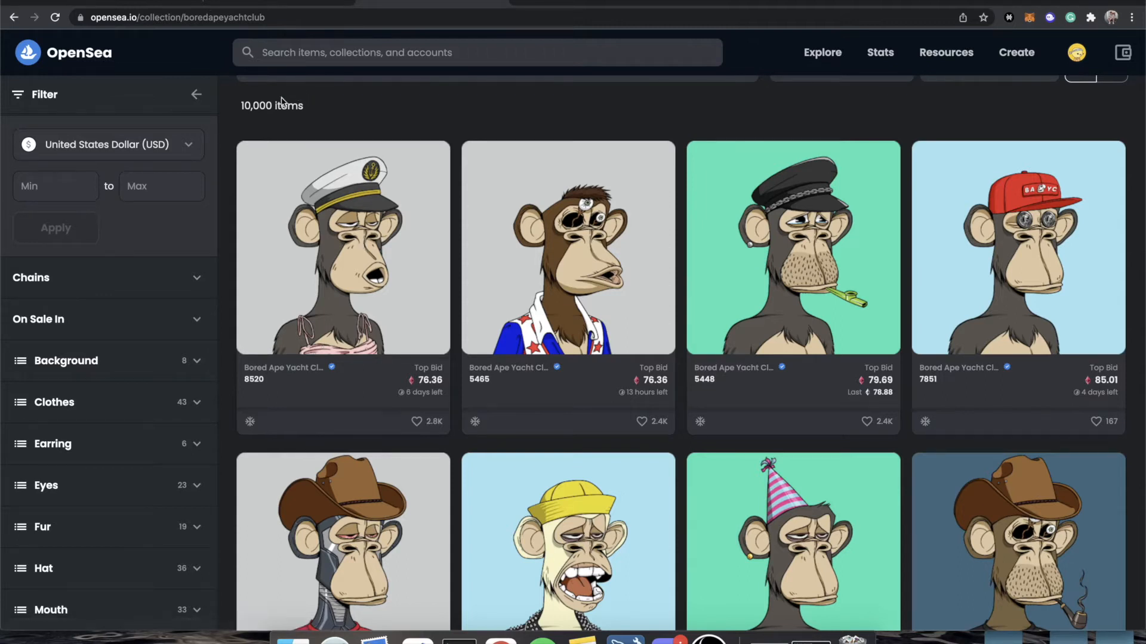
mouse_move(601, 287)
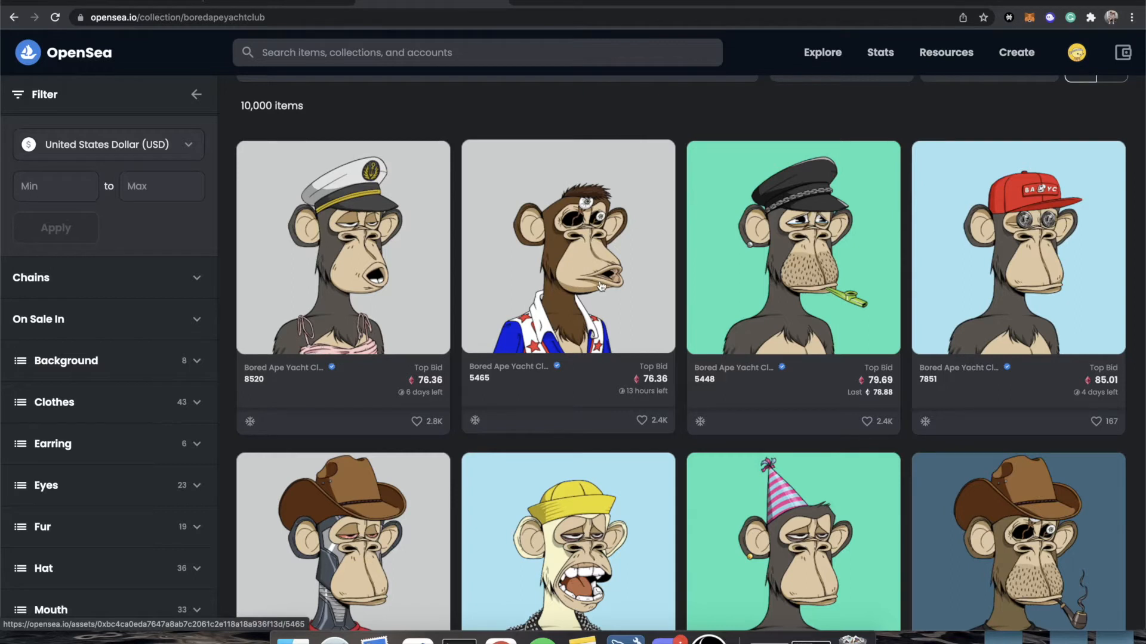
click(52, 444)
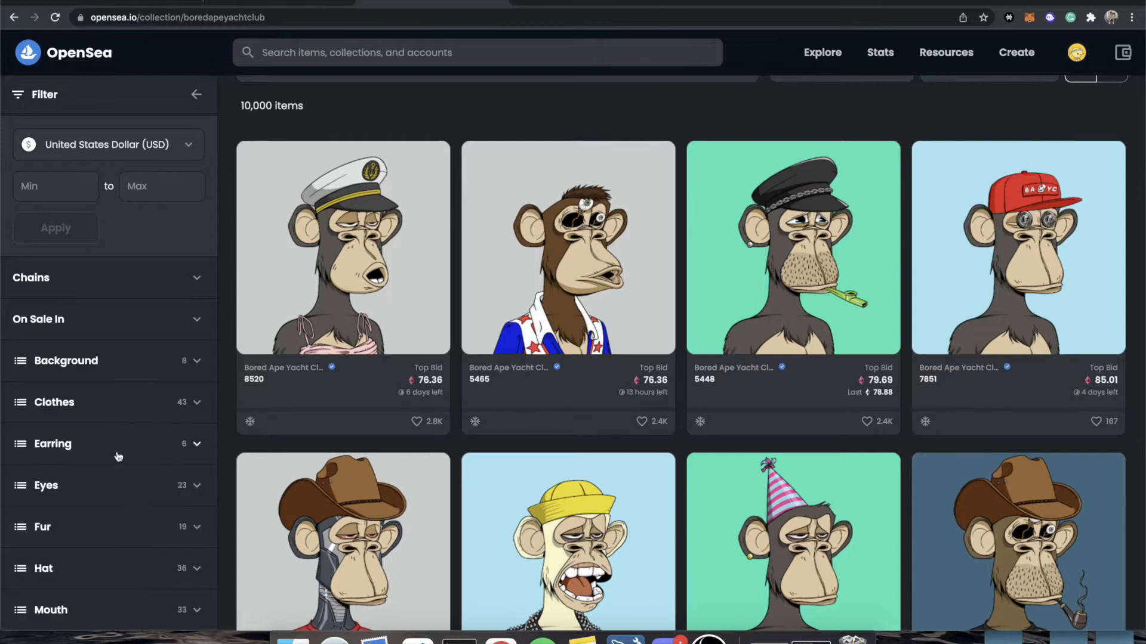
mouse_move(543, 288)
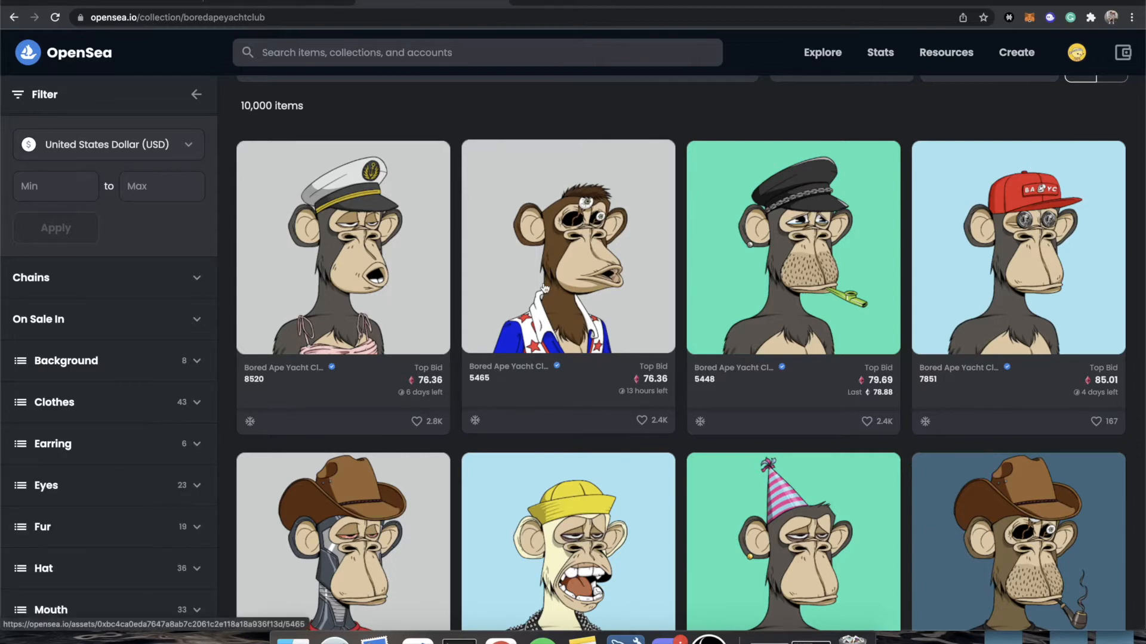
mouse_move(745, 282)
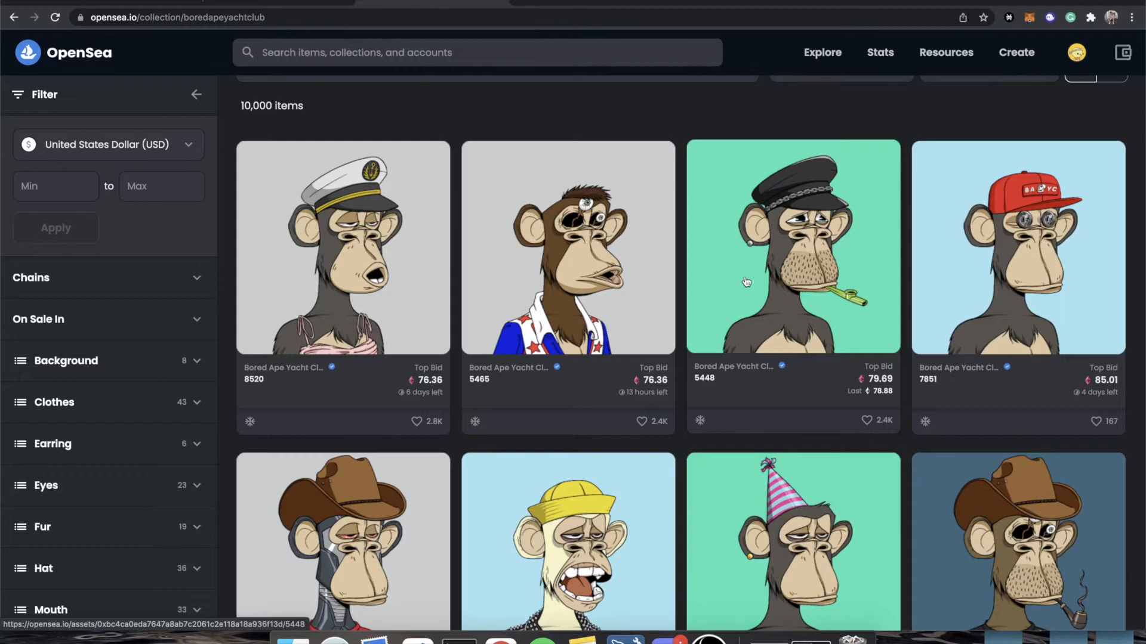
mouse_move(557, 8)
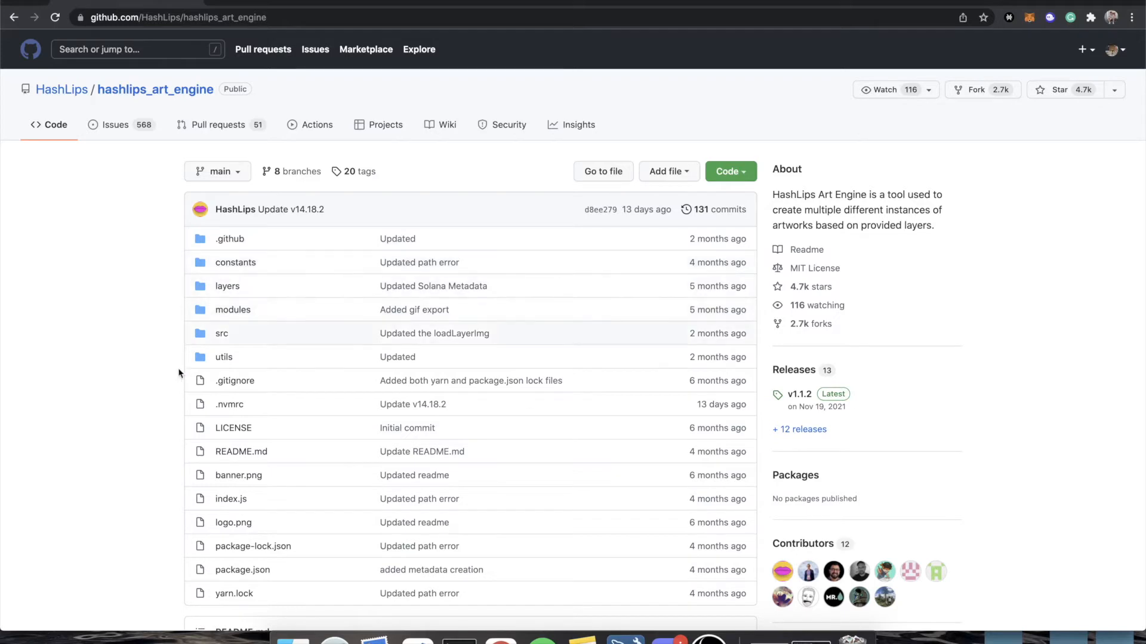
Scroll the hashlips_art_engine README to Installation and highlight 'yarn' in the install command
scroll(down, 3)
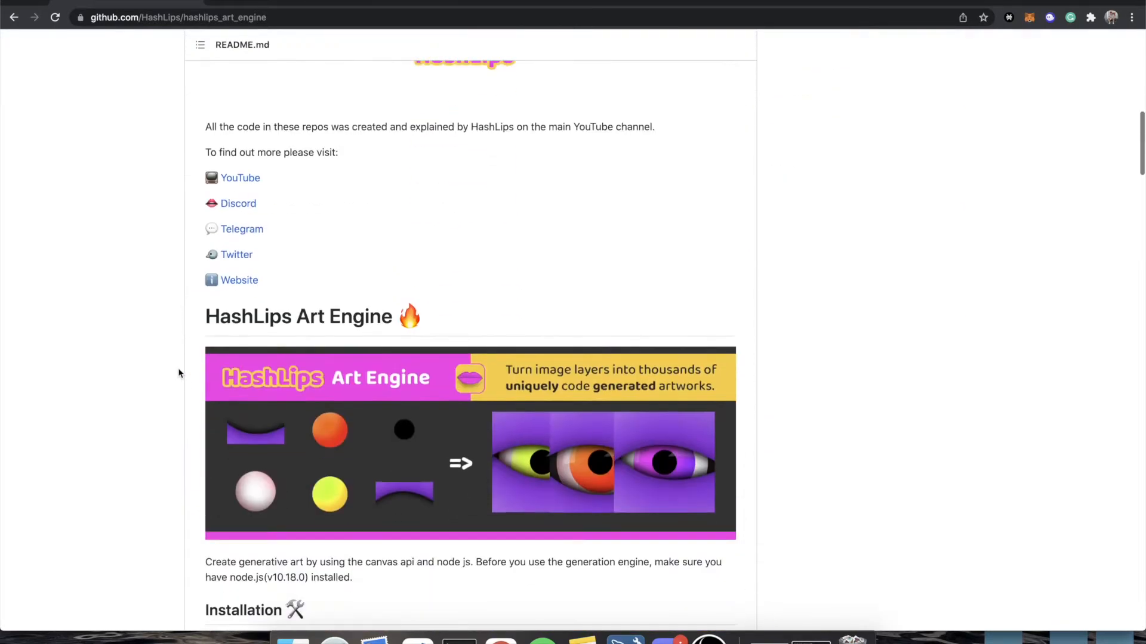
scroll(down, 3)
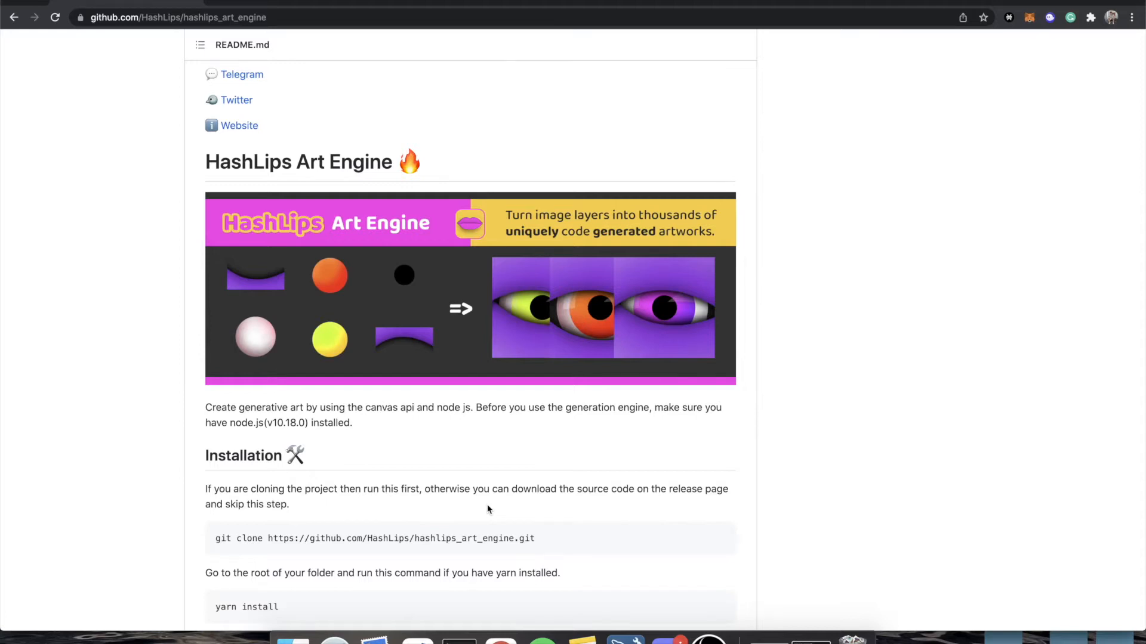
scroll(down, 3)
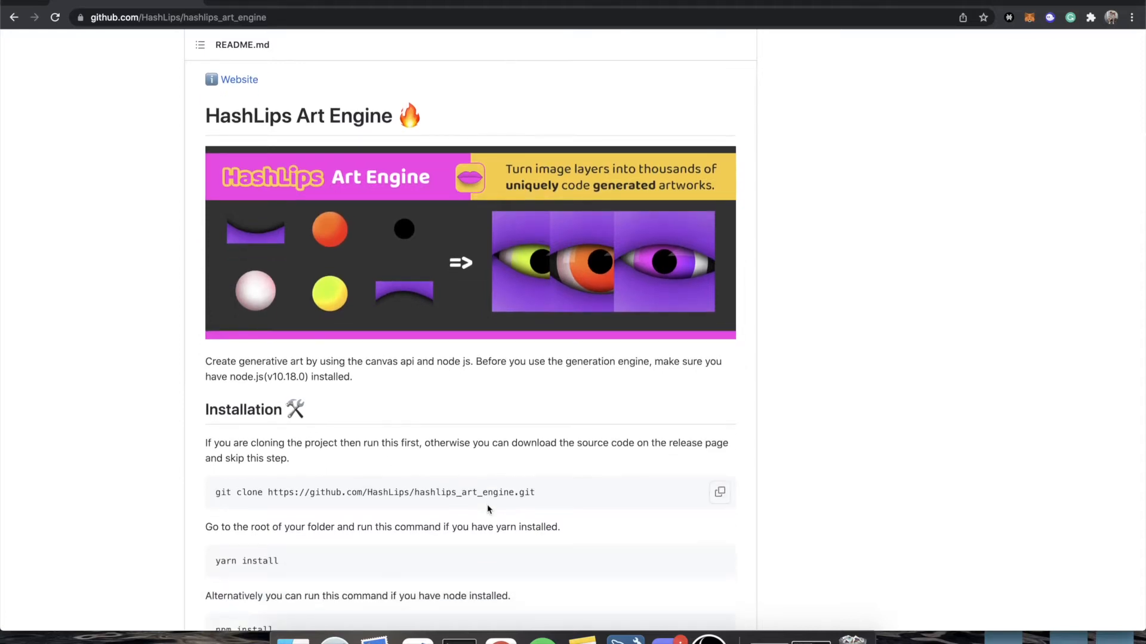
scroll(down, 3)
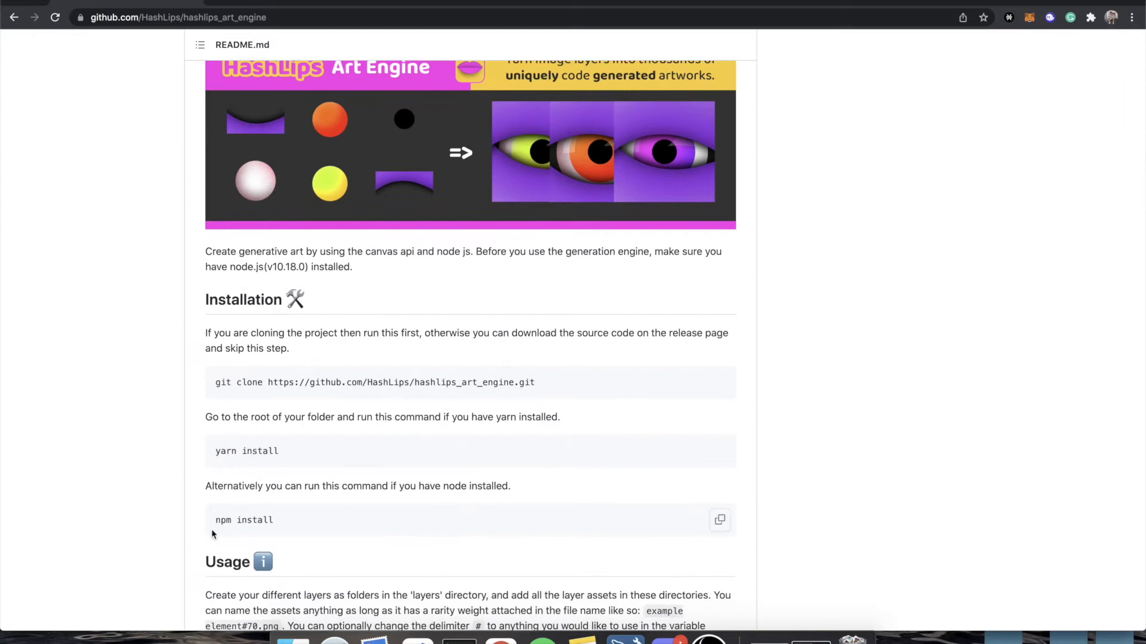
double_click(225, 451)
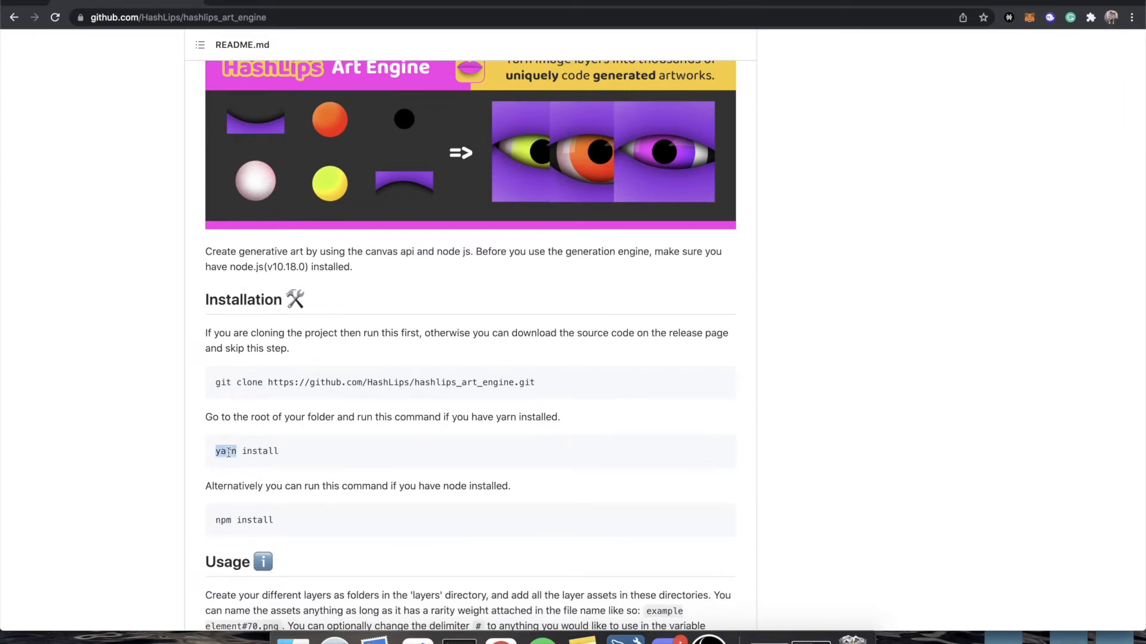
double_click(226, 451)
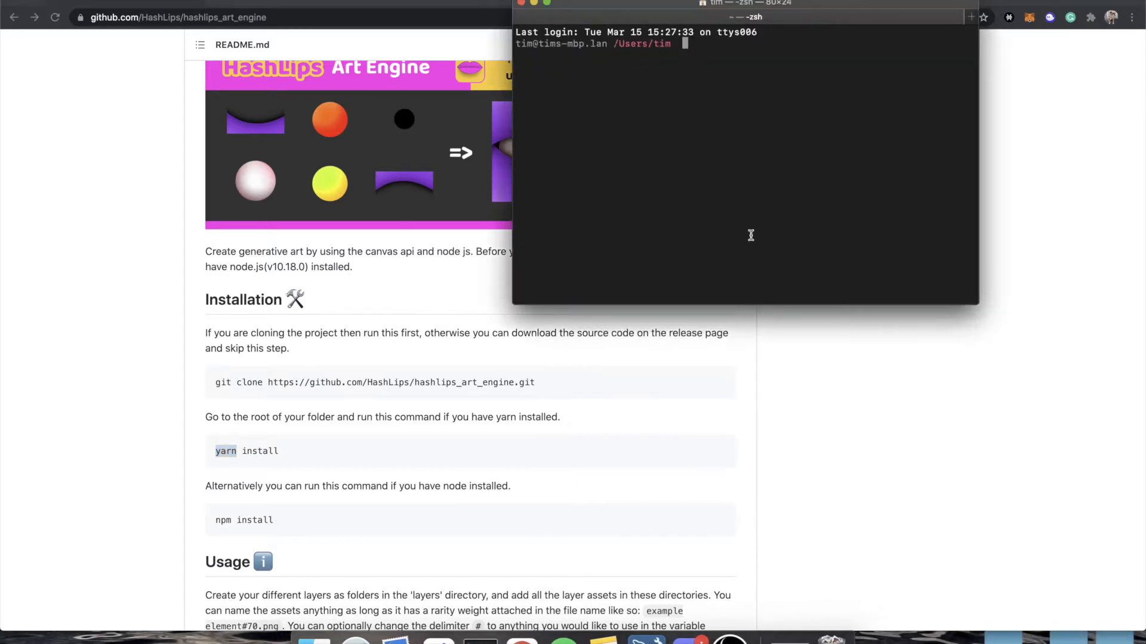
From Desktop, git clone hashlips_art_engine, cd into it and launch it in the code editor
text(cd De)
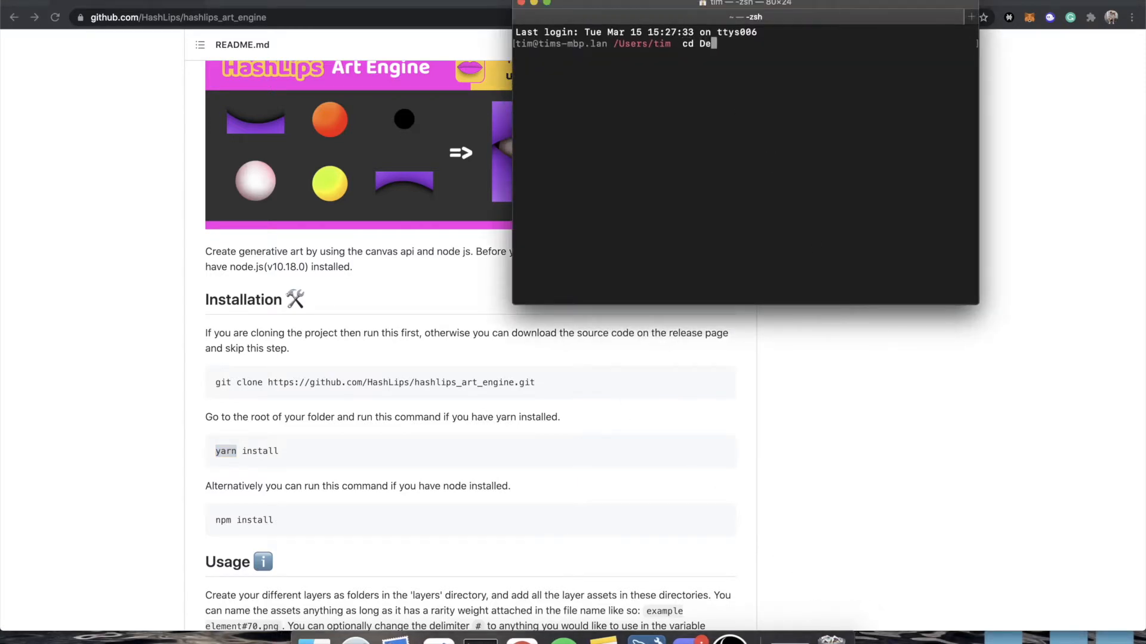
key(Enter)
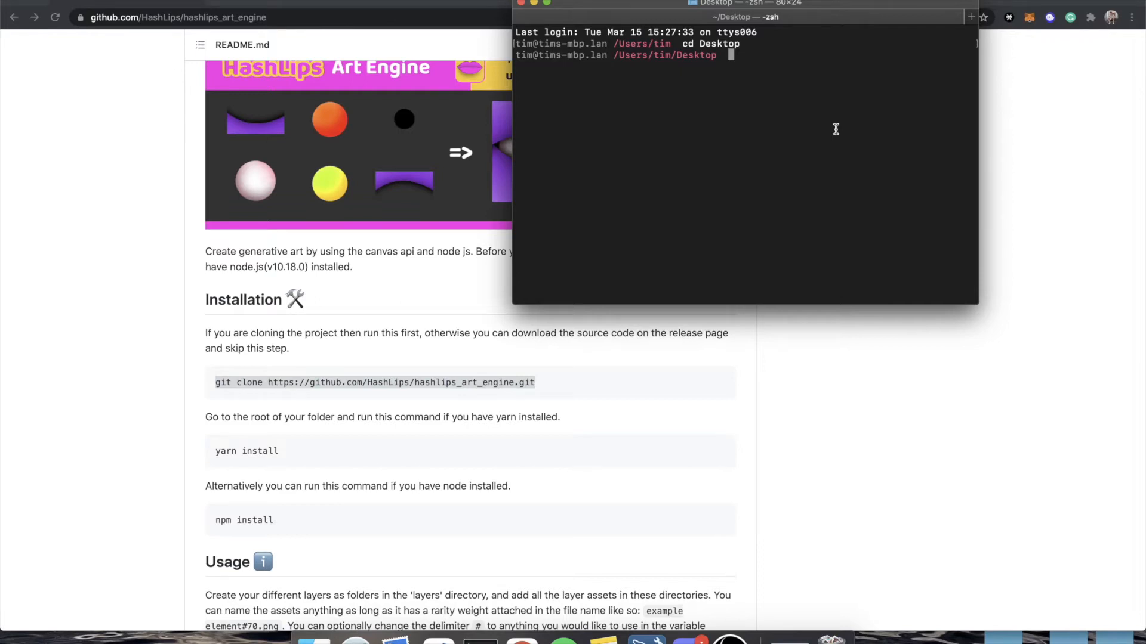
text(git clone https://github.com/HashLips/hashlips_art_engine.git)
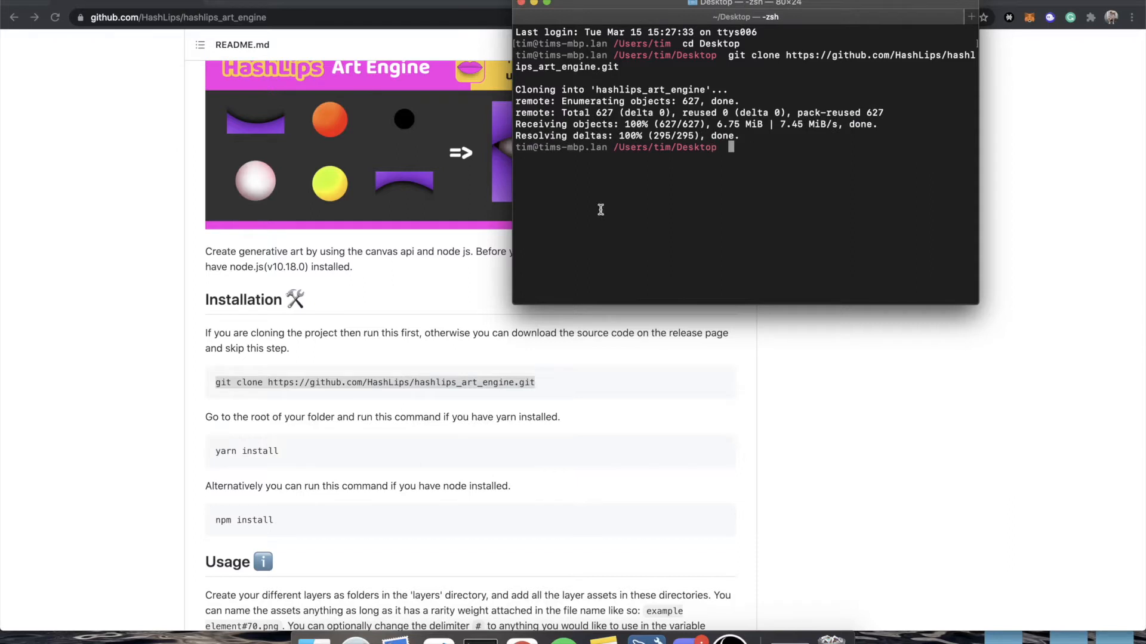
text(cd hashlips_art_engine)
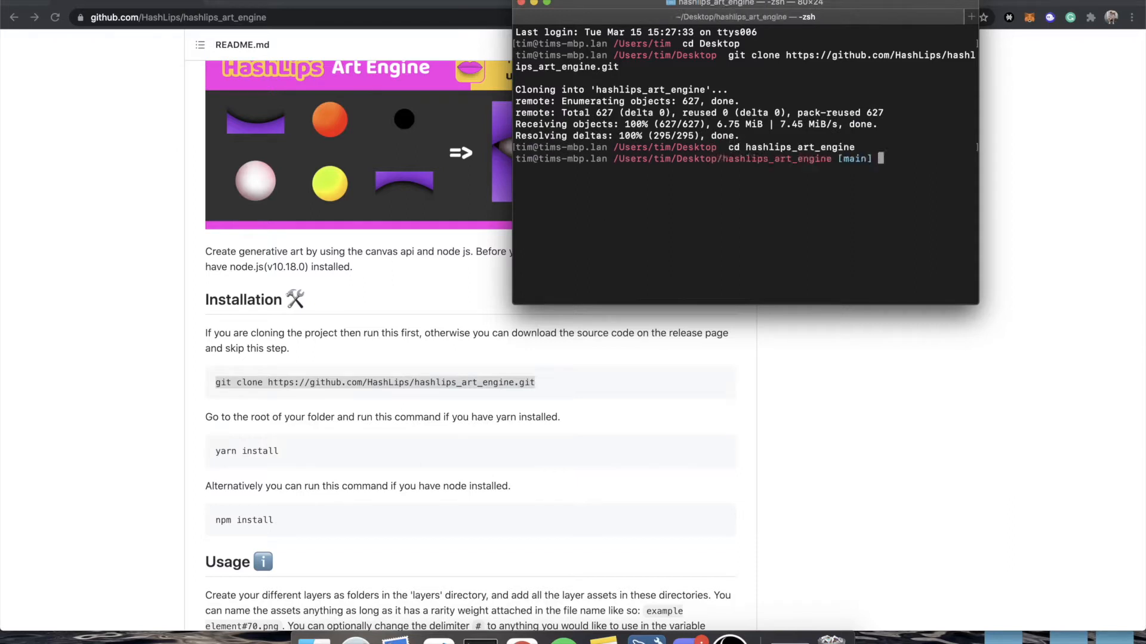
text(code .)
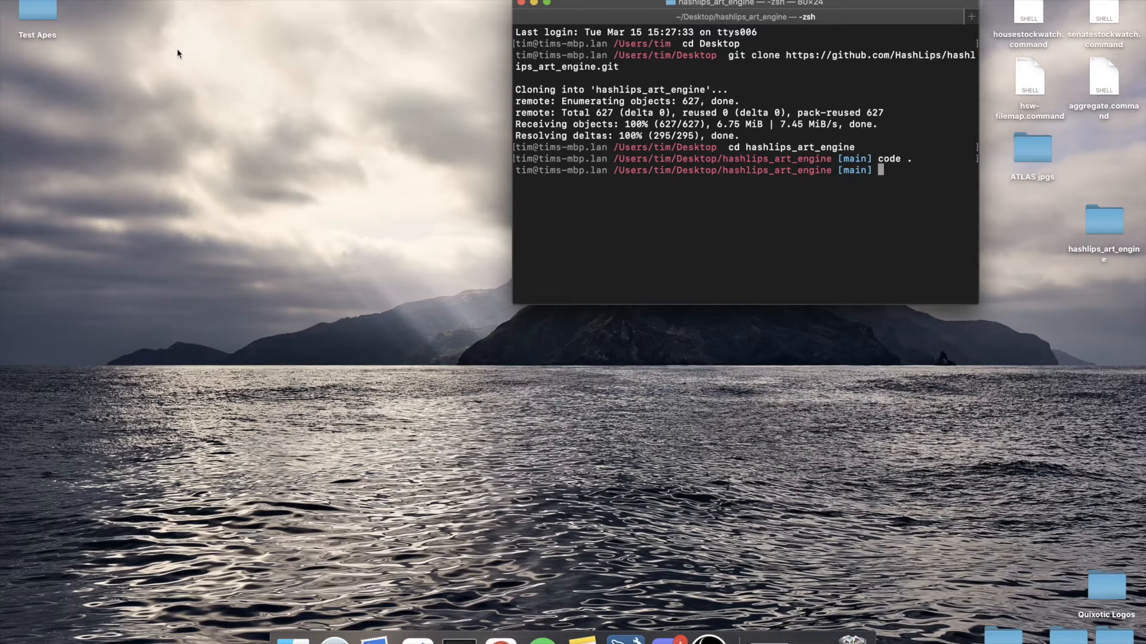
mouse_move(162, 53)
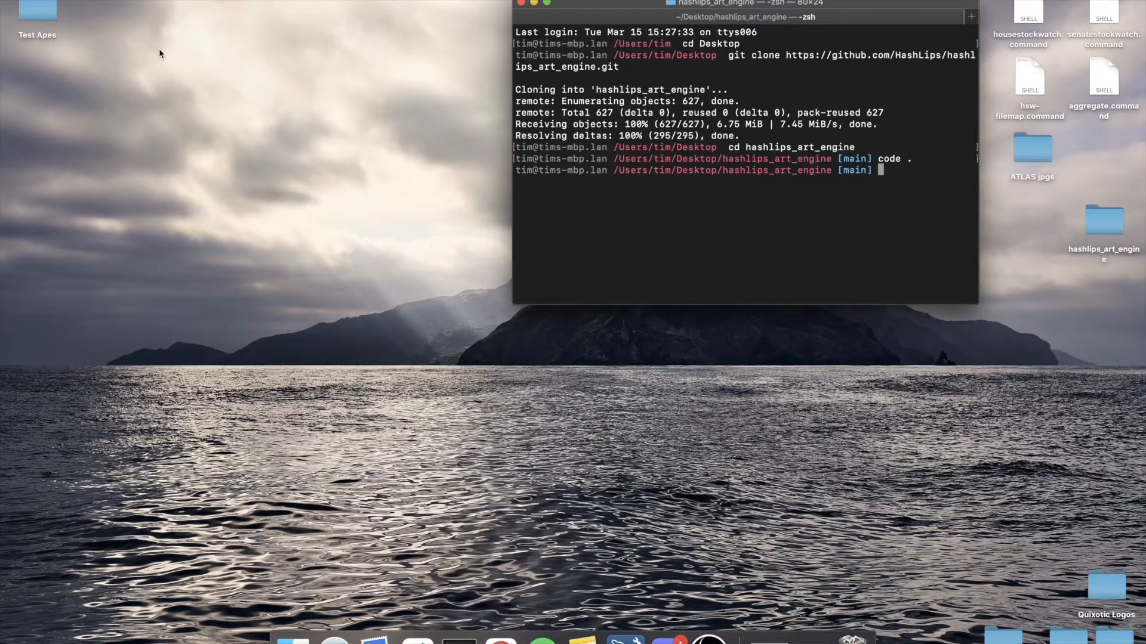
Open Test Apes, glance at Base and Head, then preview the Background folder's colour JPEGs
double_click(35, 12)
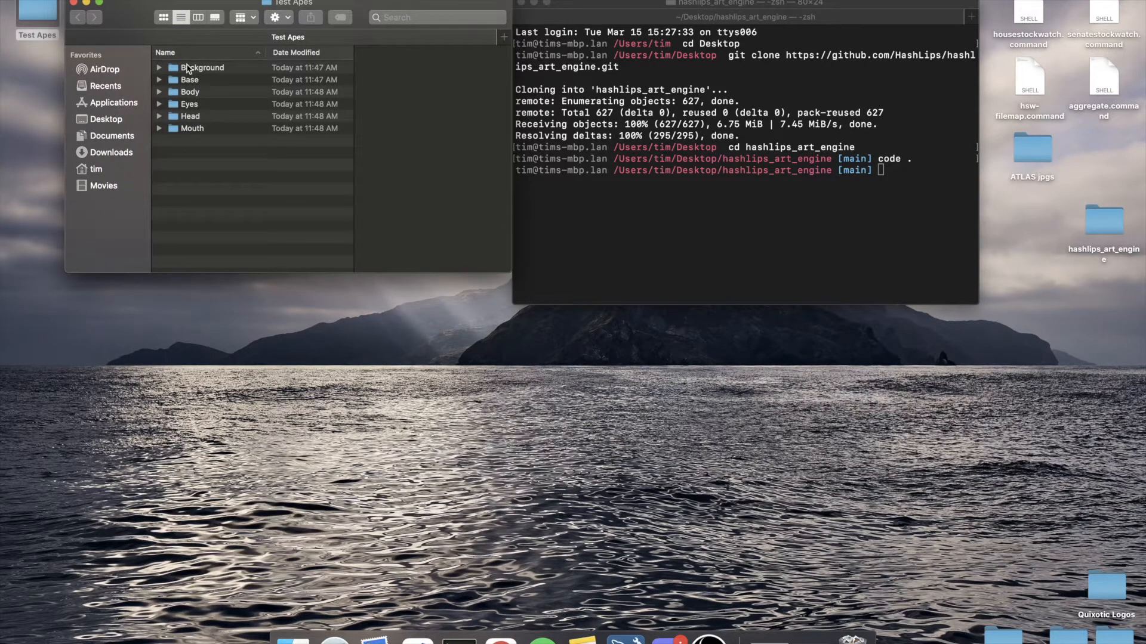
click(189, 80)
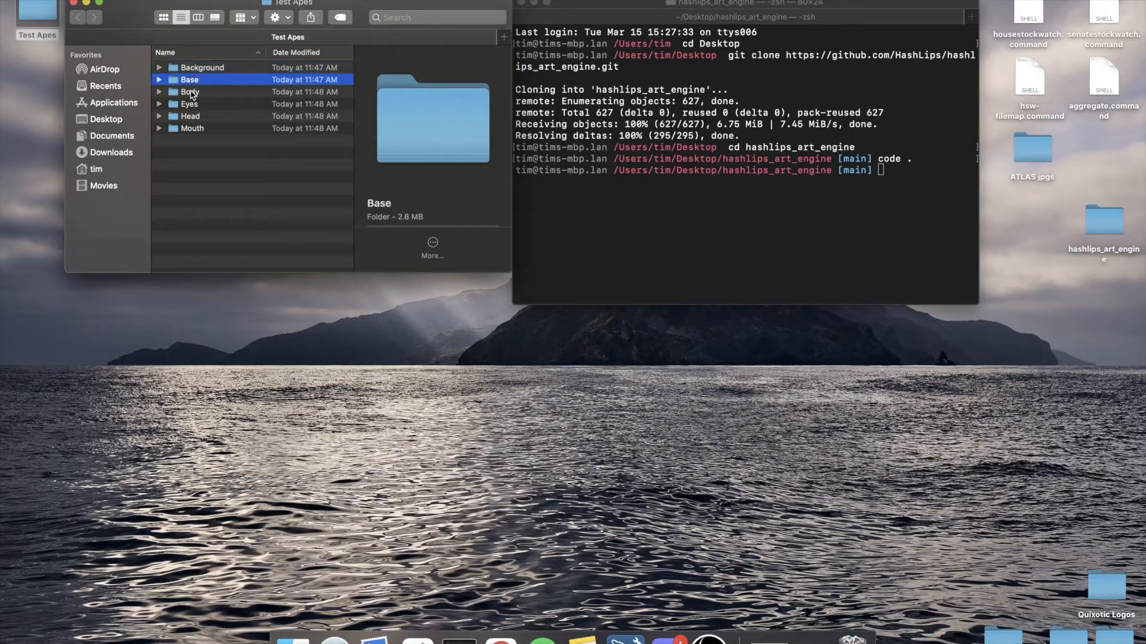
click(191, 115)
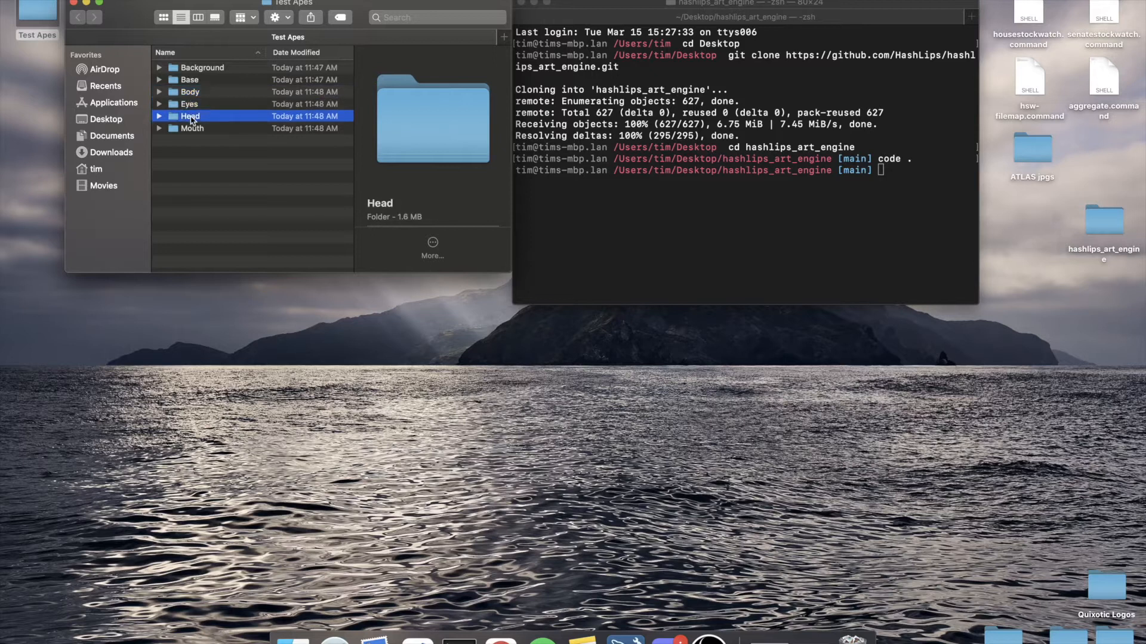
double_click(202, 68)
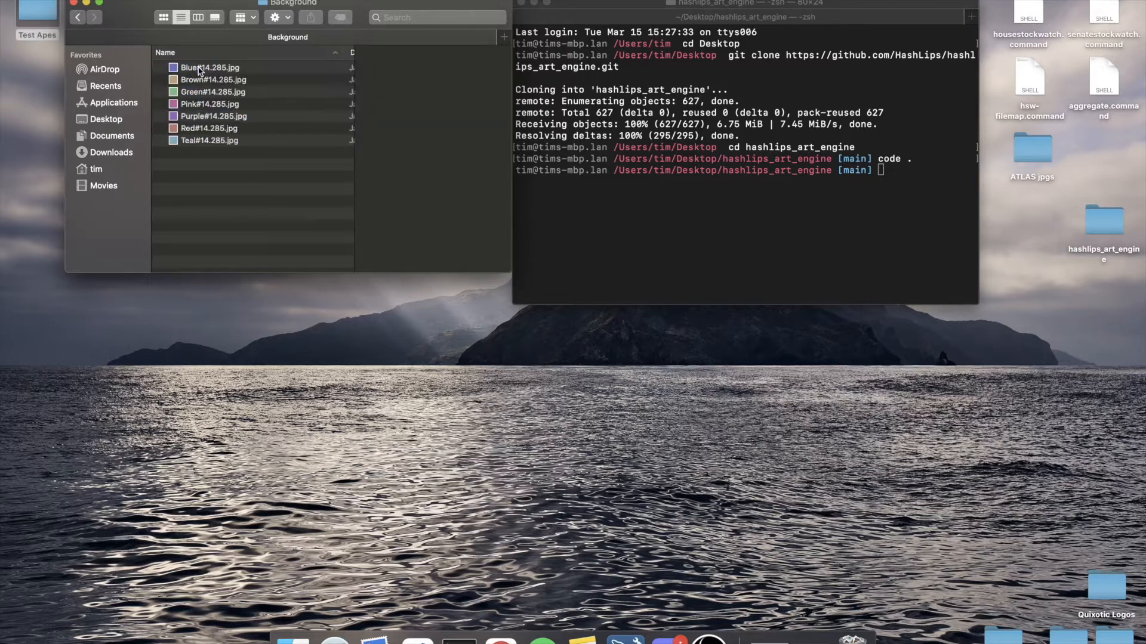
click(212, 80)
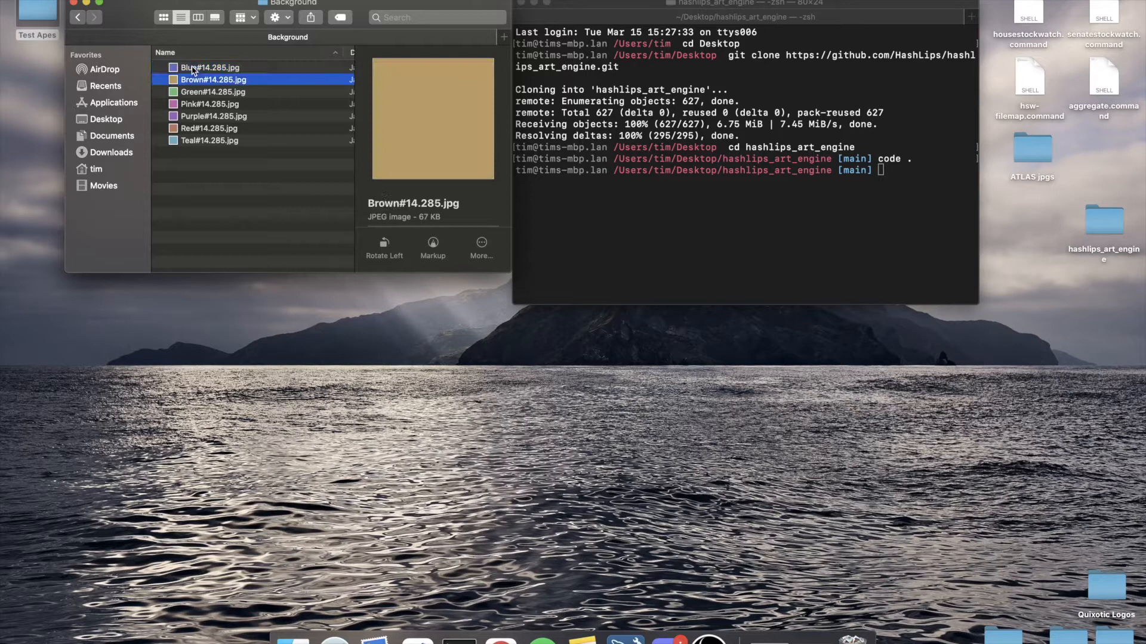
click(210, 141)
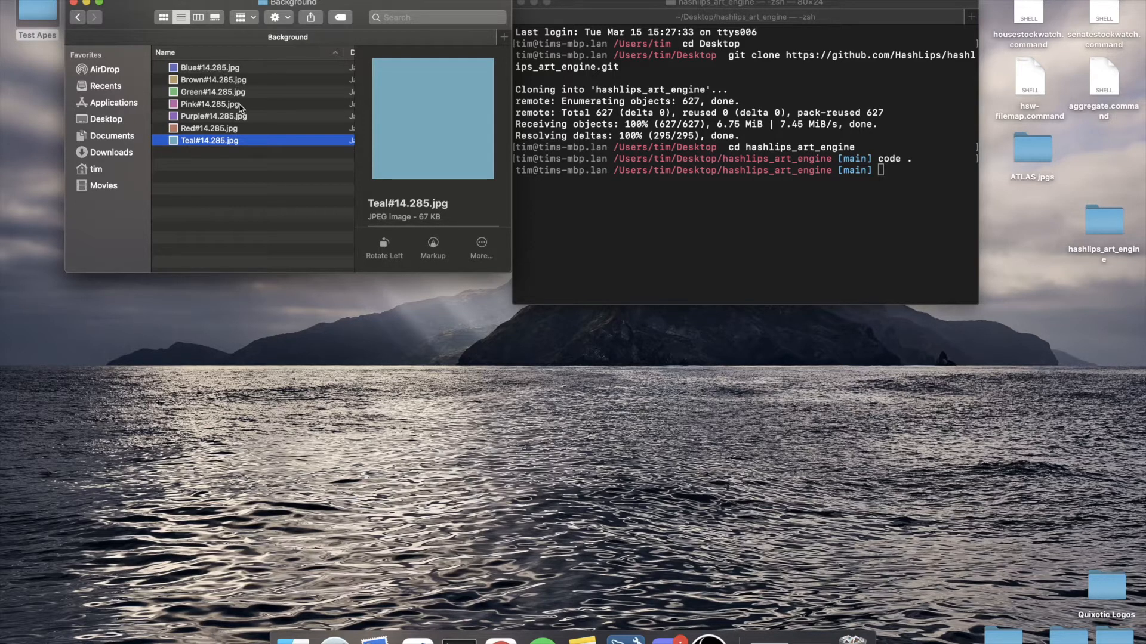
mouse_move(222, 201)
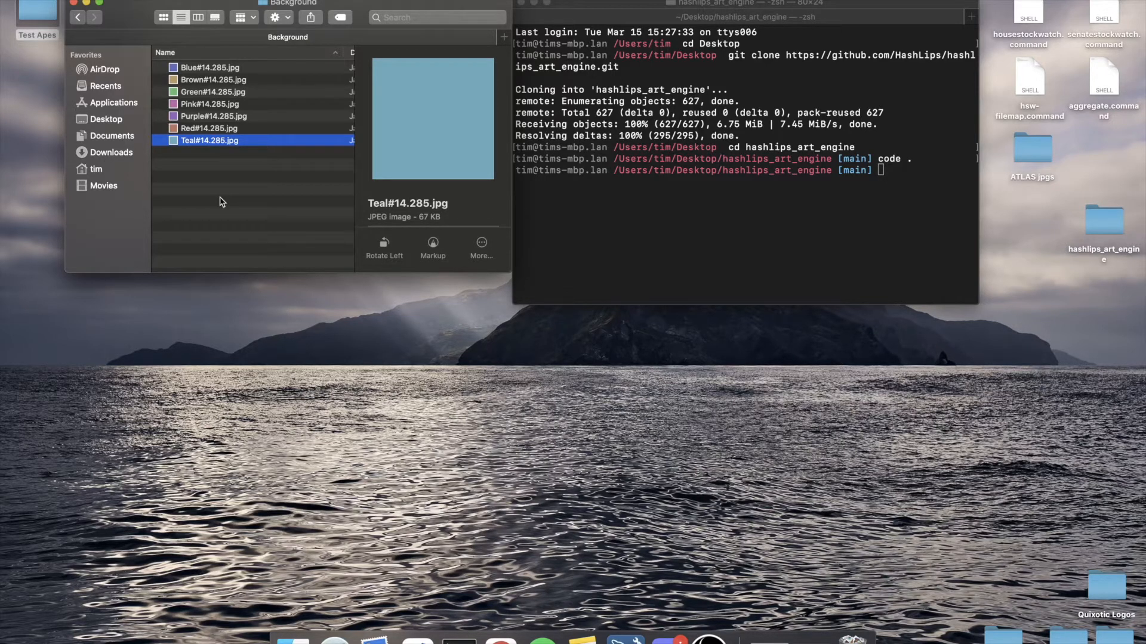
mouse_move(222, 80)
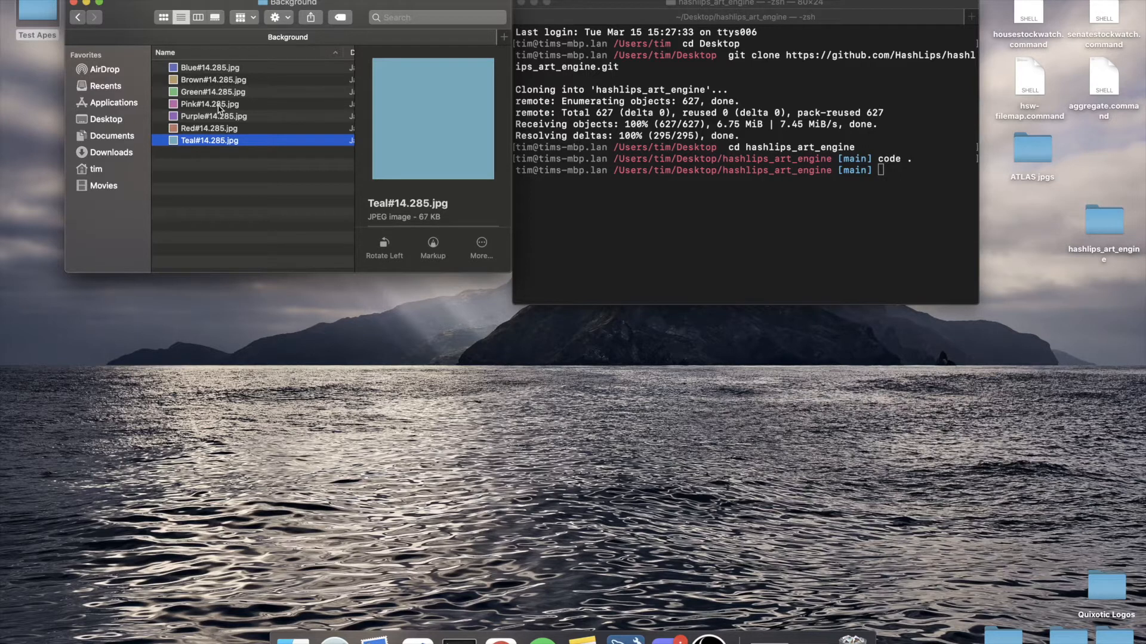
mouse_move(250, 152)
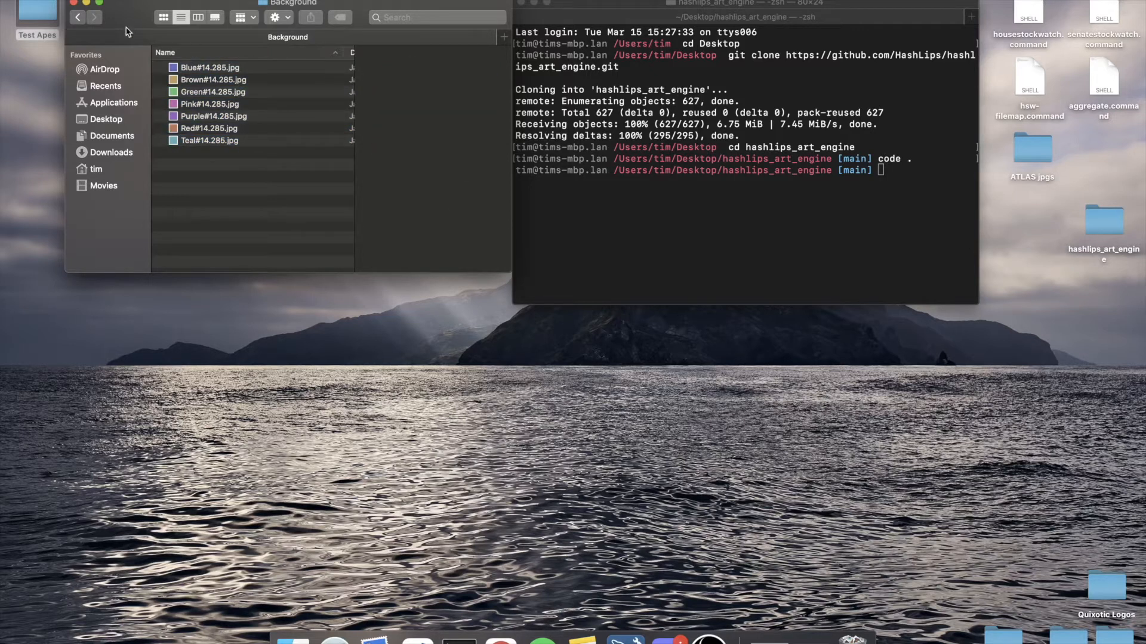
Open the Base layer folder, preview its ape images including White, and return to Test Apes
click(78, 18)
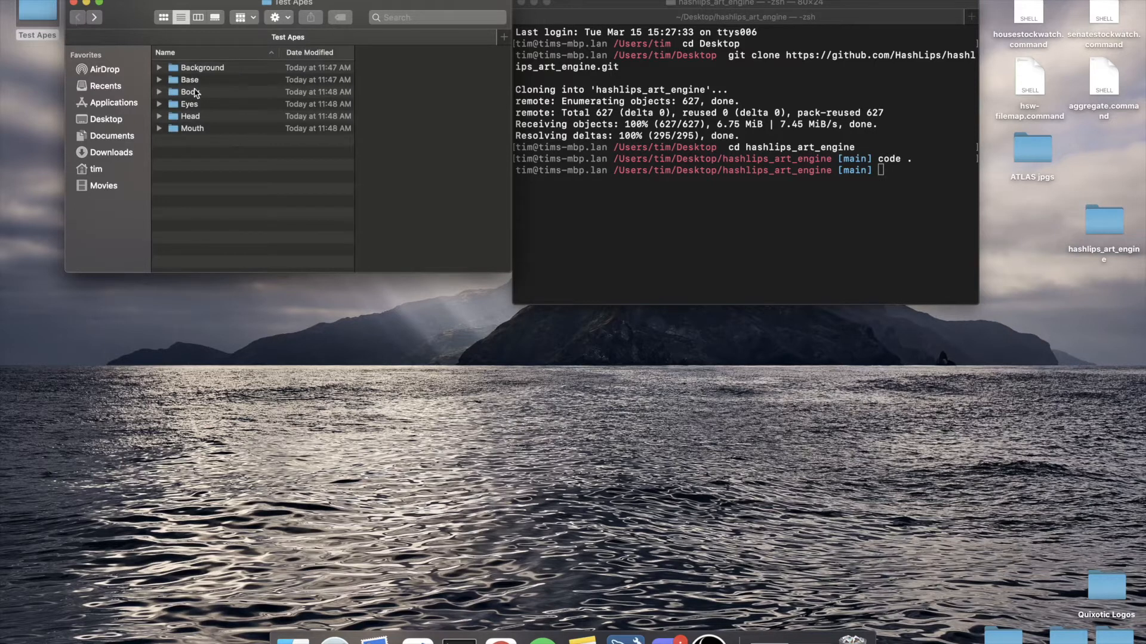
double_click(190, 80)
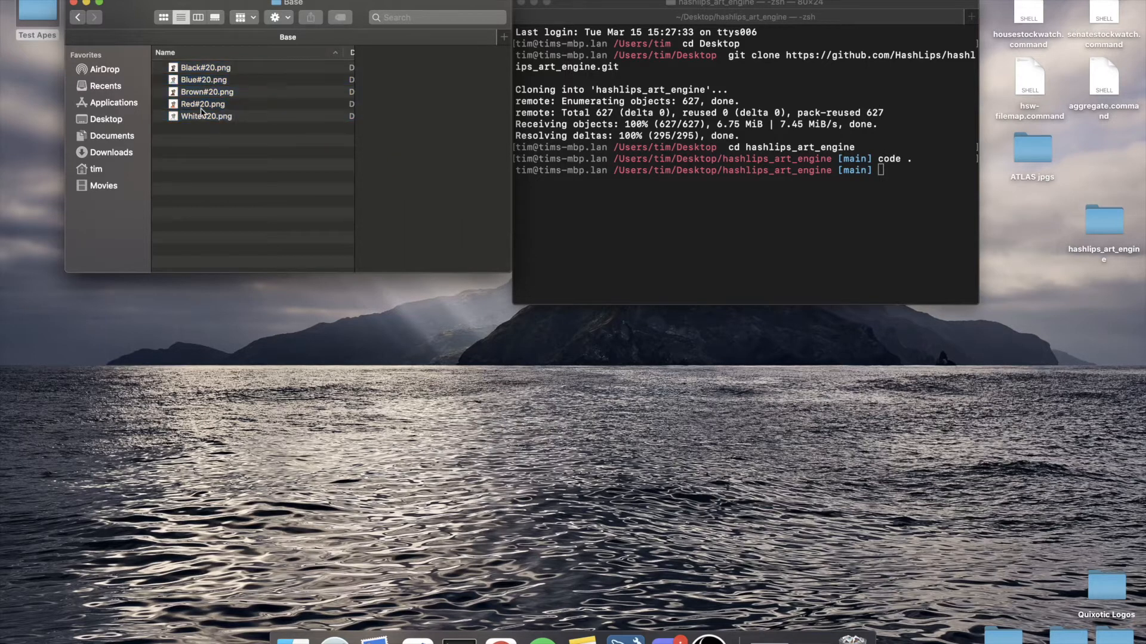
click(206, 68)
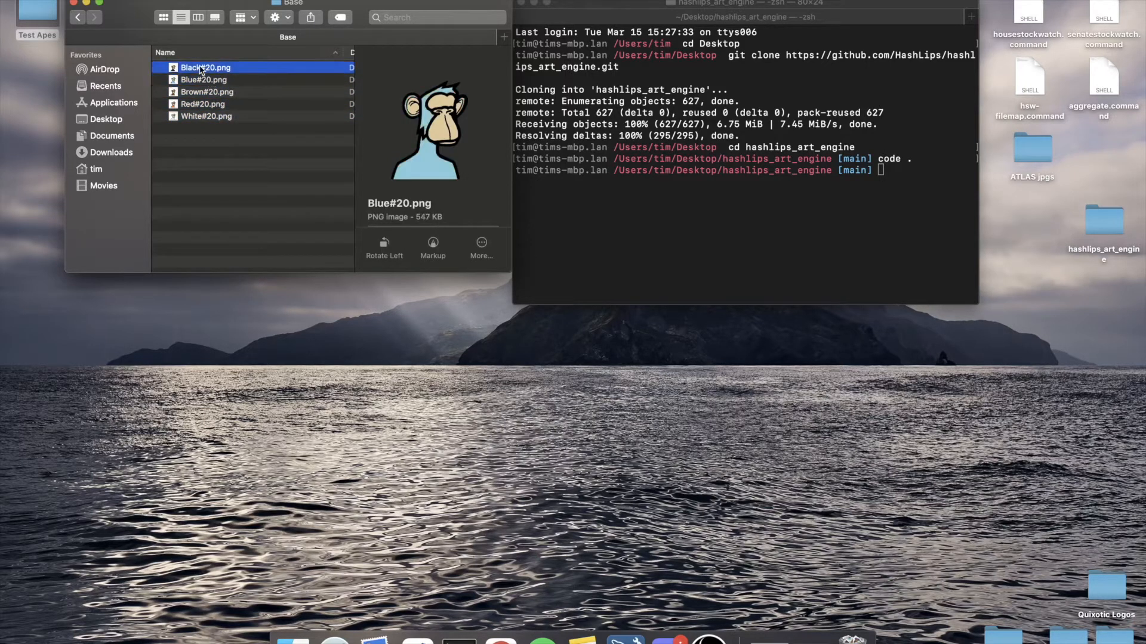
click(205, 116)
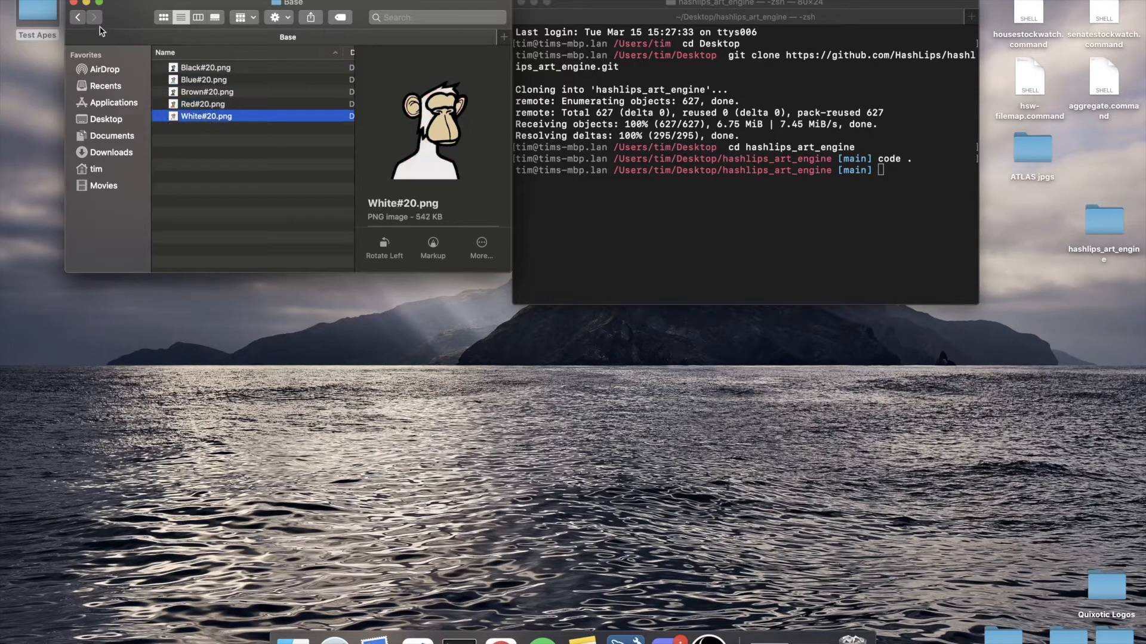
click(75, 18)
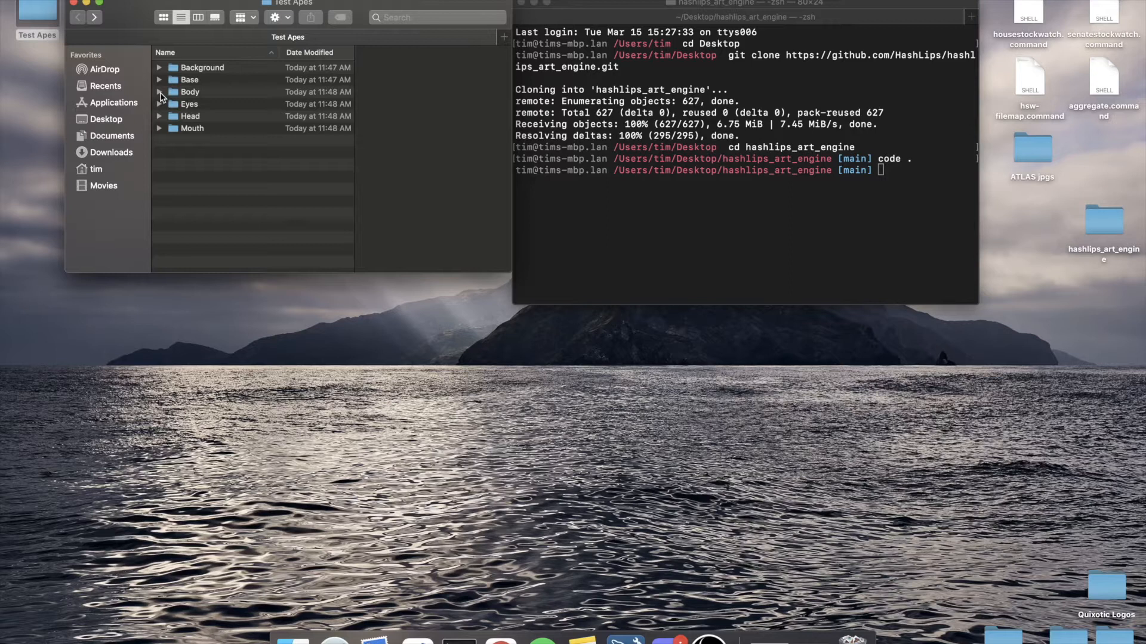
Expand and collapse the Body and Eyes folders to view their traits, then switch to the code editor
click(160, 92)
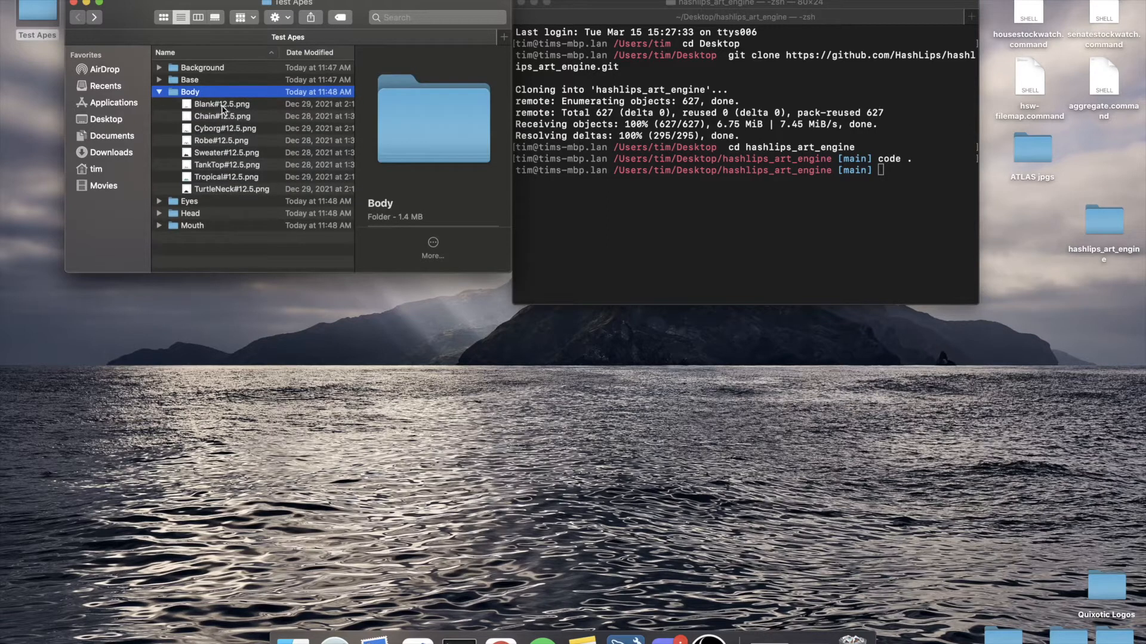
click(223, 104)
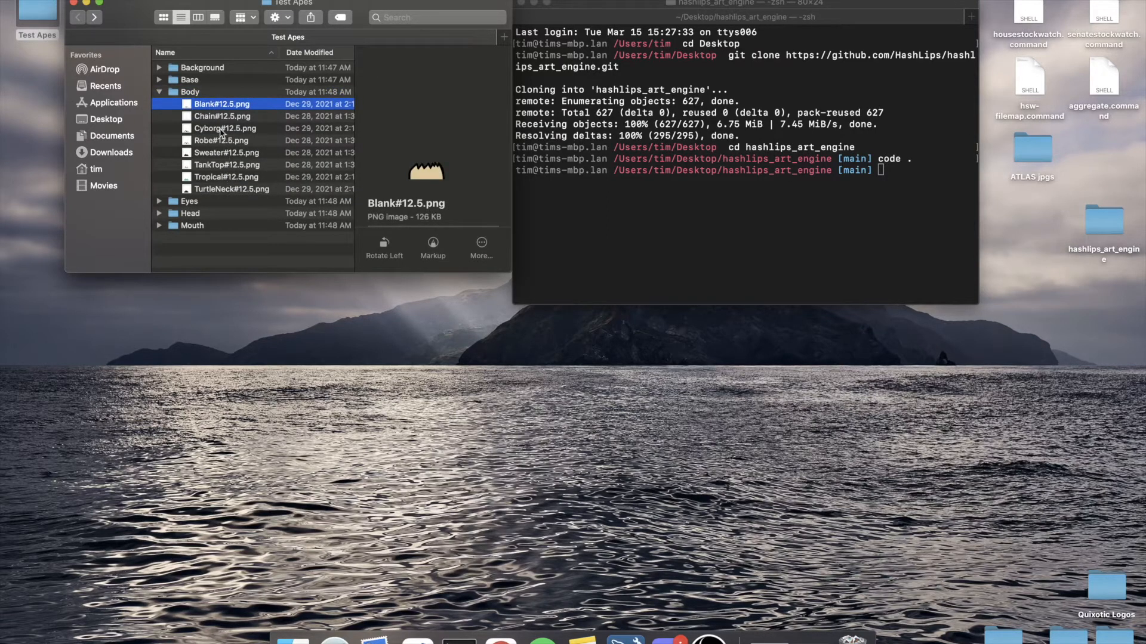
click(159, 92)
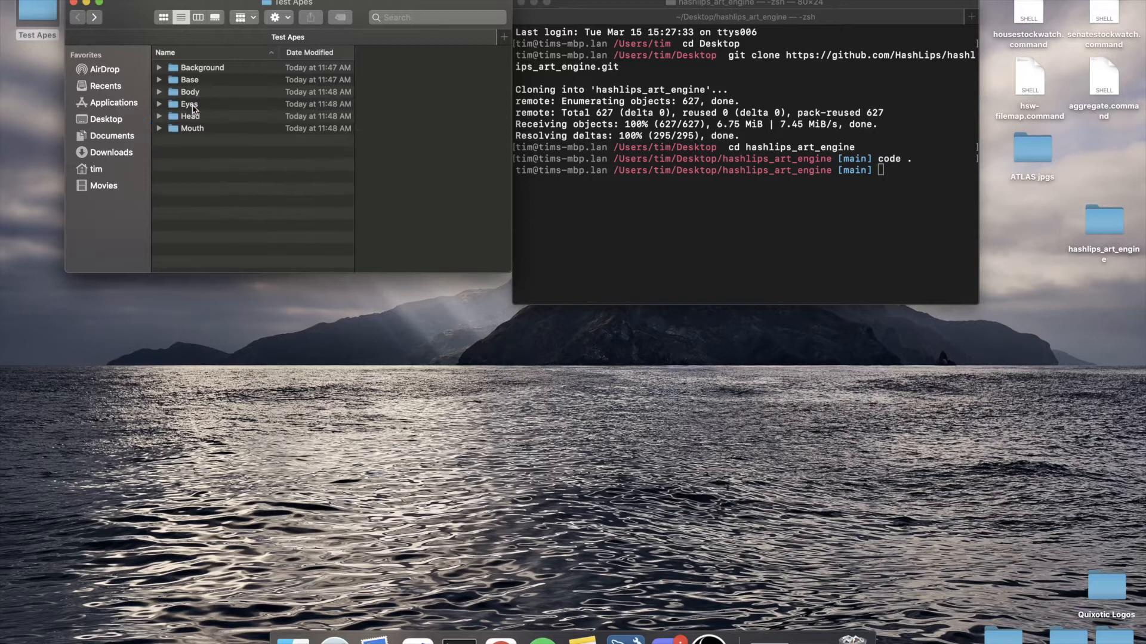
click(189, 103)
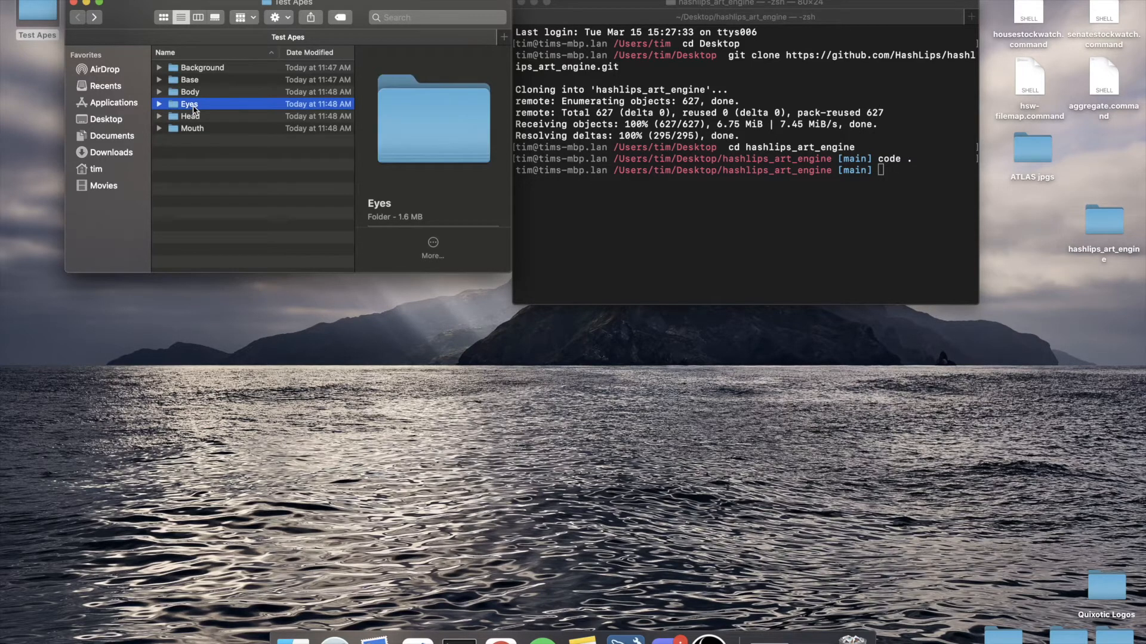
click(160, 103)
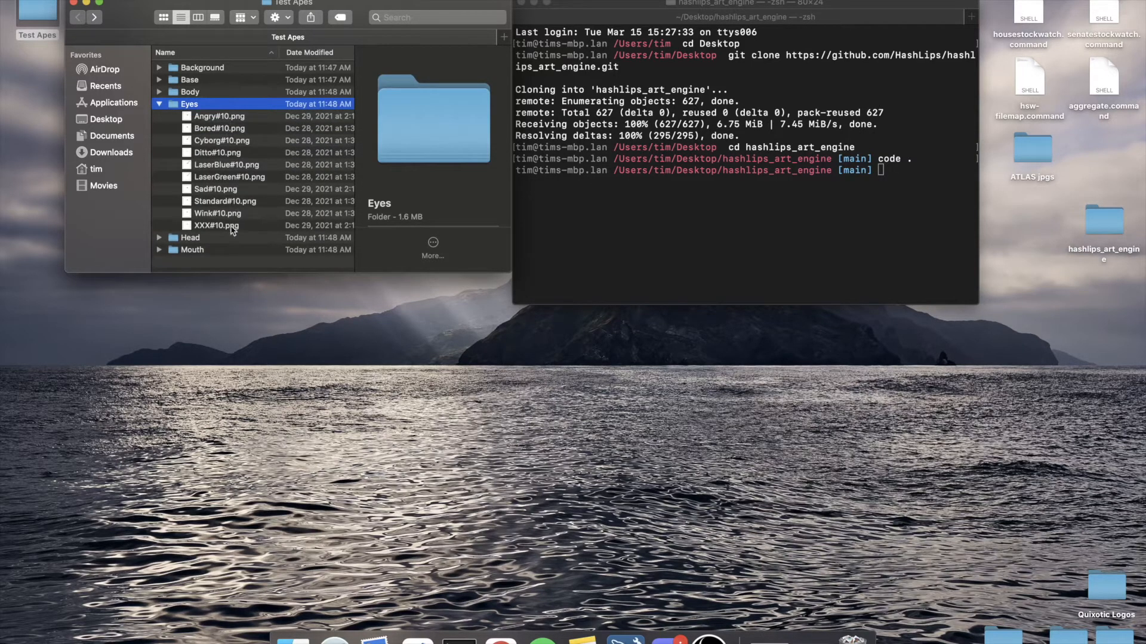
mouse_move(220, 131)
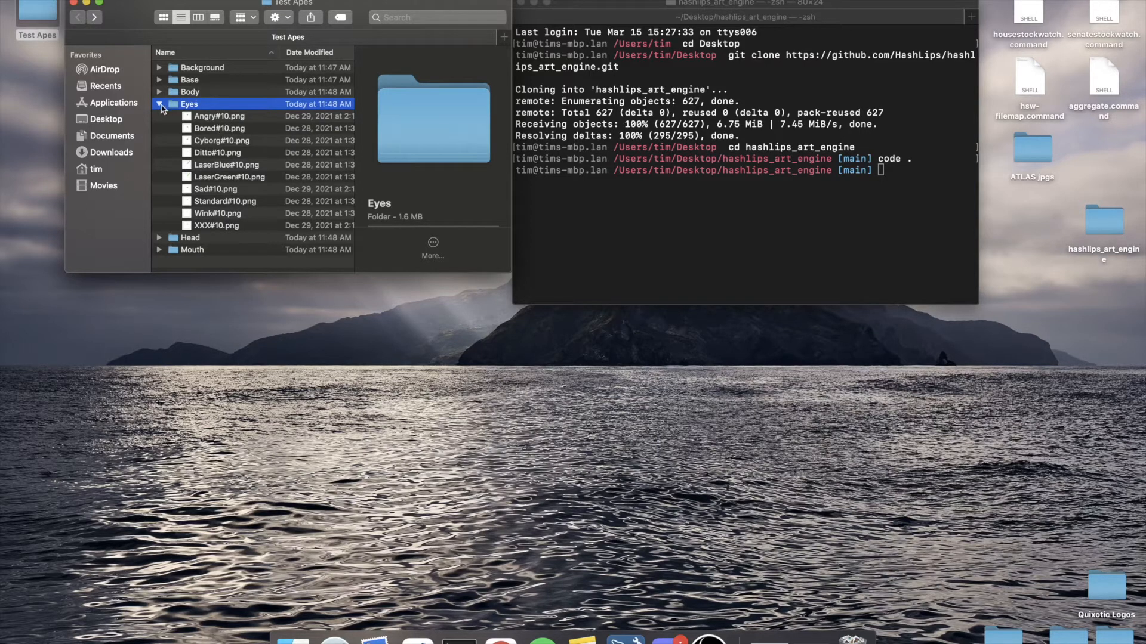
click(159, 104)
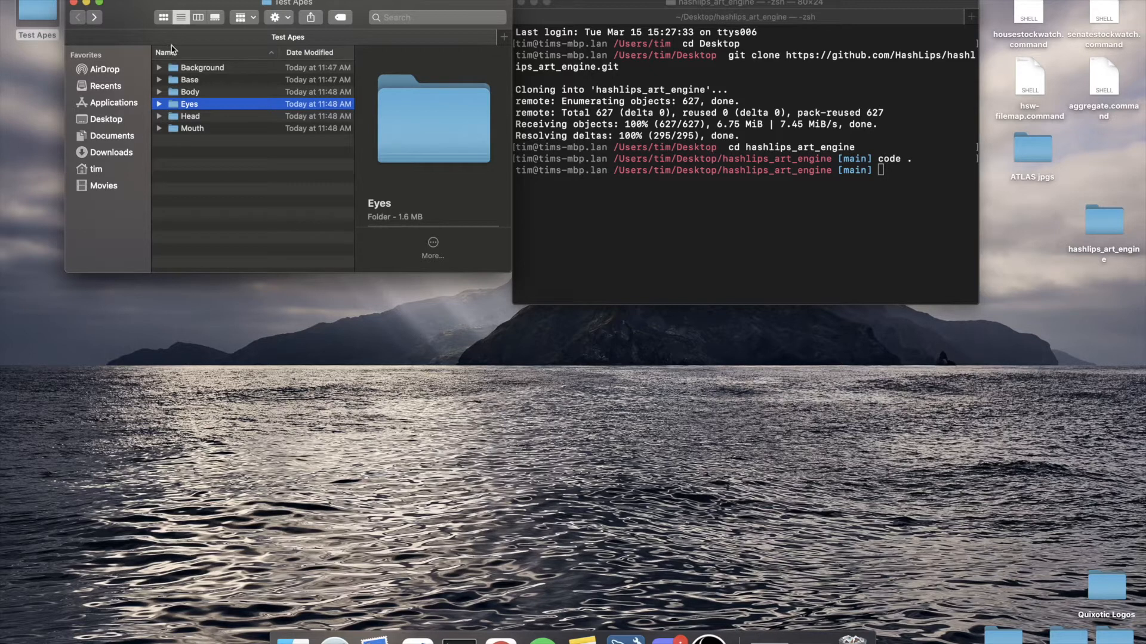
click(832, 171)
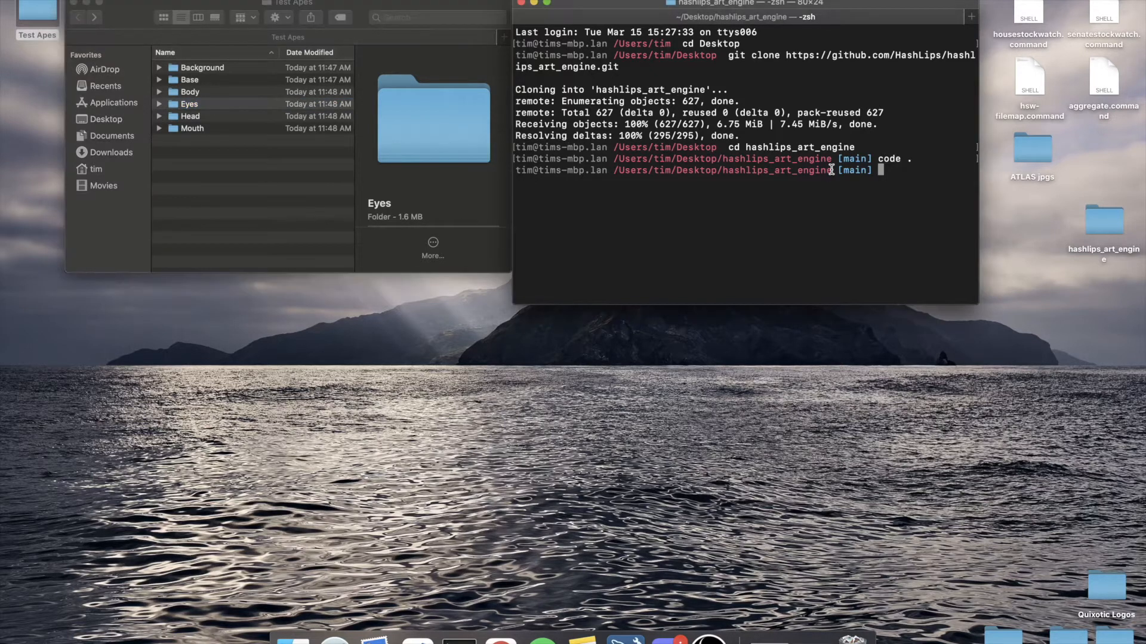
key(Enter)
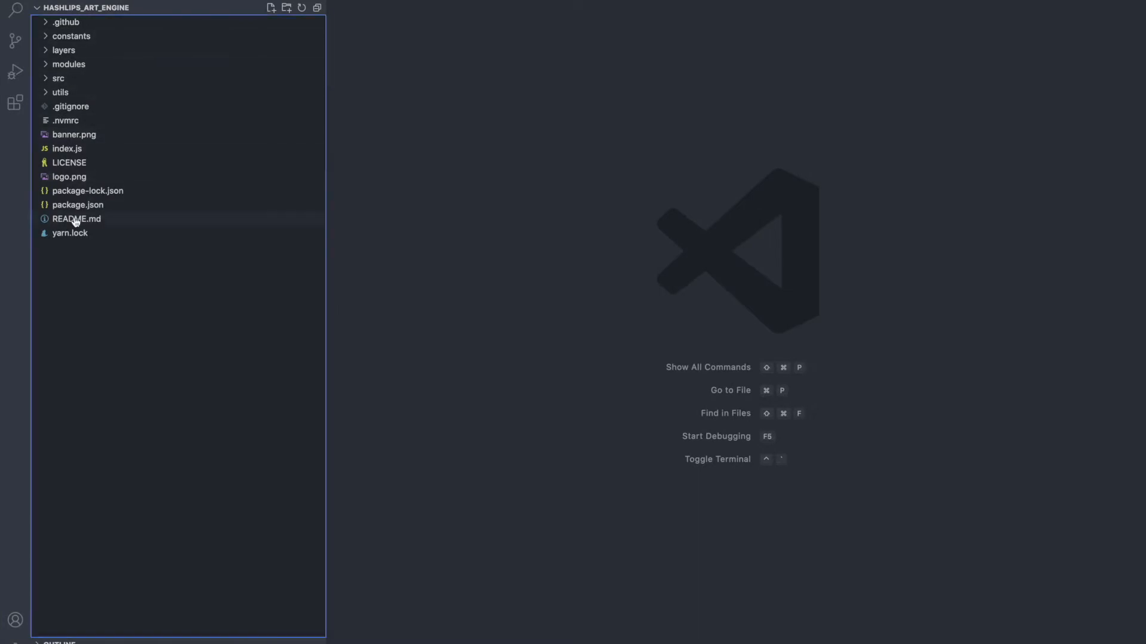
Read the README's layersOrder example and close the document
double_click(76, 219)
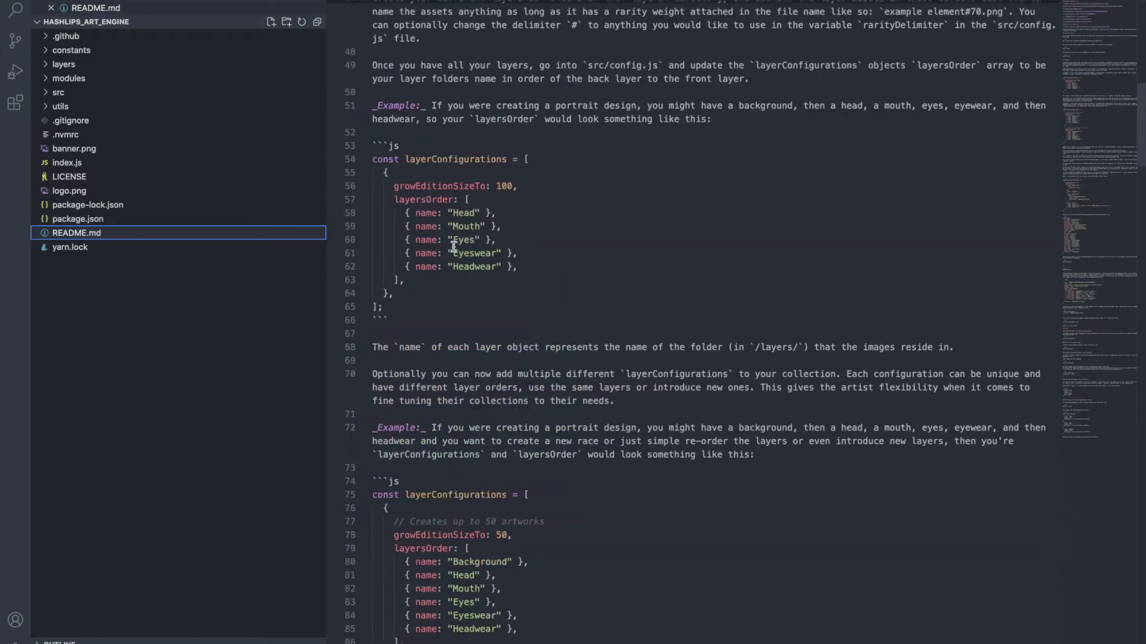
scroll(down, 3)
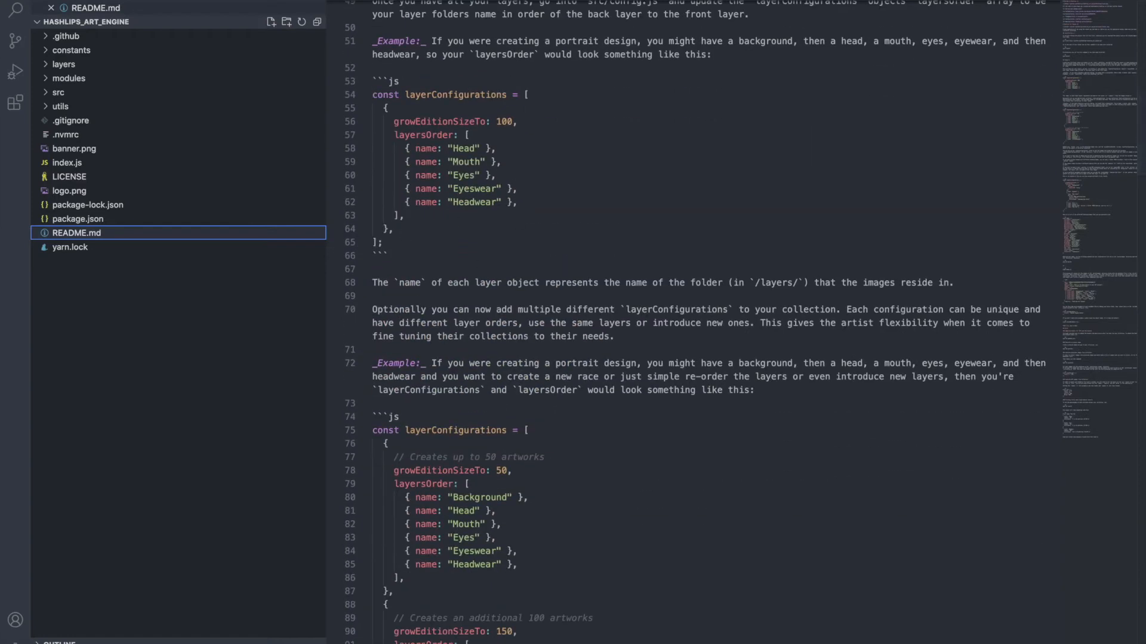
click(49, 7)
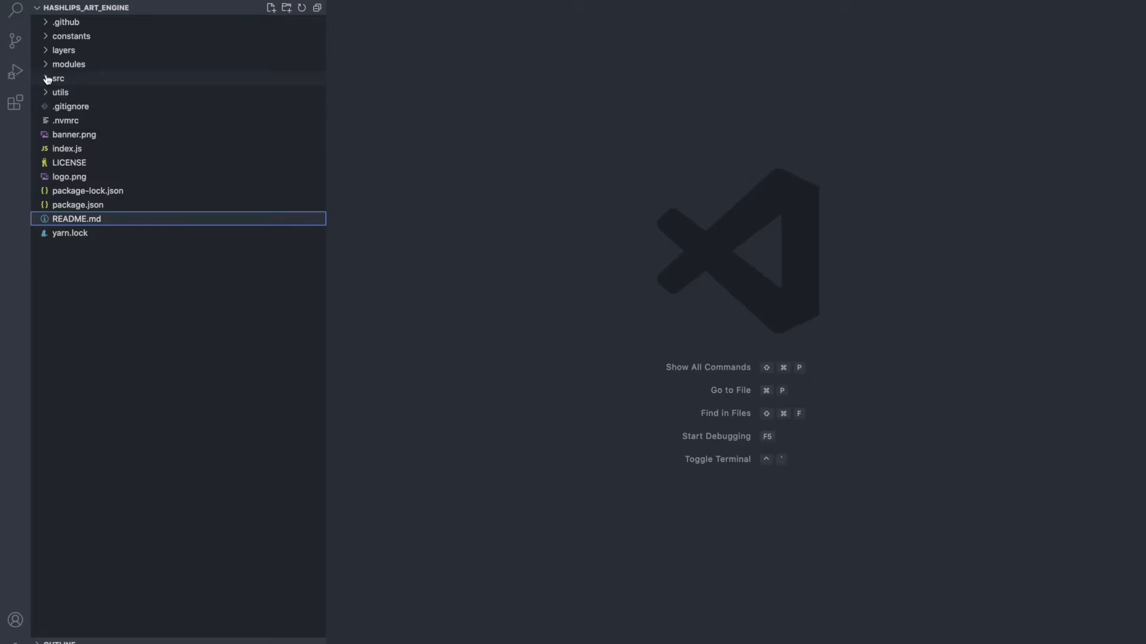
Expand src, layers and the Bottom lid folder in the Explorer to reveal its images
click(59, 50)
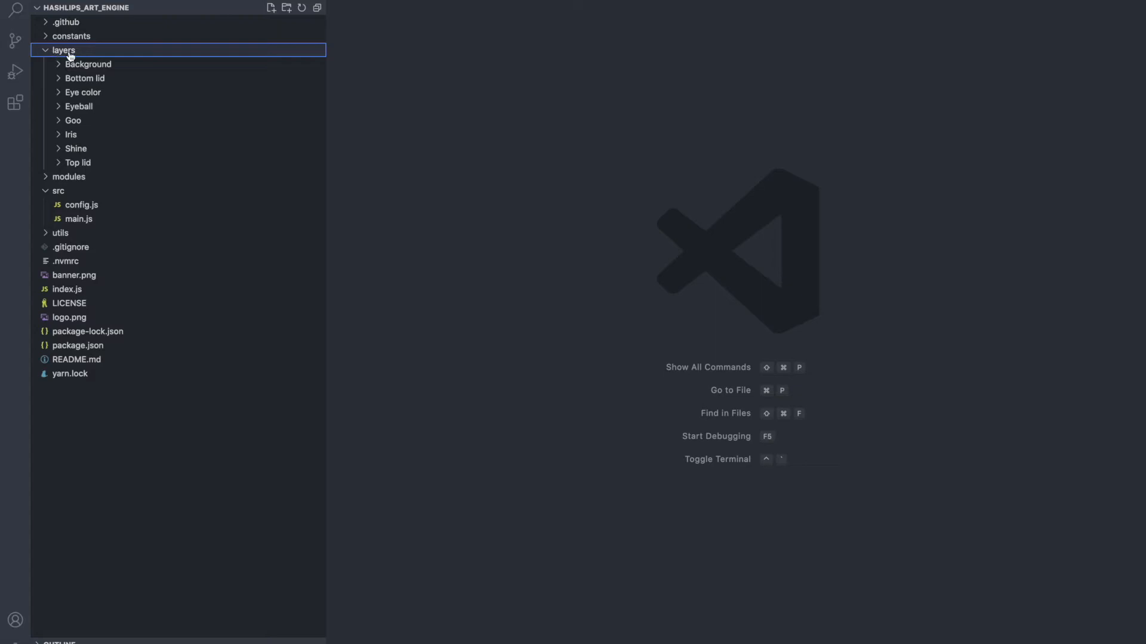
click(89, 64)
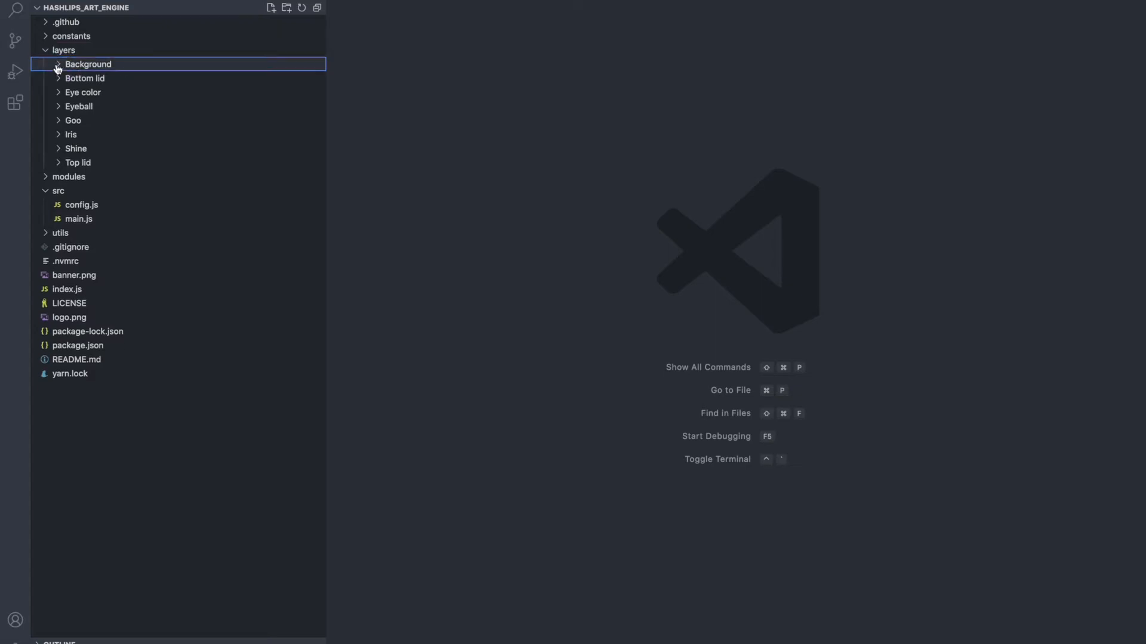
click(85, 78)
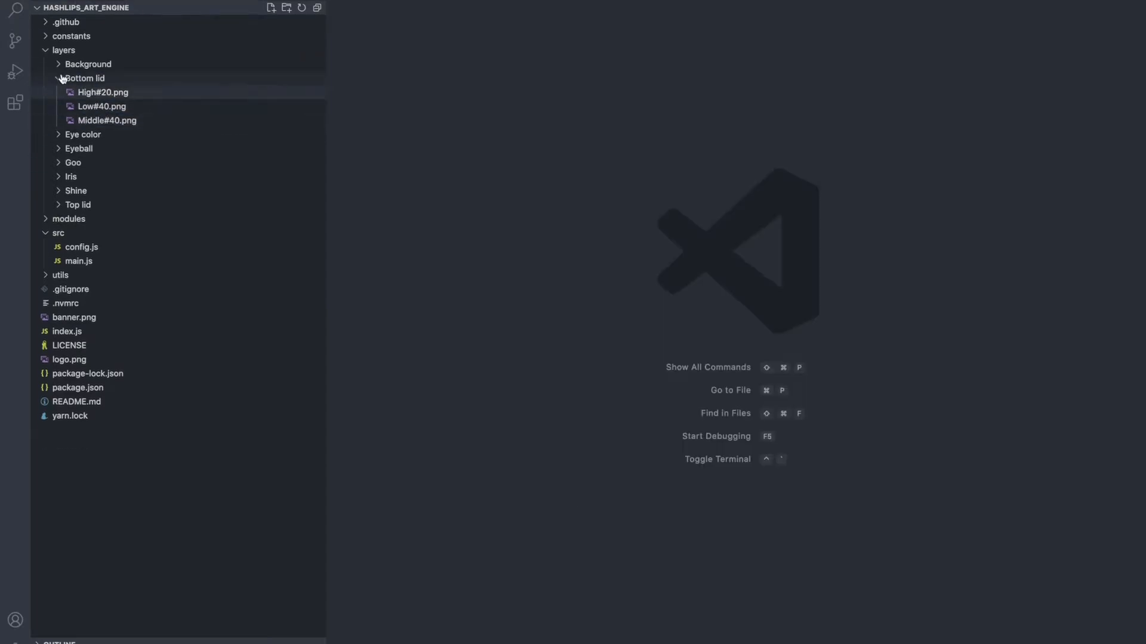
click(89, 79)
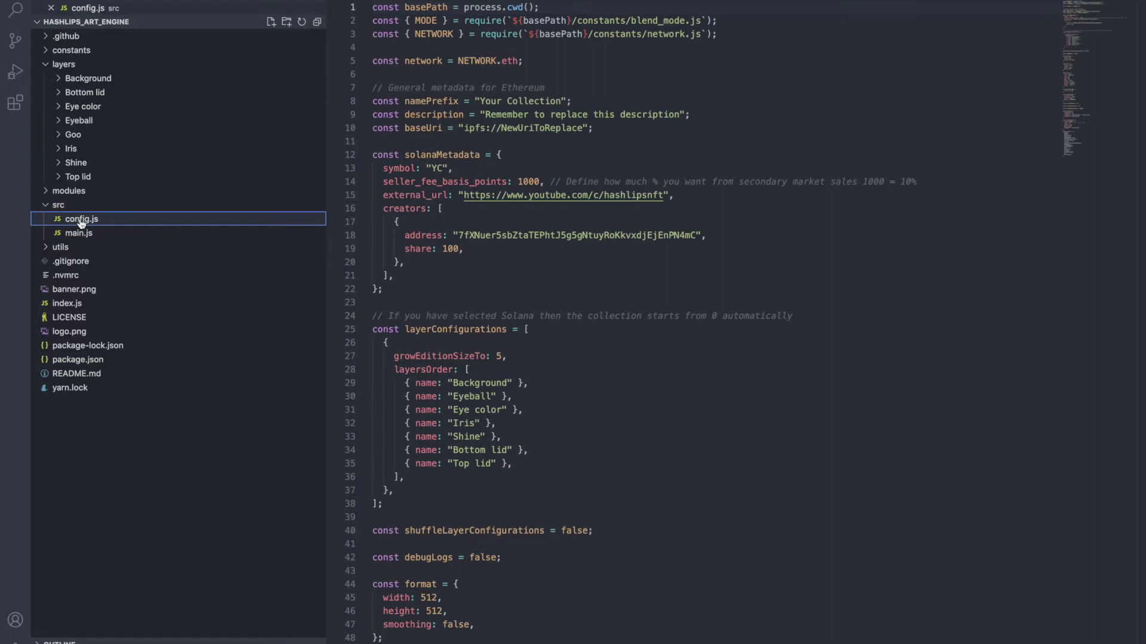
mouse_move(82, 222)
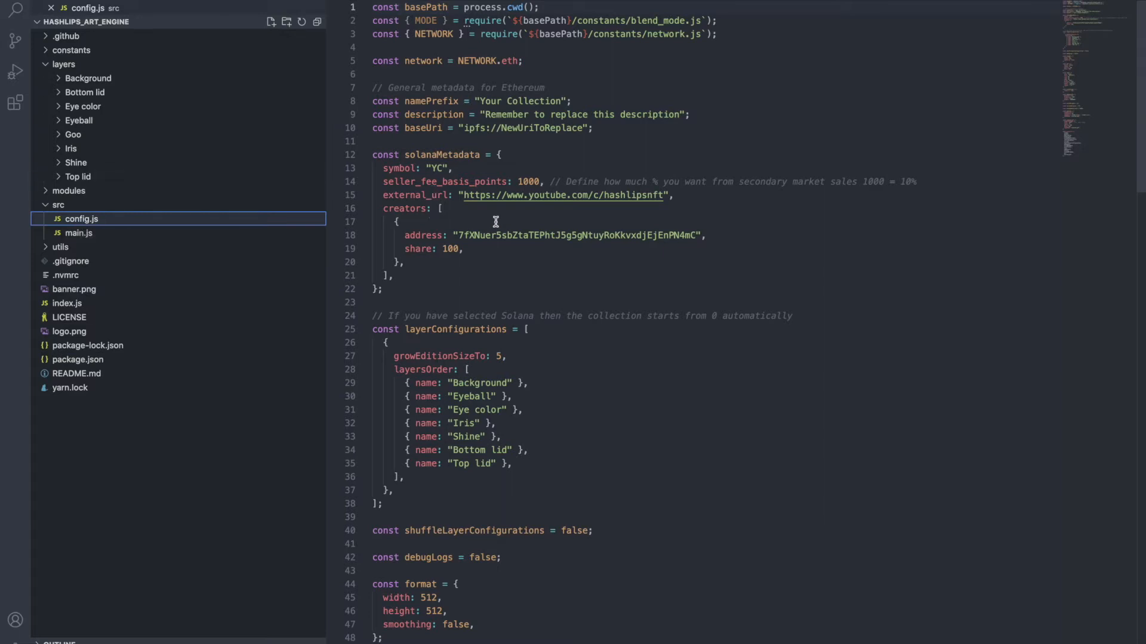
mouse_move(479, 235)
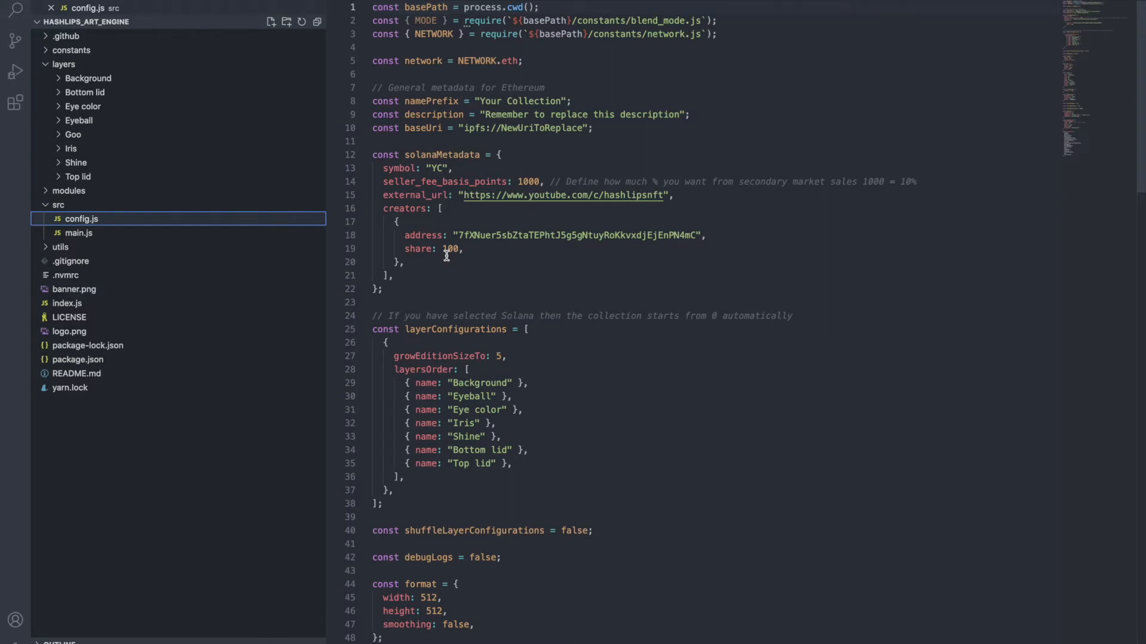
scroll(down, 3)
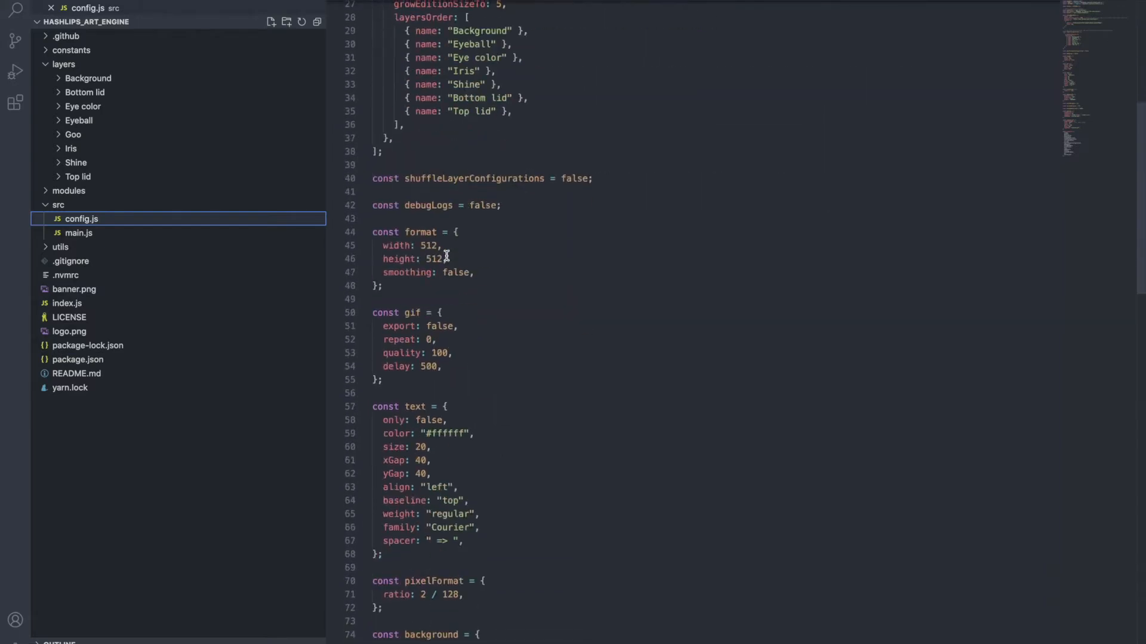
scroll(down, 3)
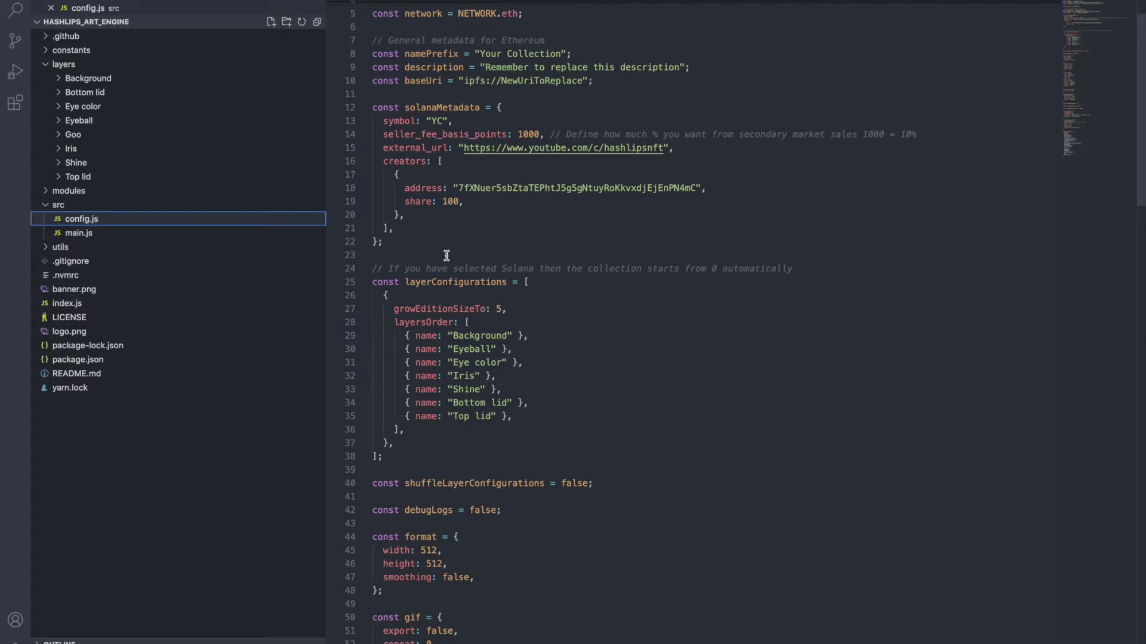
scroll(up, 3)
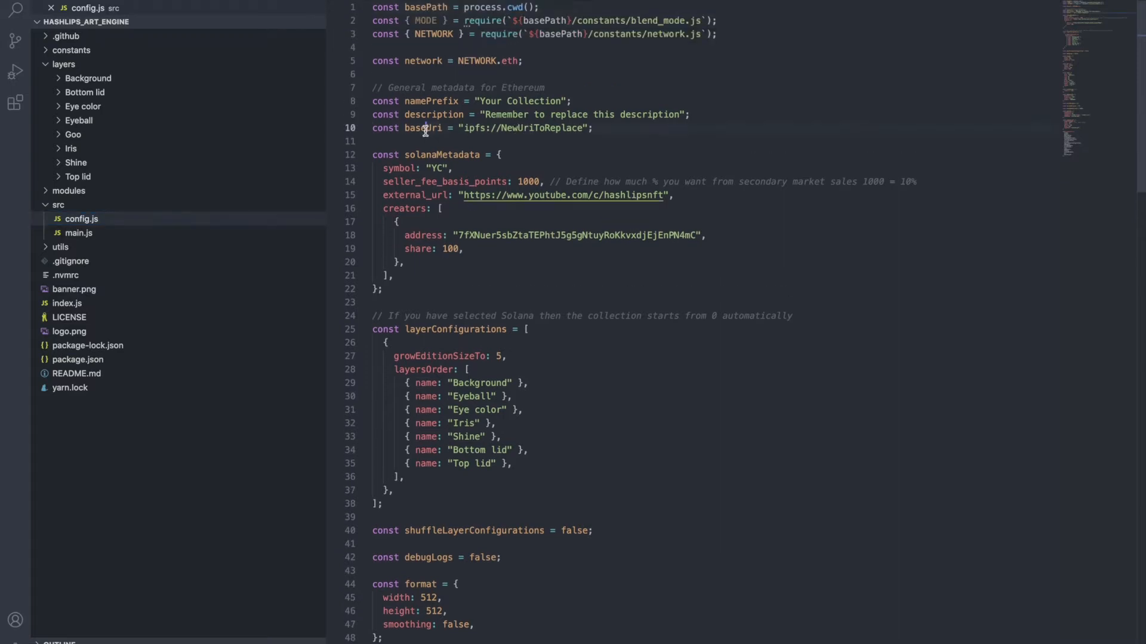
double_click(423, 128)
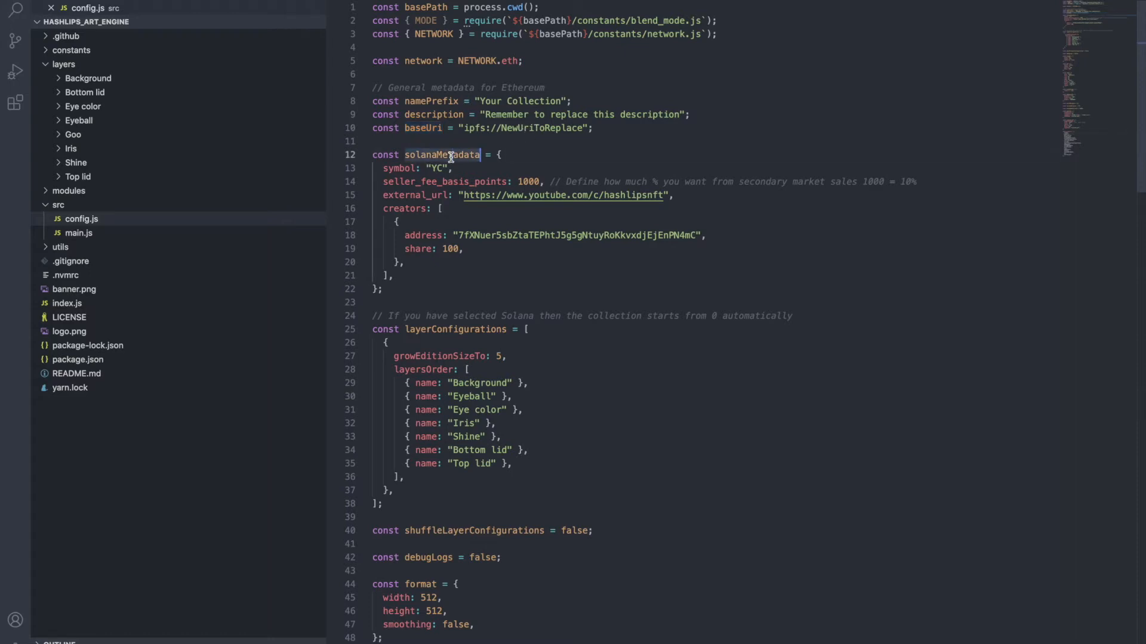
click(398, 289)
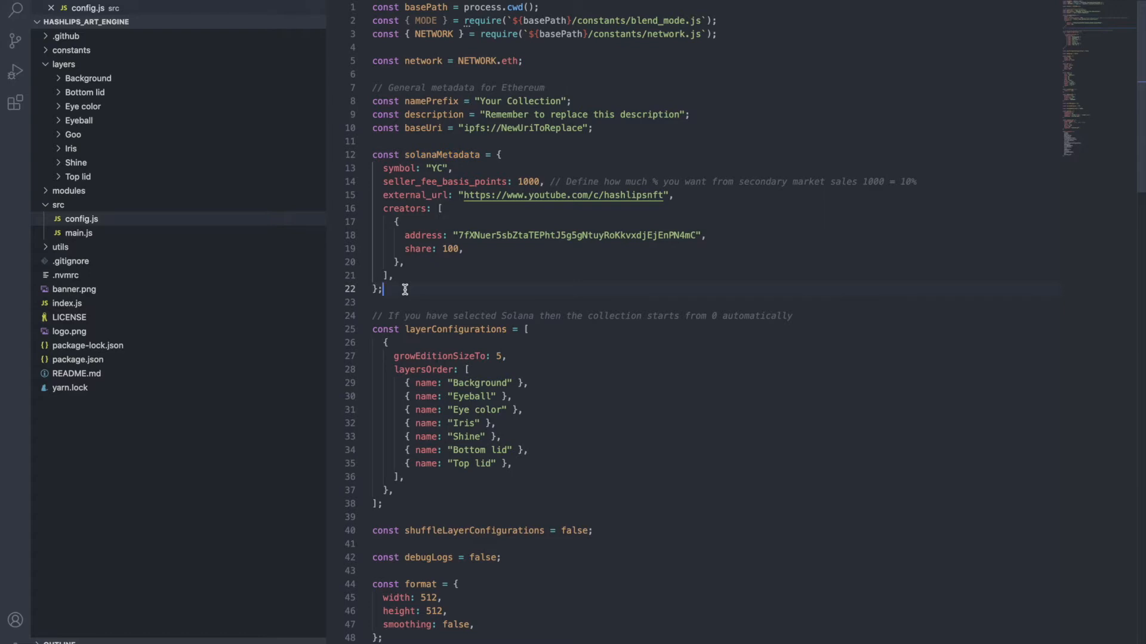
scroll(down, 3)
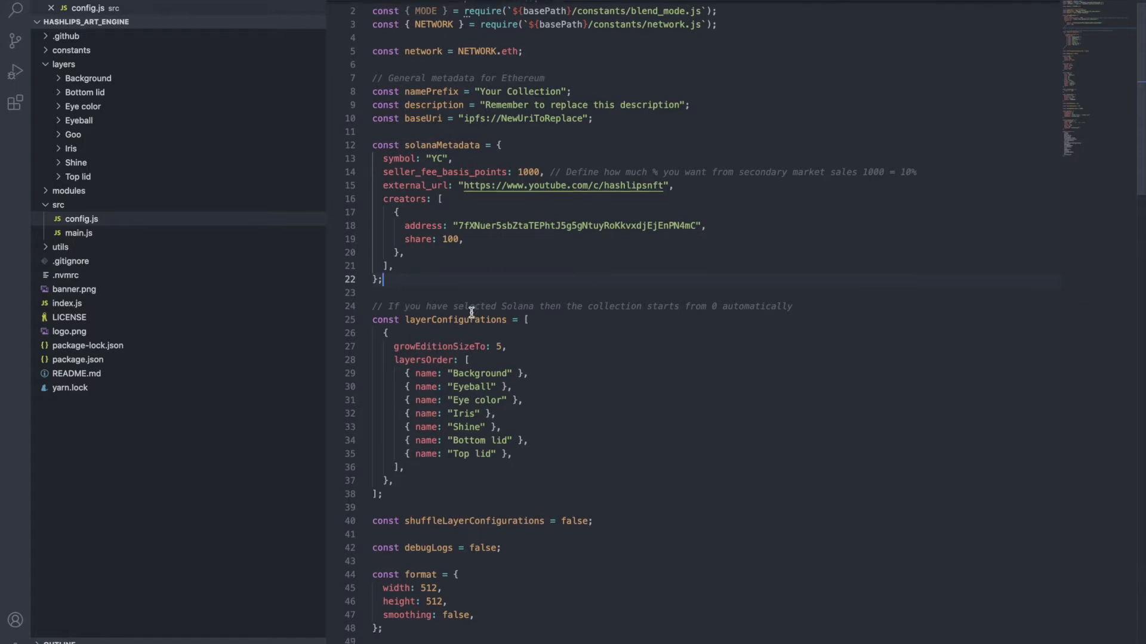
scroll(down, 3)
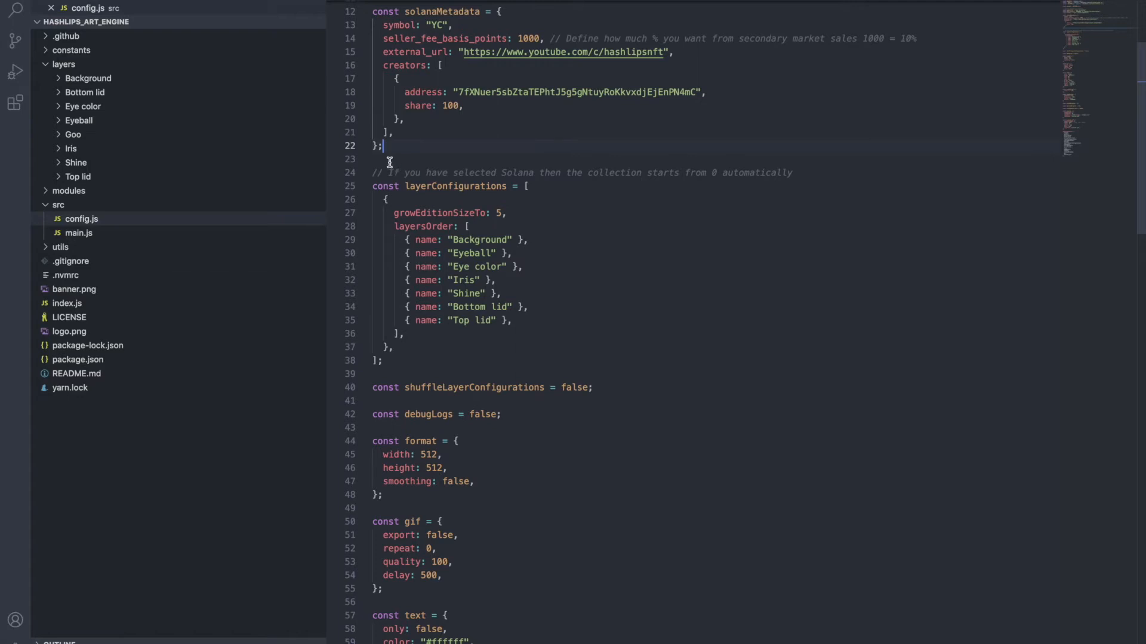
drag(389, 173, 396, 367)
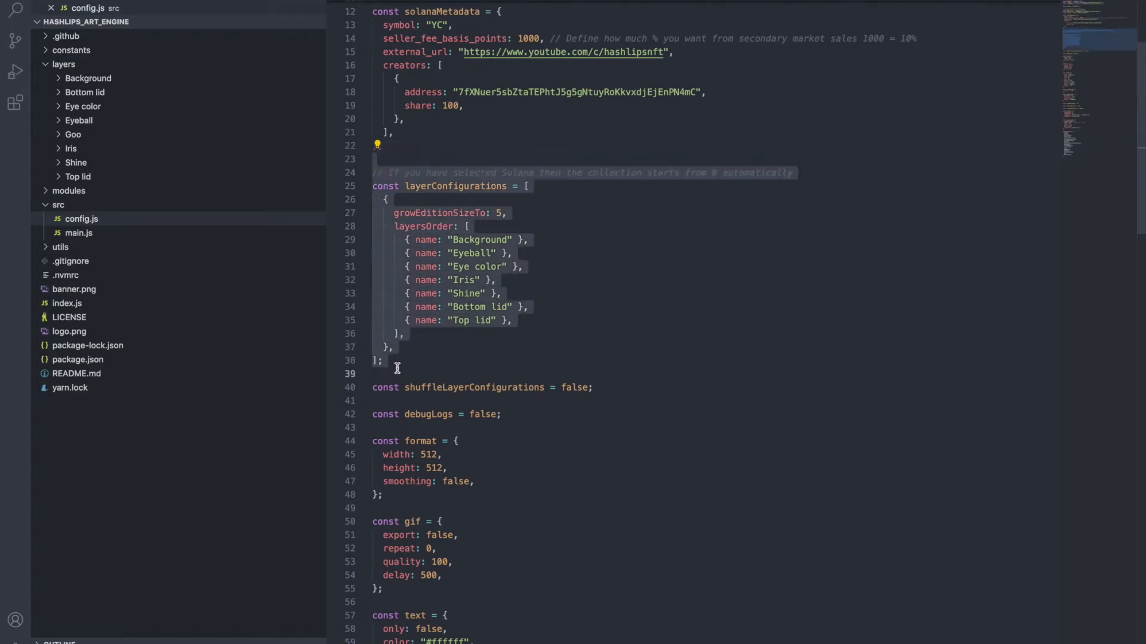
mouse_move(445, 185)
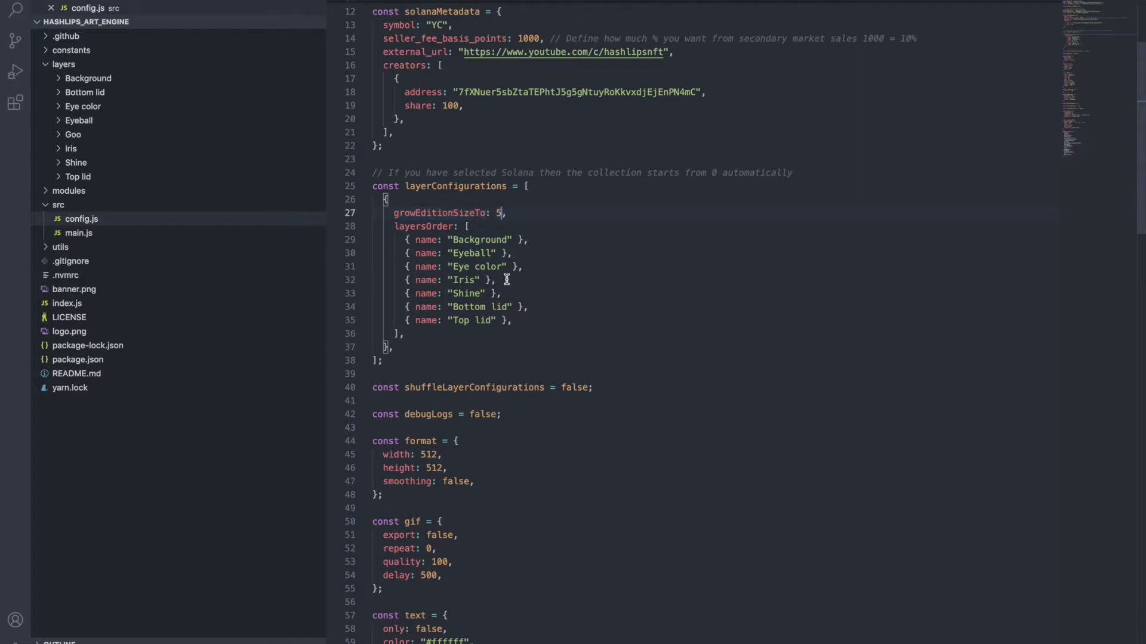
mouse_move(403, 240)
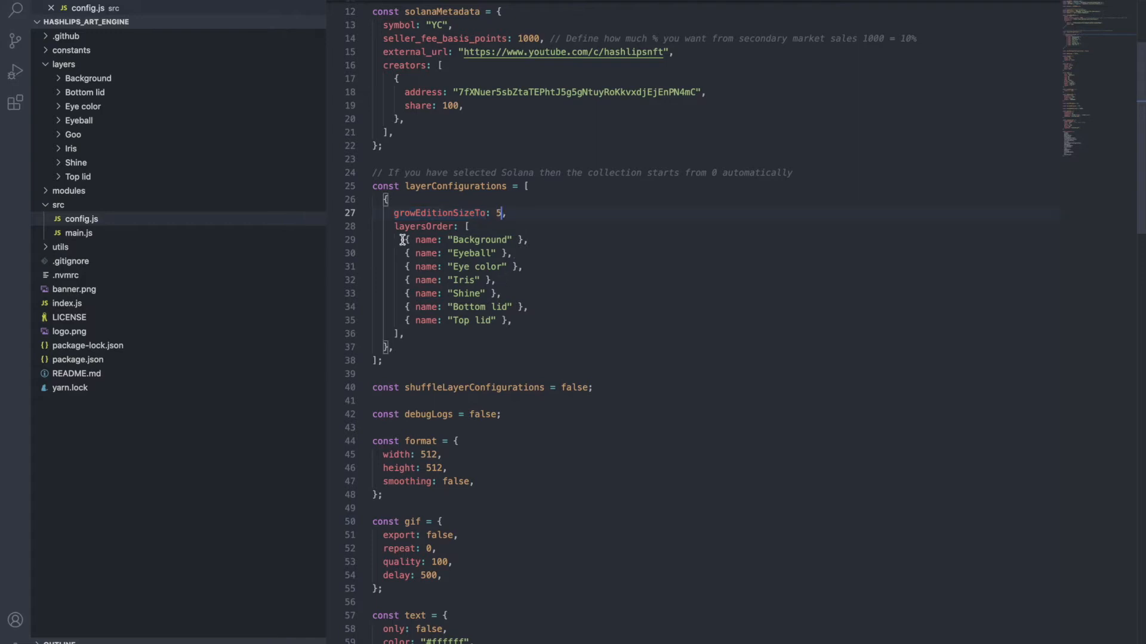
drag(400, 240, 524, 320)
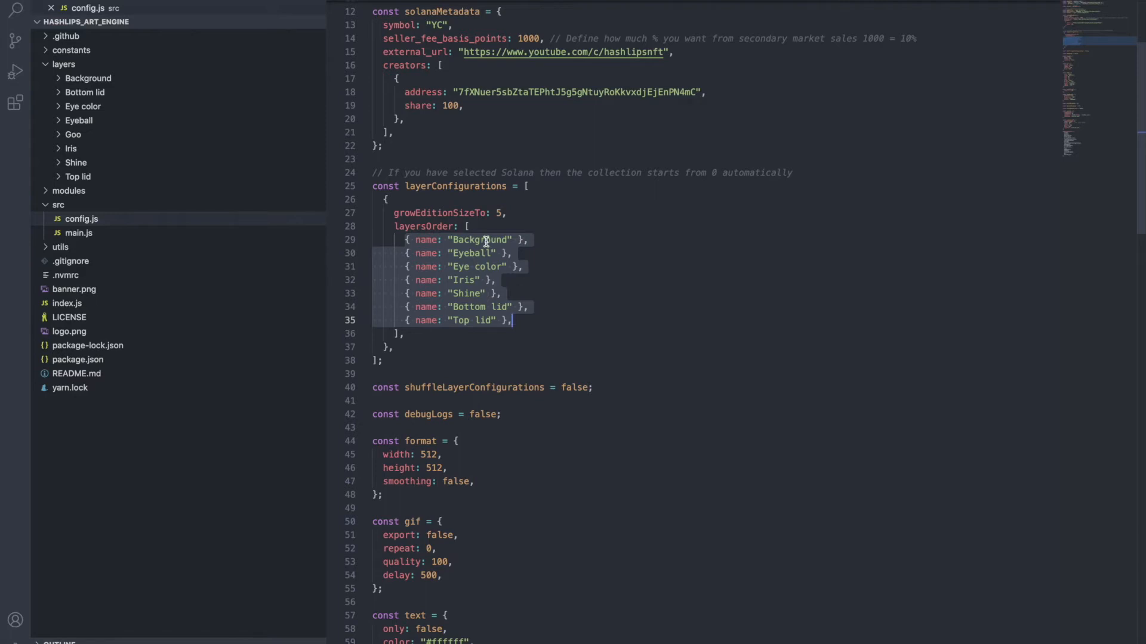
mouse_move(479, 266)
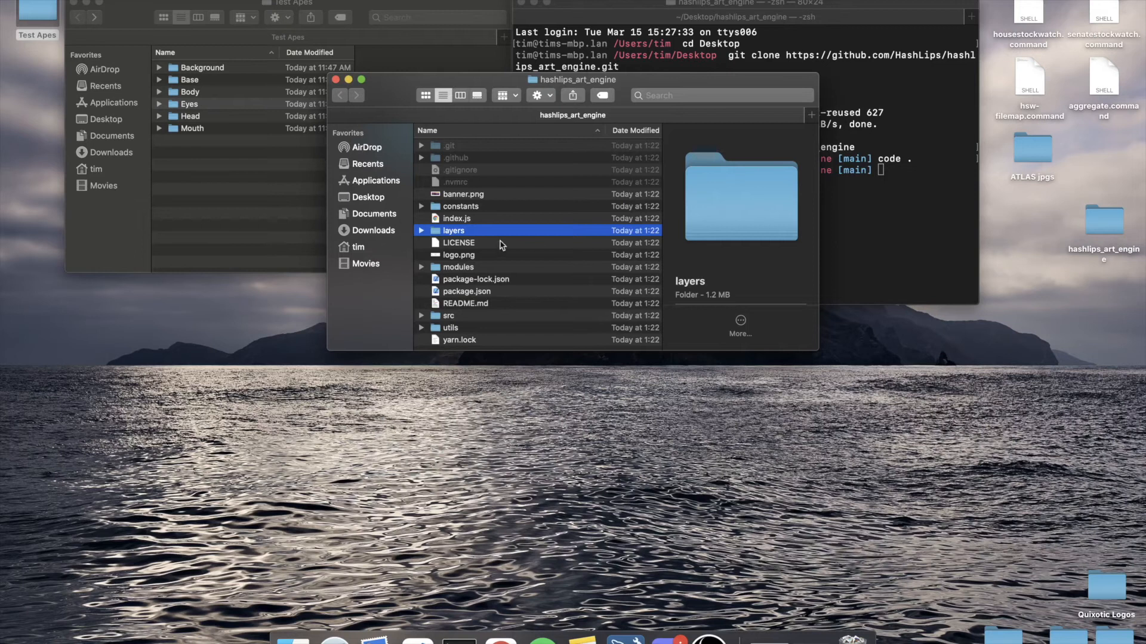
Open the cloned engine's layers subfolder in Finder
double_click(454, 230)
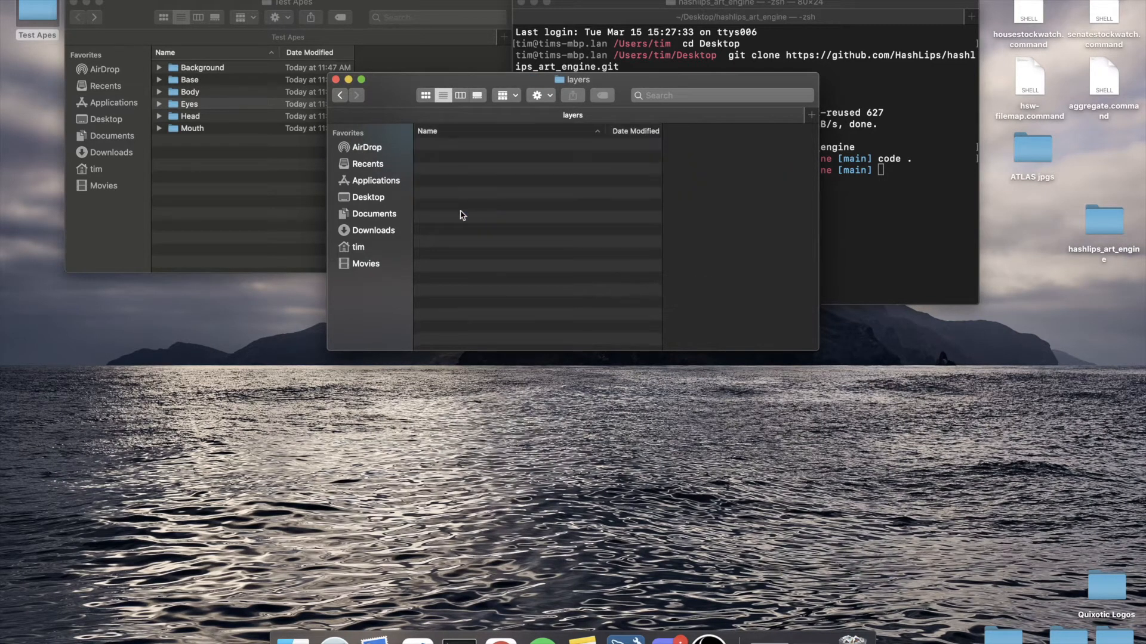
mouse_move(553, 203)
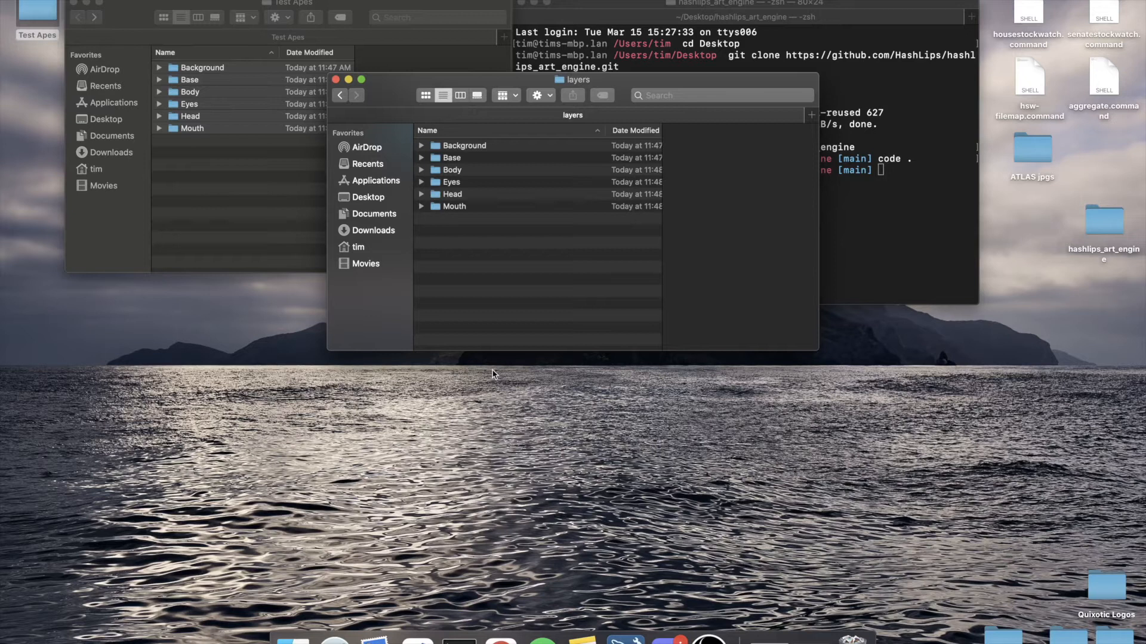
mouse_move(336, 80)
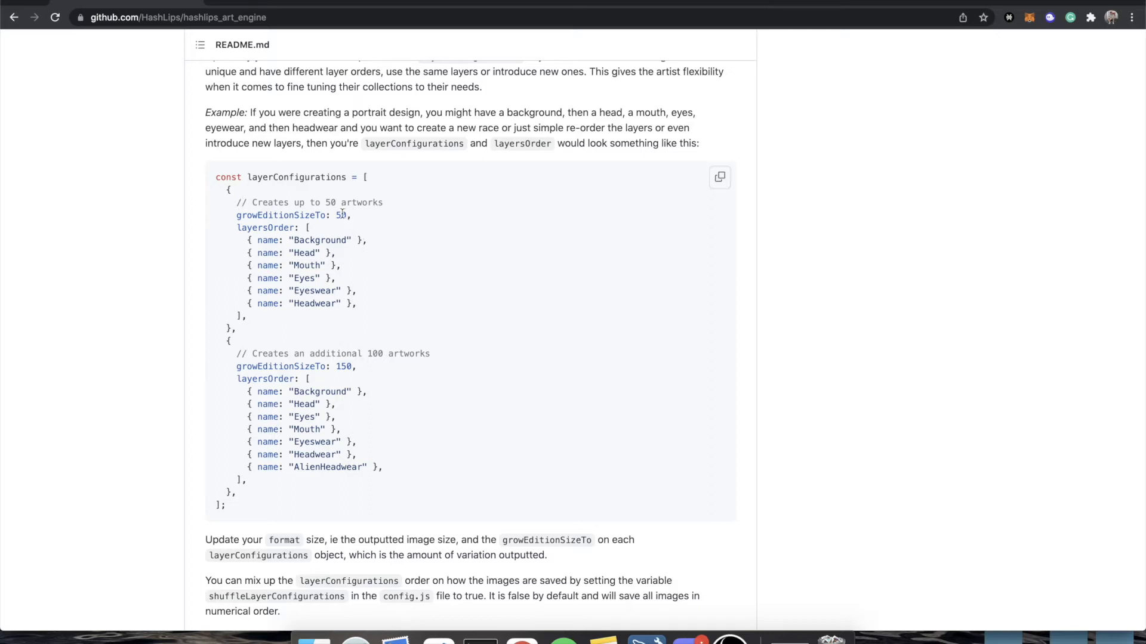
double_click(342, 215)
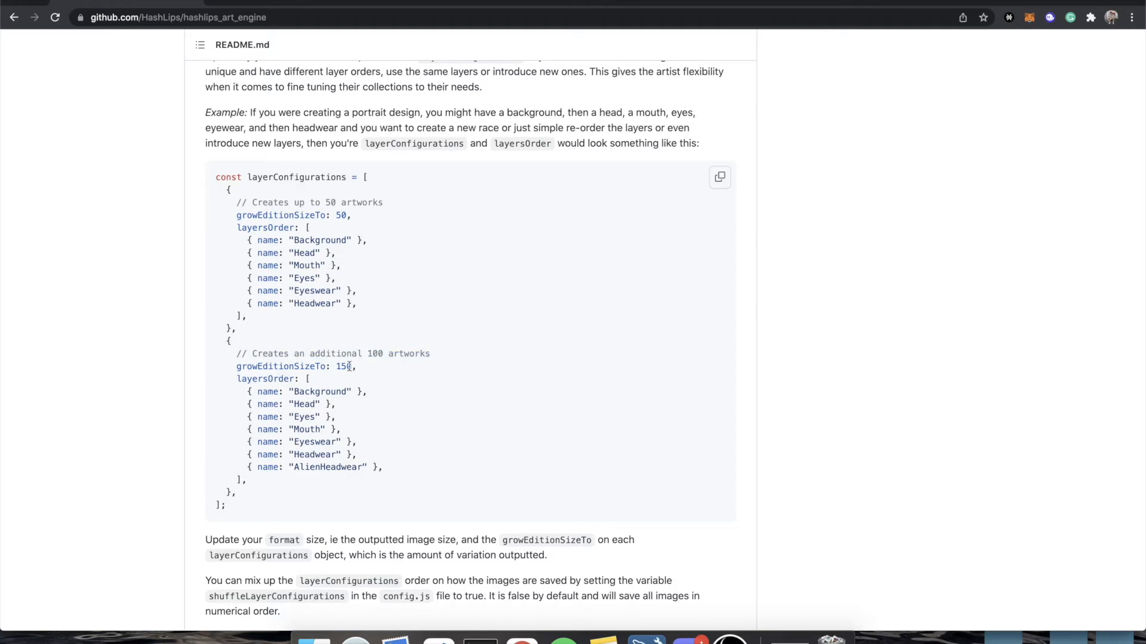
double_click(342, 367)
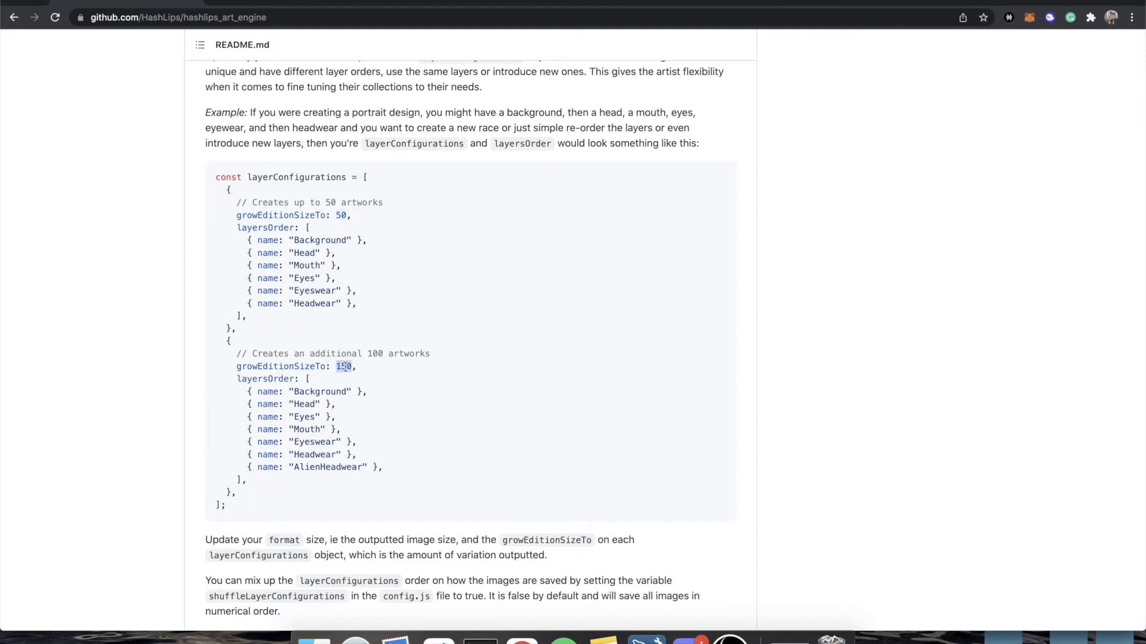
double_click(343, 367)
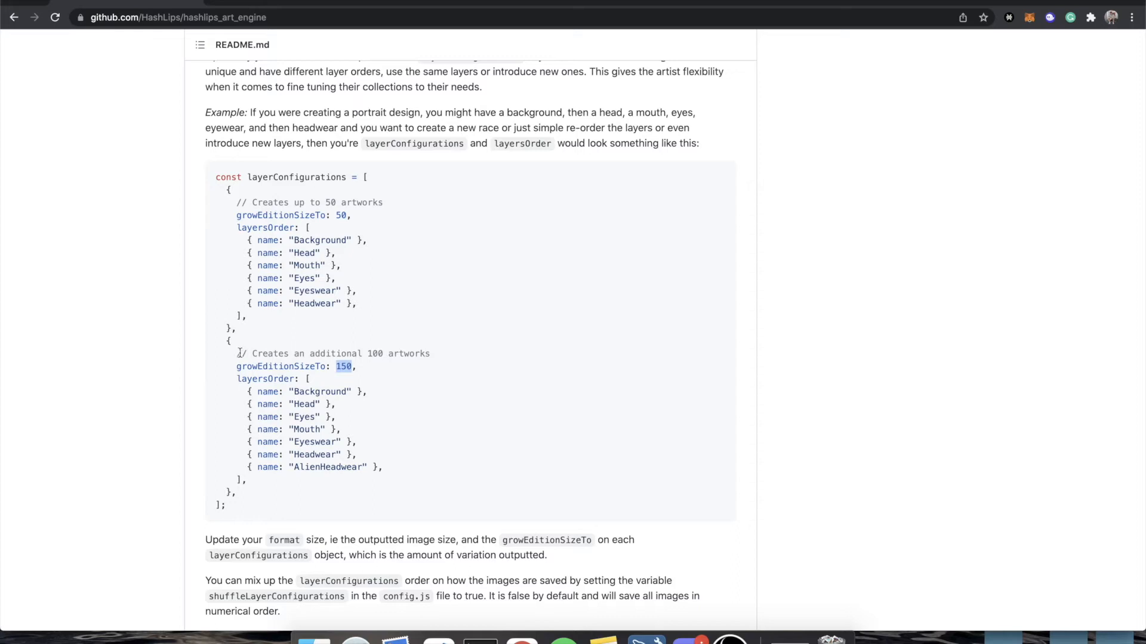
mouse_move(338, 479)
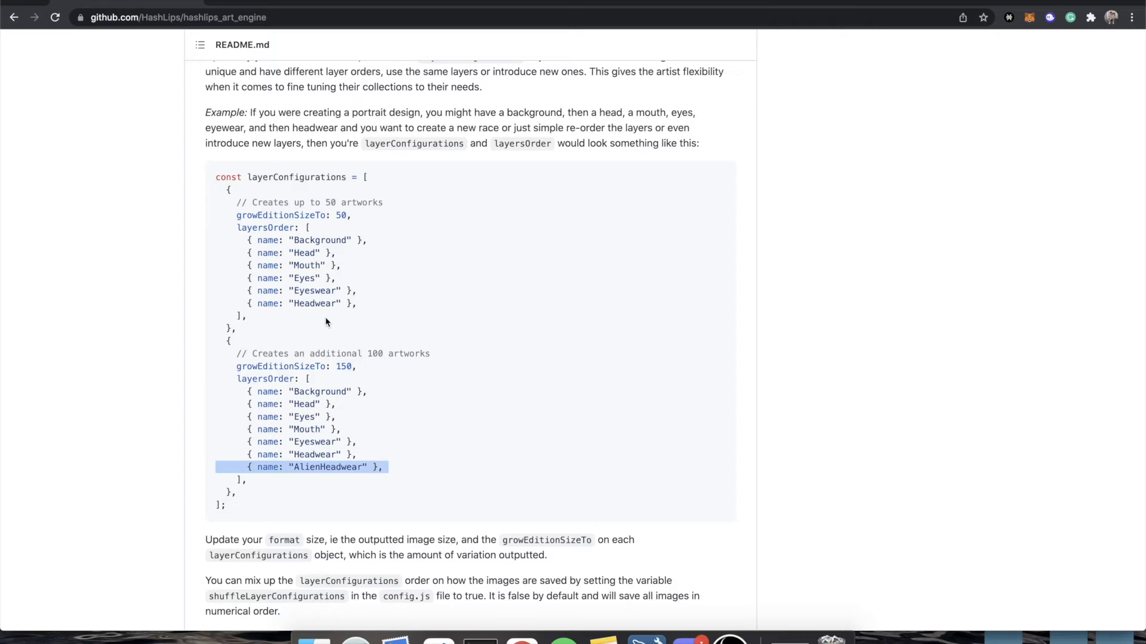
mouse_move(341, 351)
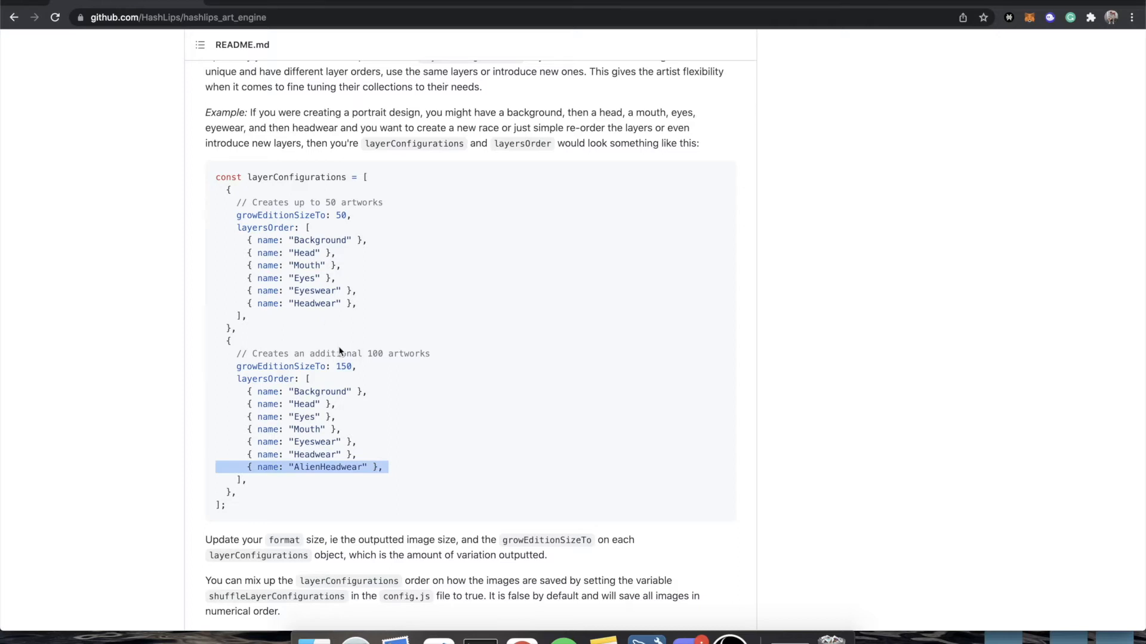
scroll(down, 3)
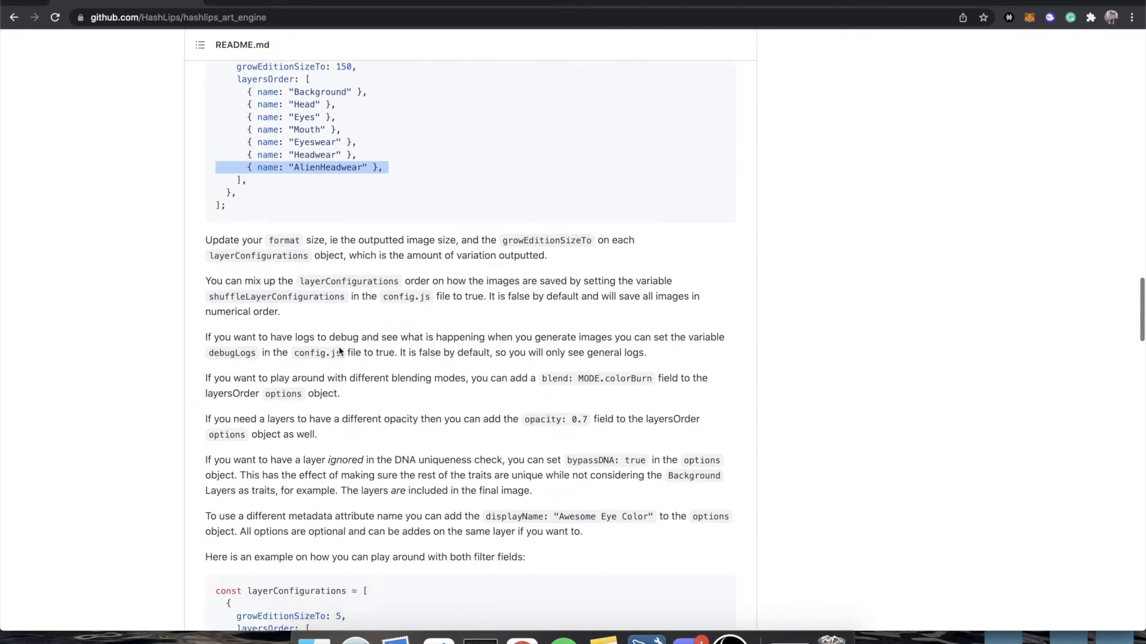
scroll(down, 3)
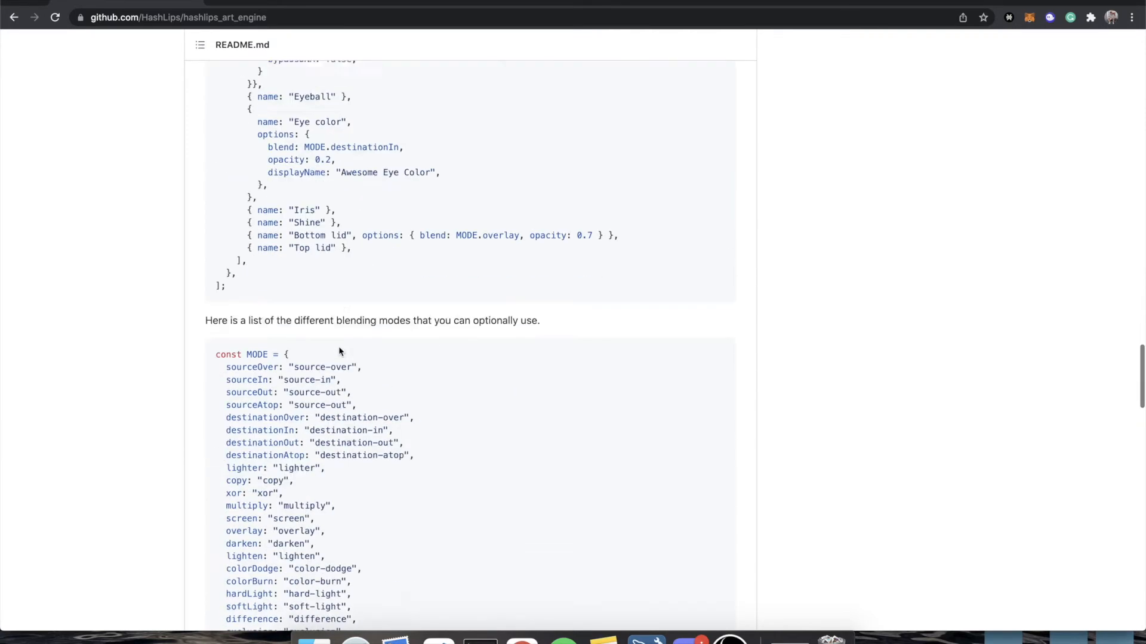
scroll(down, 3)
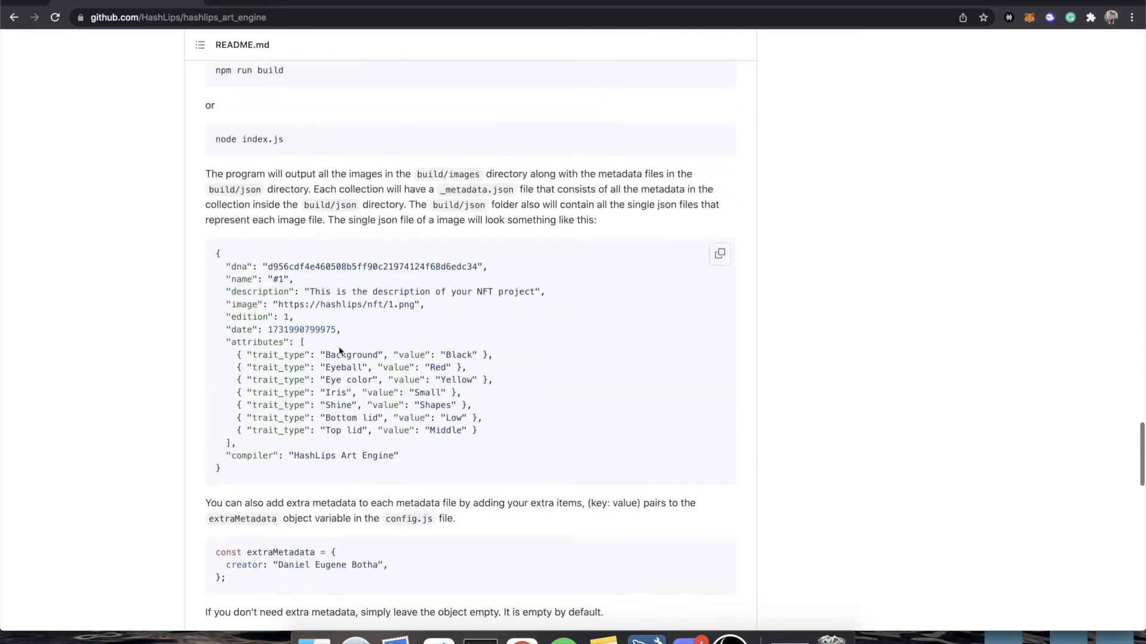
scroll(down, 3)
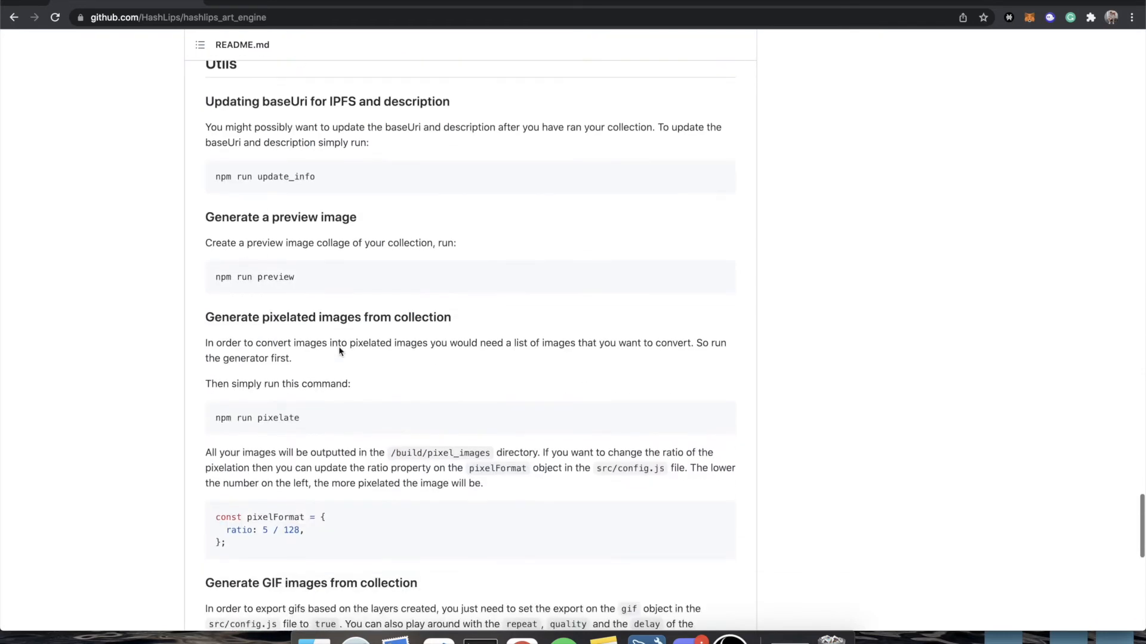
scroll(down, 3)
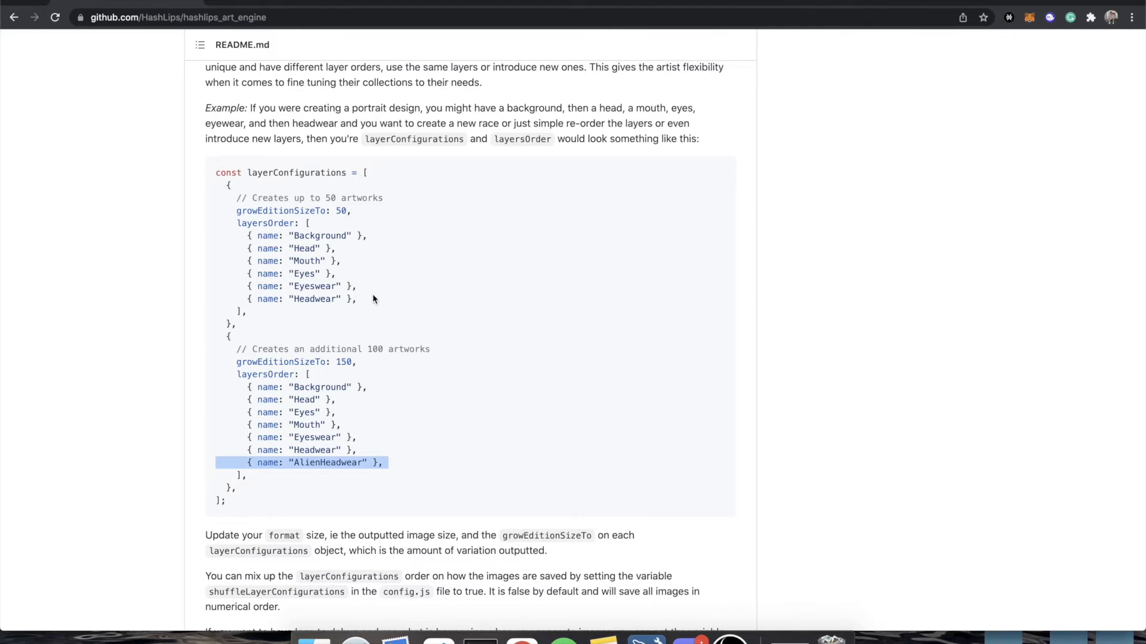
mouse_move(380, 394)
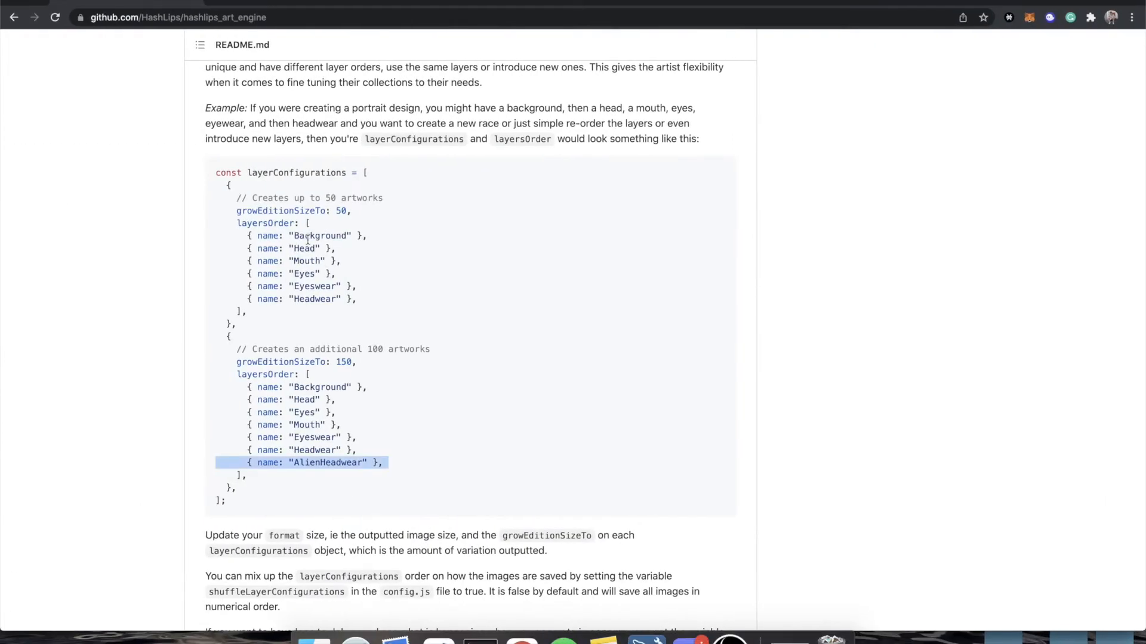
mouse_move(359, 397)
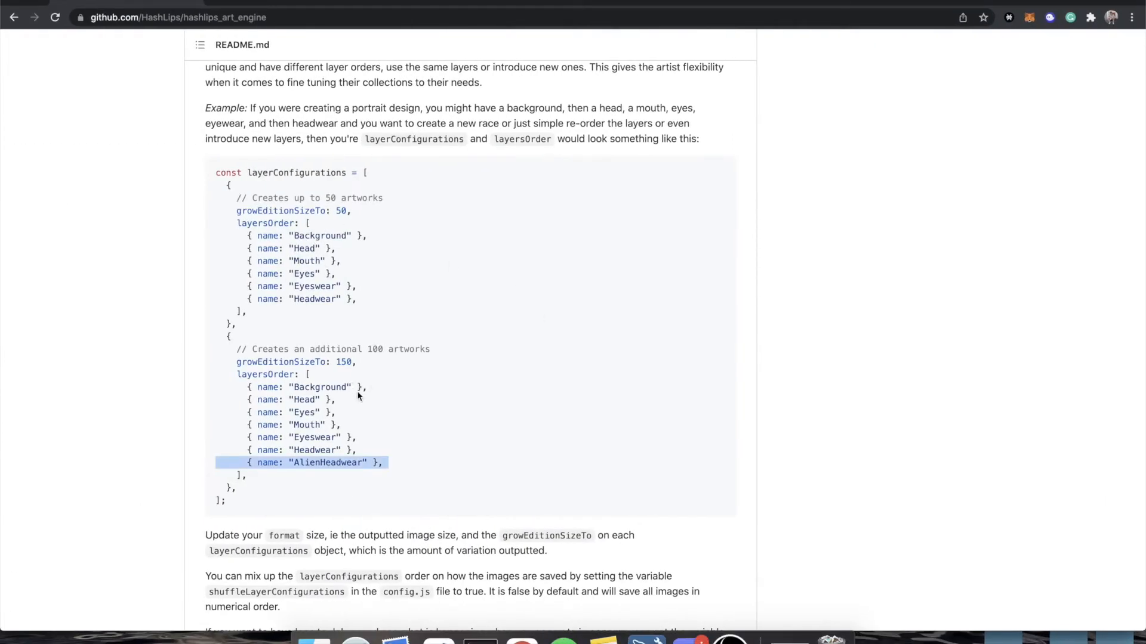
mouse_move(375, 250)
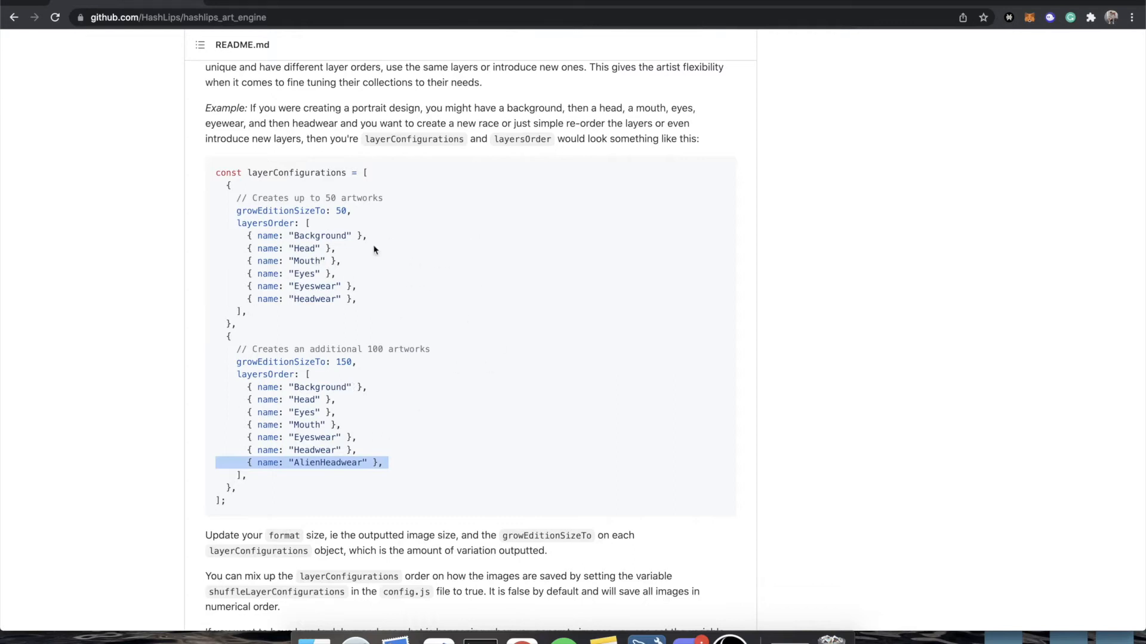
mouse_move(335, 303)
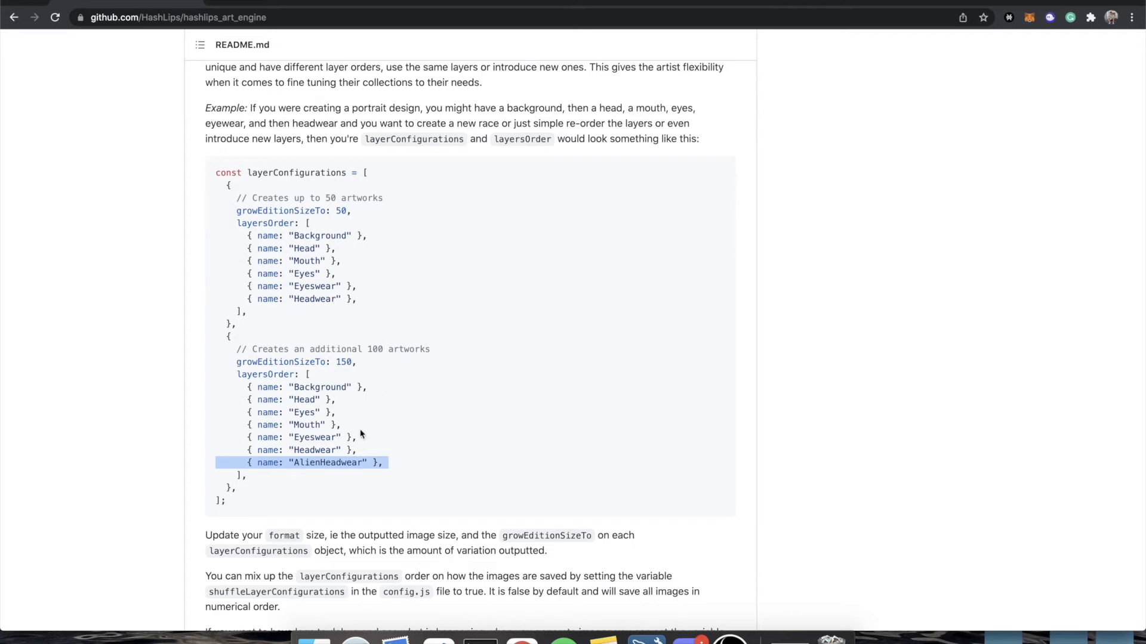
mouse_move(352, 377)
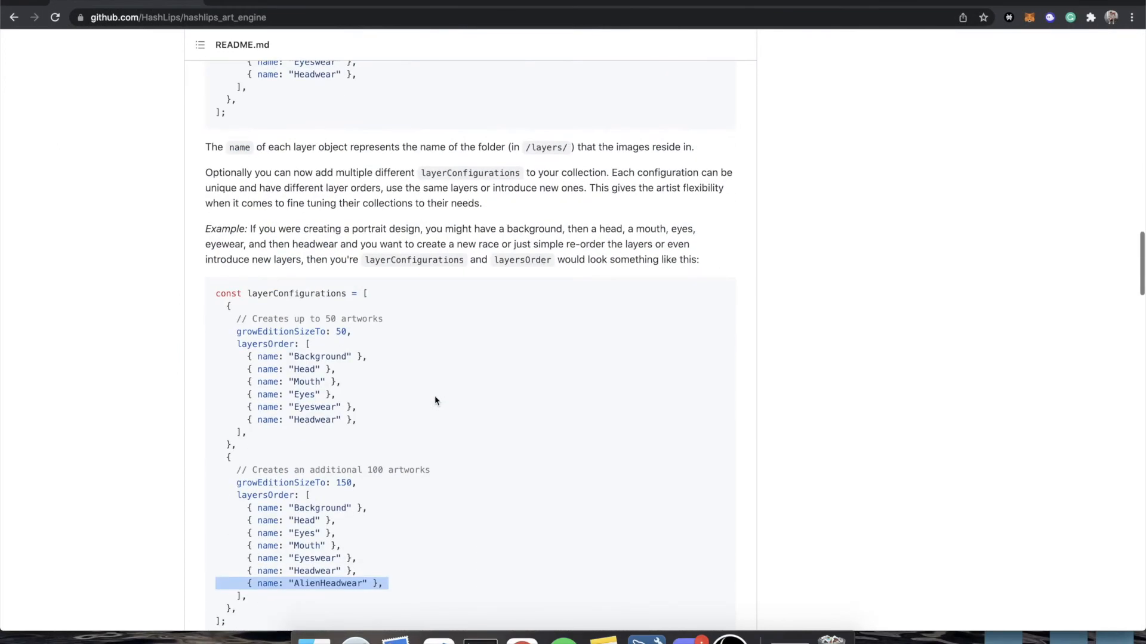
scroll(down, 3)
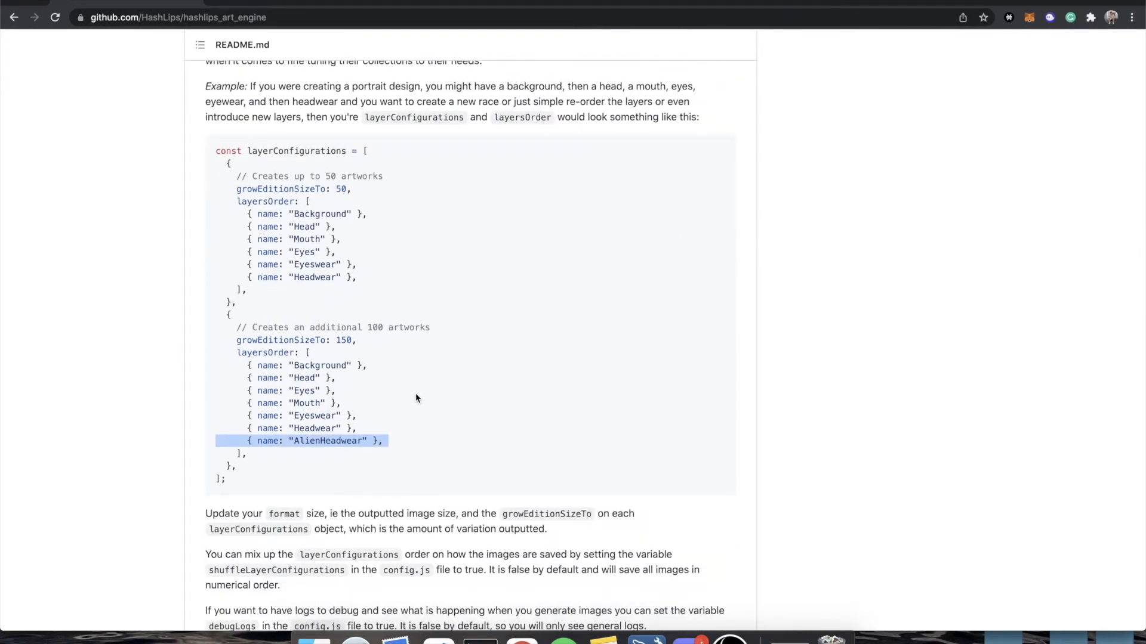
mouse_move(331, 365)
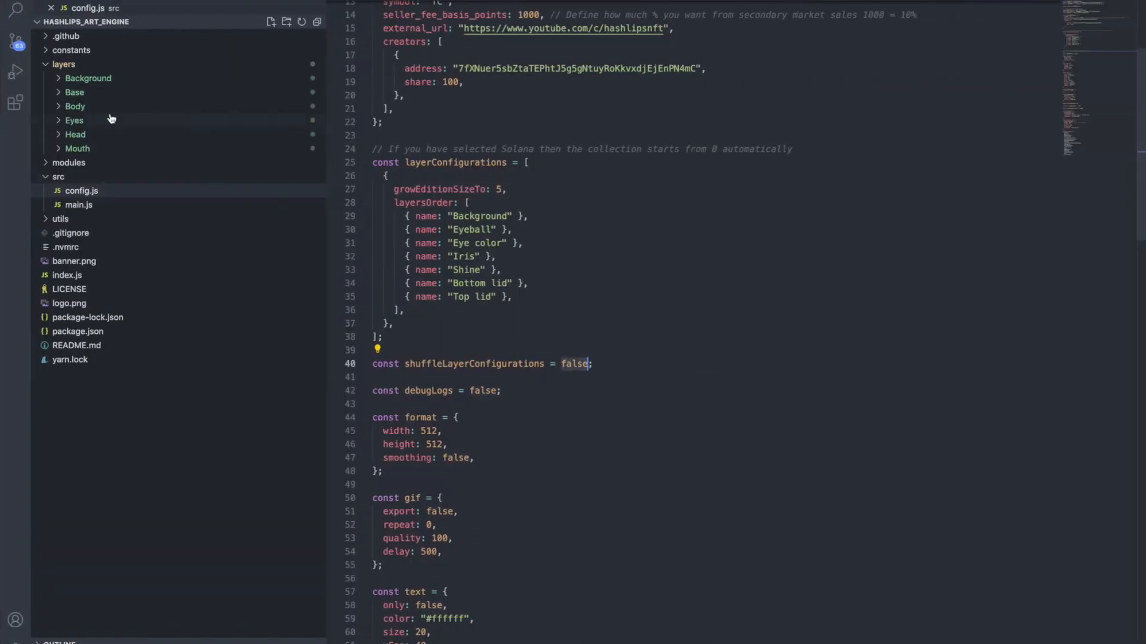
double_click(478, 216)
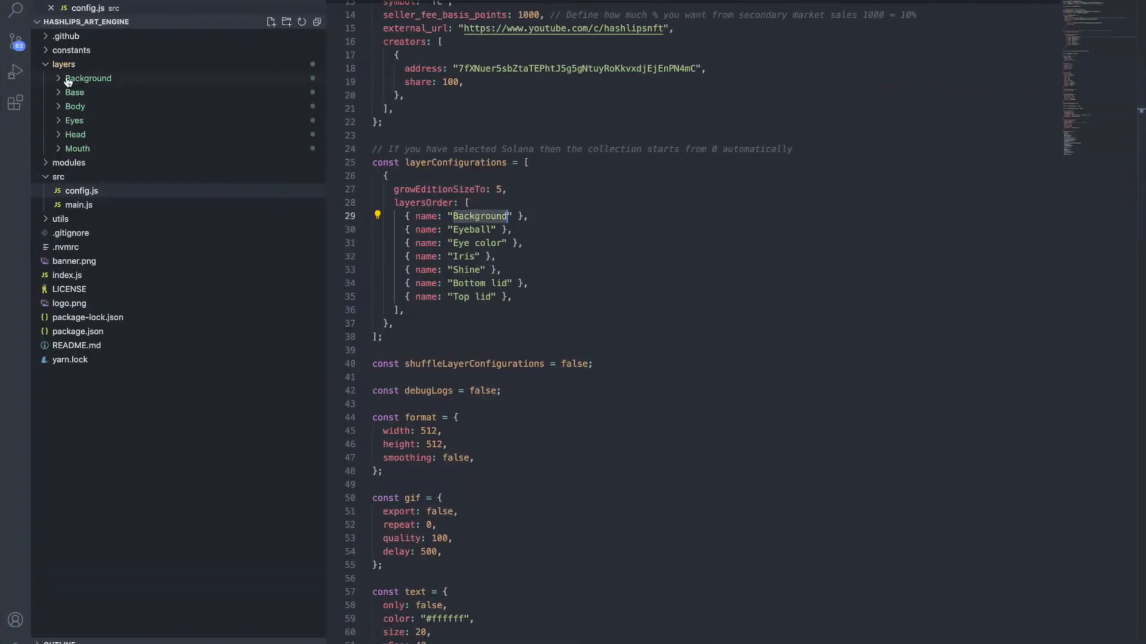
click(88, 78)
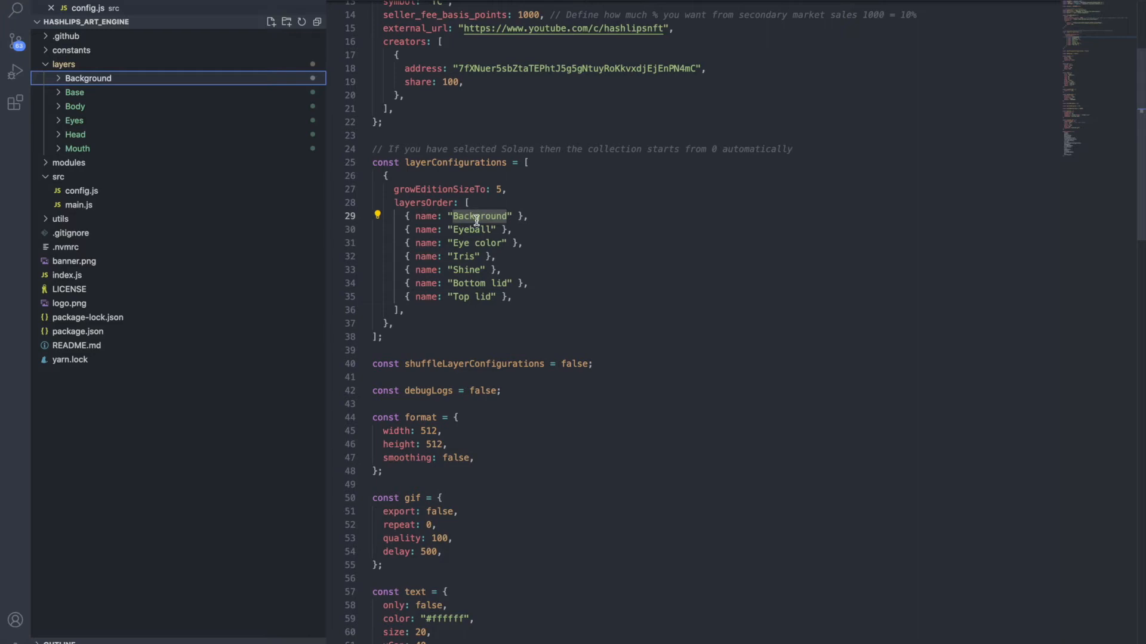
click(87, 78)
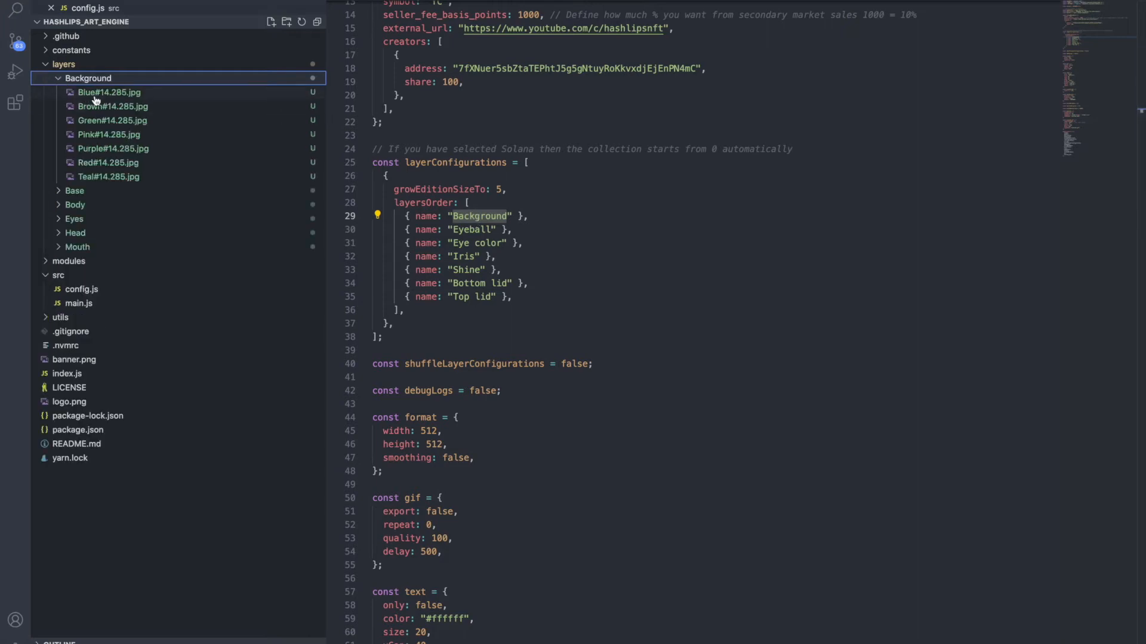
mouse_move(96, 97)
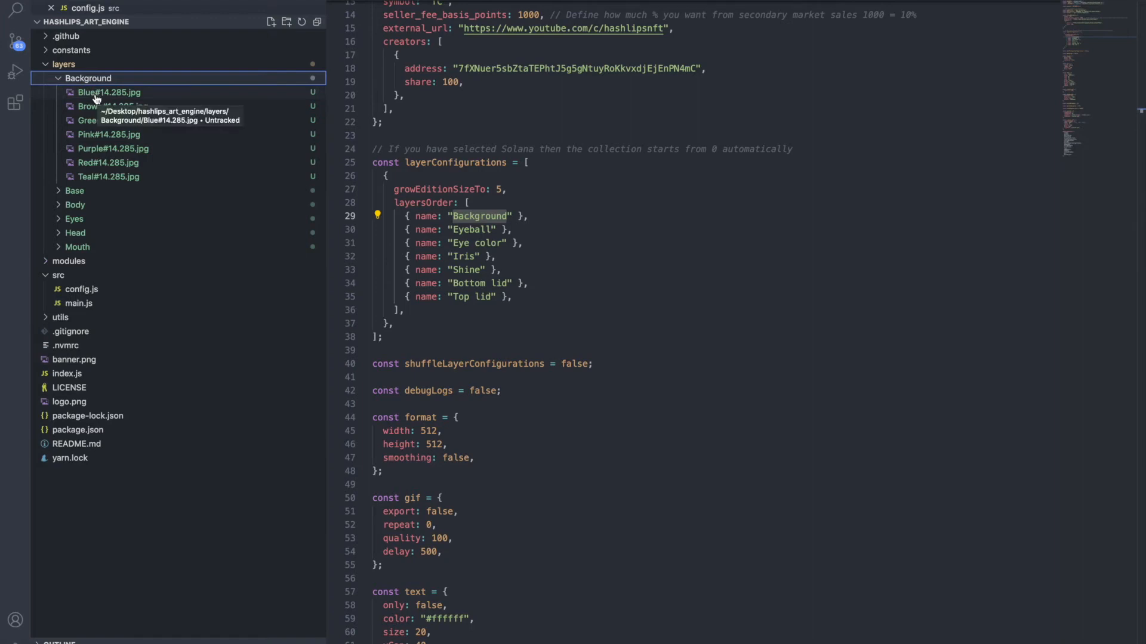
mouse_move(112, 120)
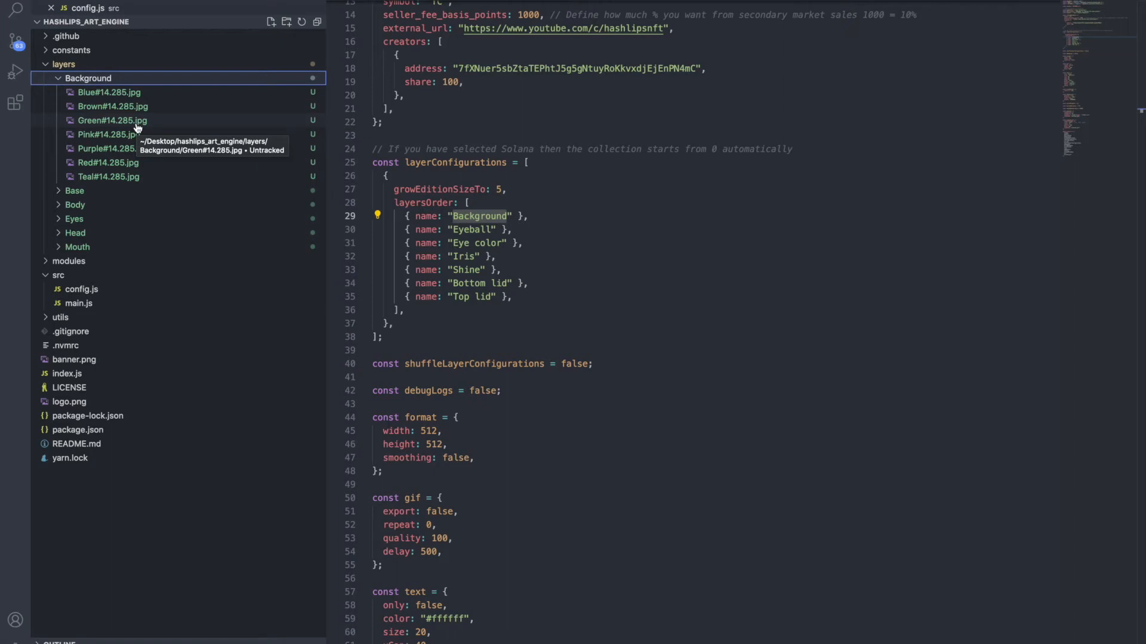
click(75, 191)
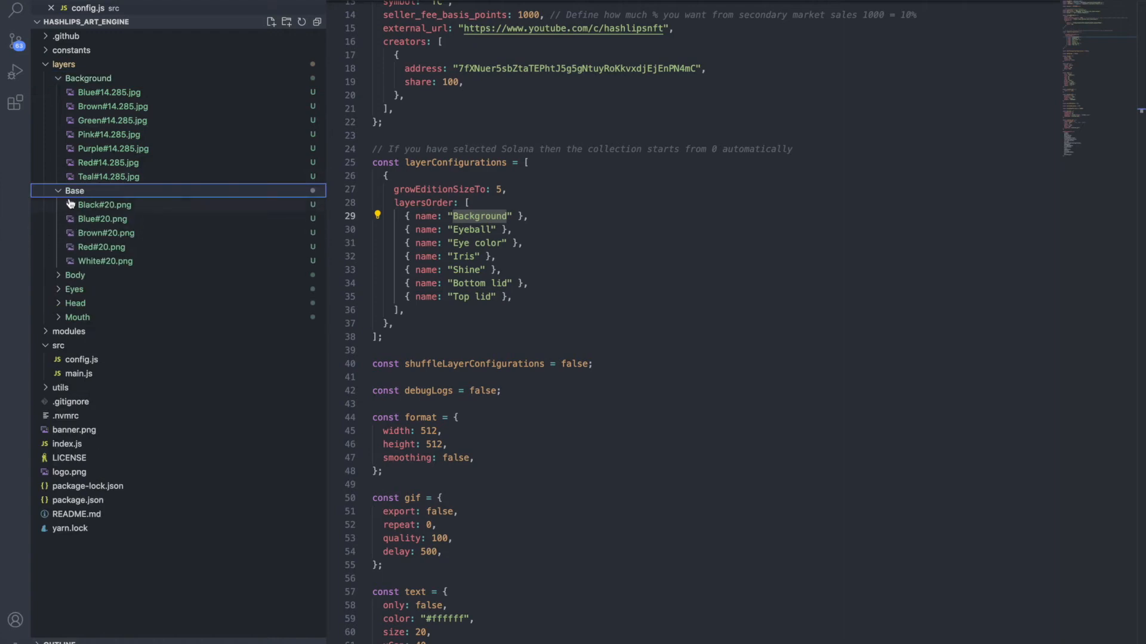
click(58, 190)
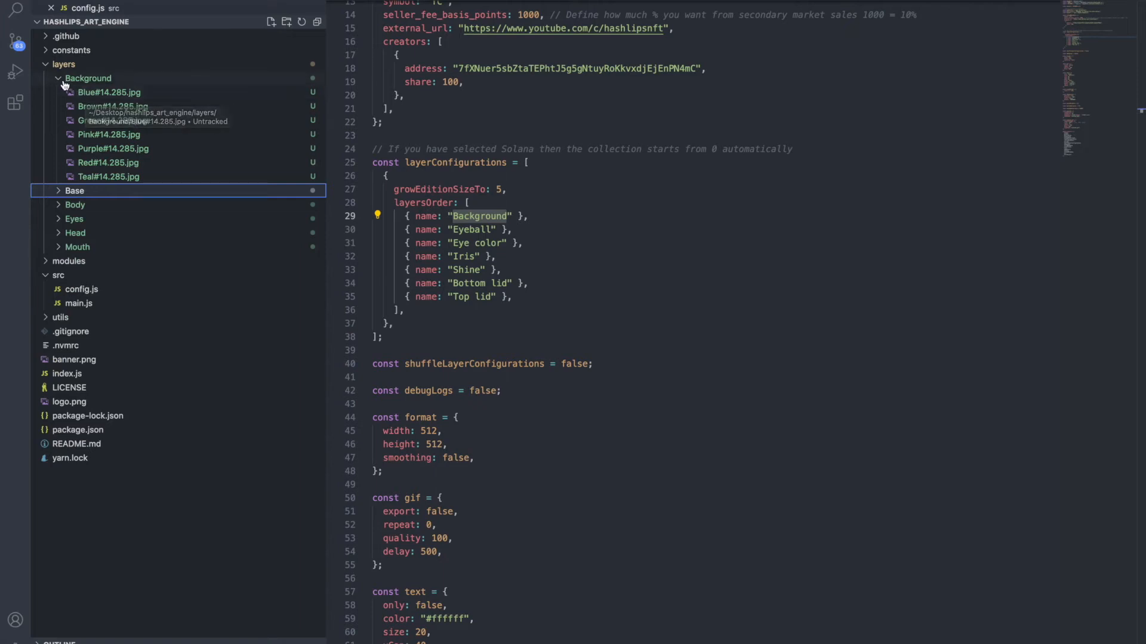
click(58, 79)
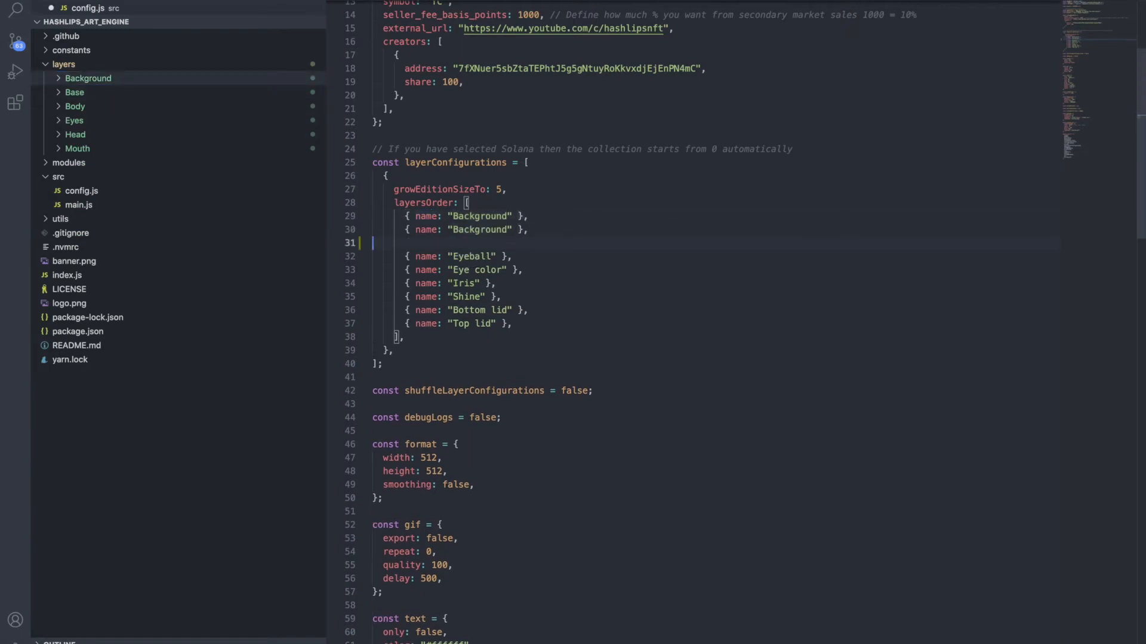
Rewrite layersOrder as Background, Base, Body, Eyes, Head, Mouth and set growEditionSizeTo to 8_888
text(Base)
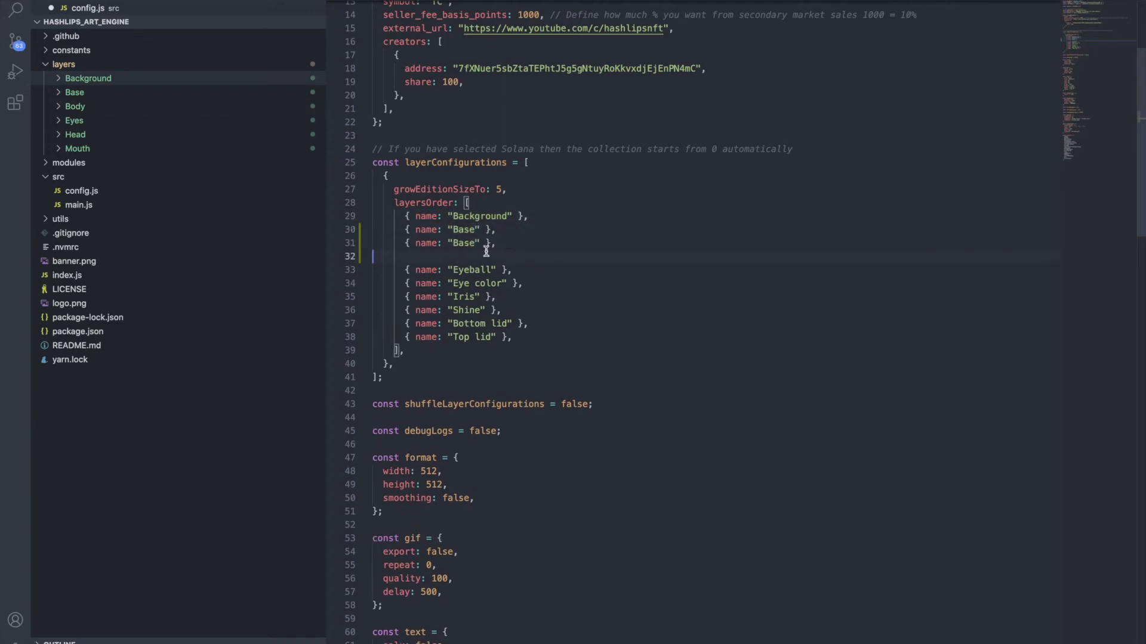
text(bd)
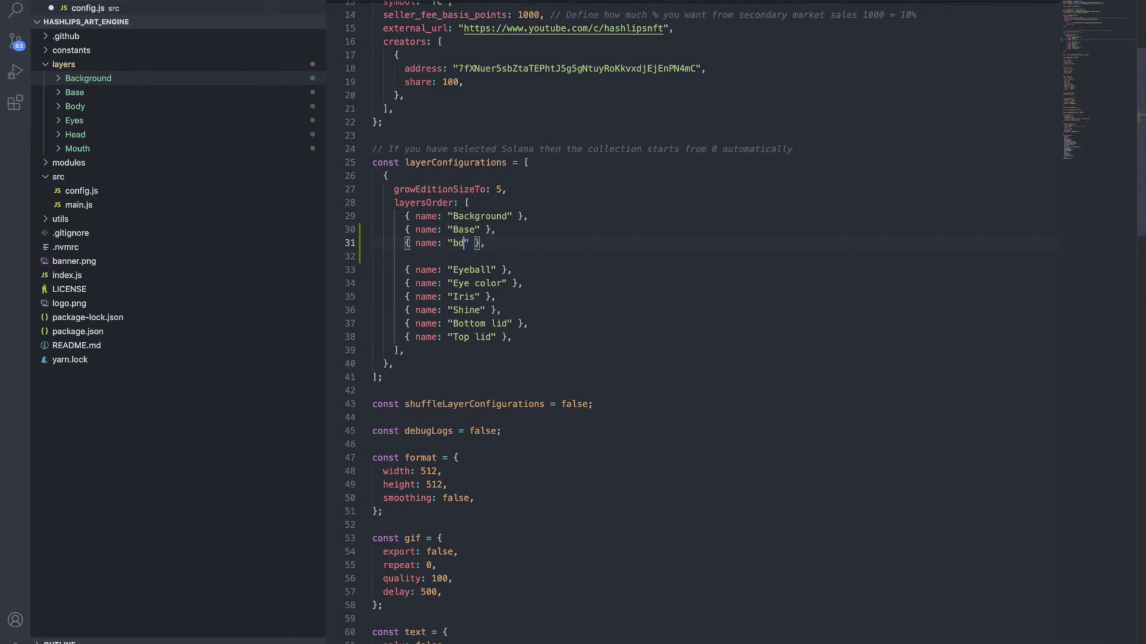
text(ody)
click(716, 269)
text(s)
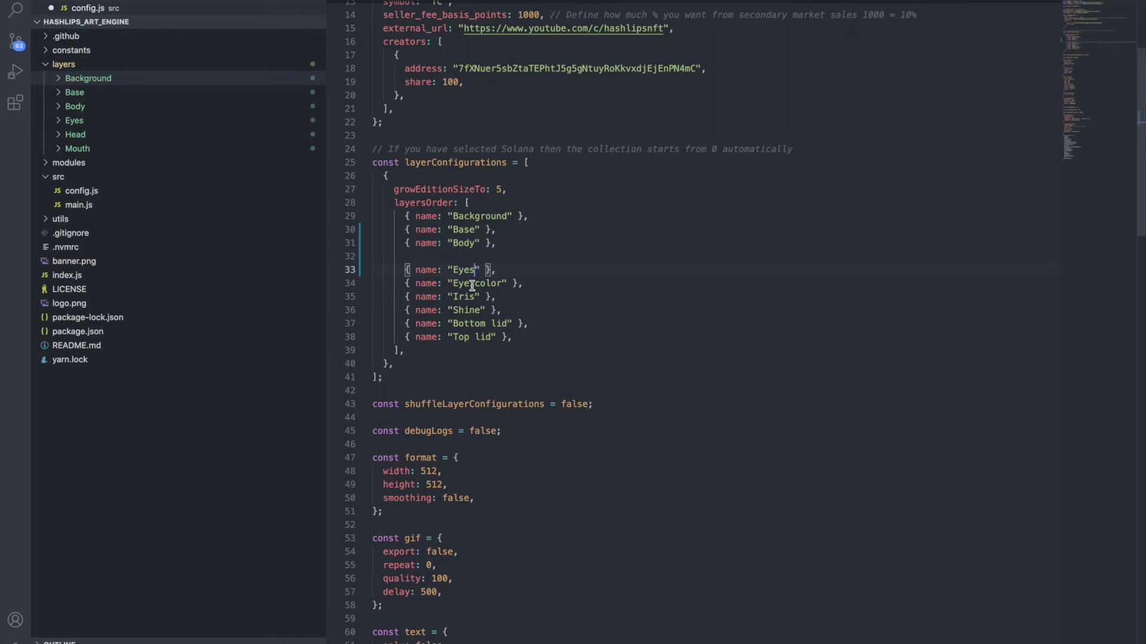
text(Eye Hea)
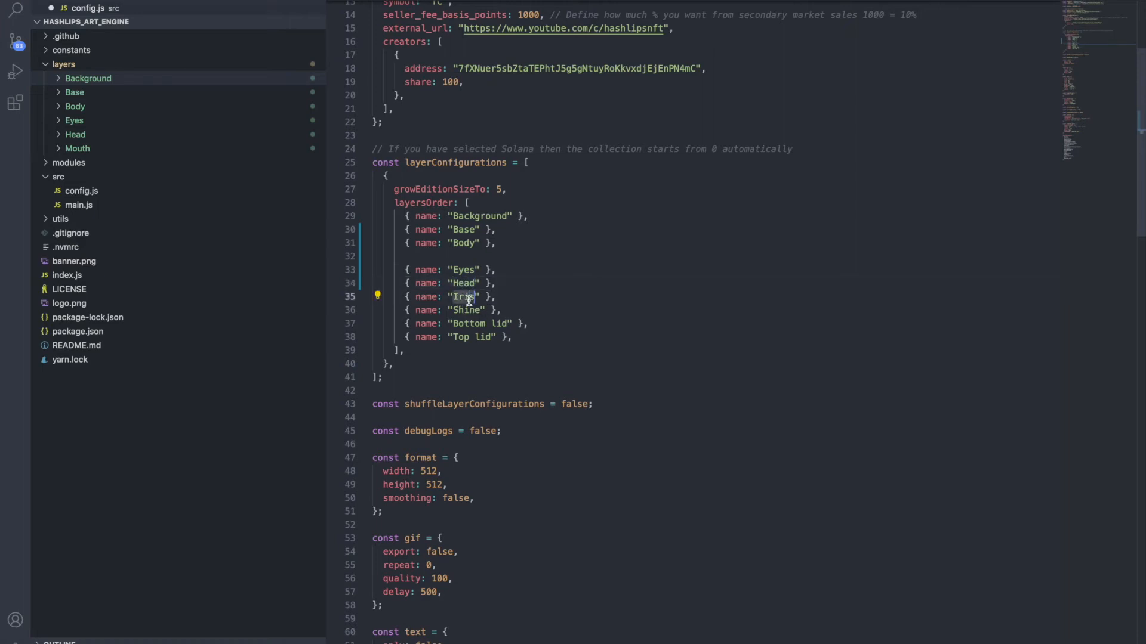
text(Mouth)
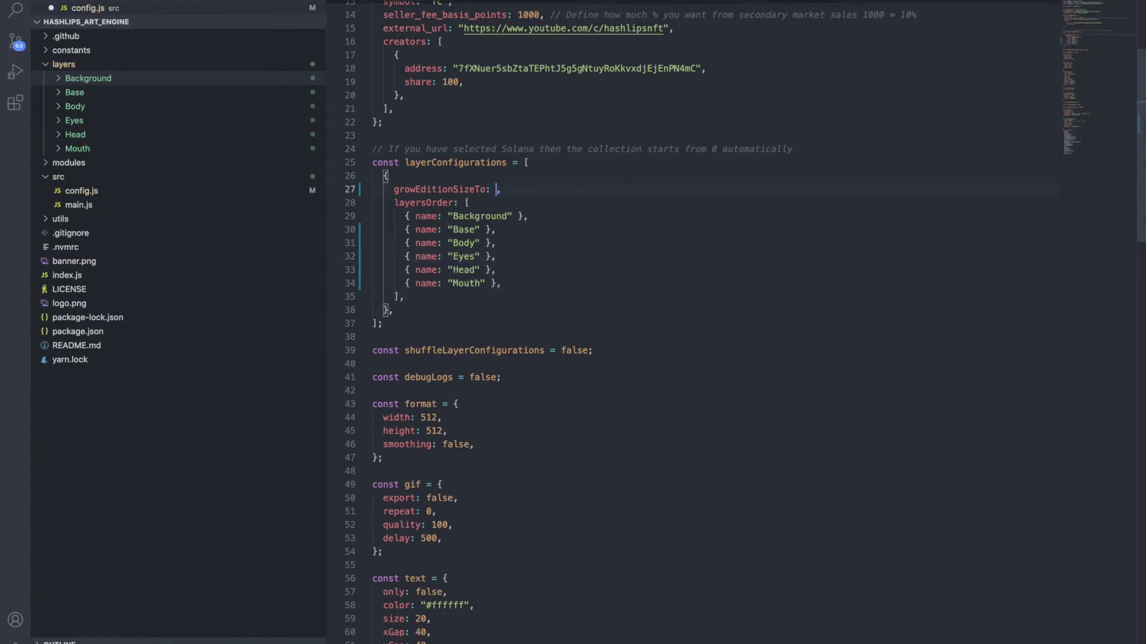
text(8_88)
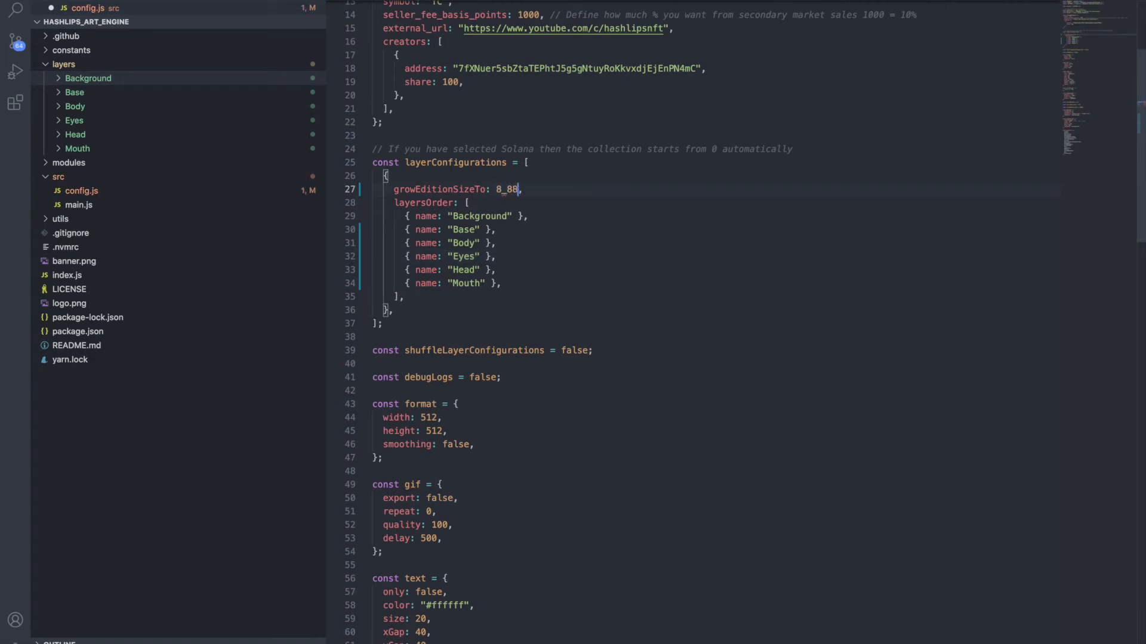
text(8)
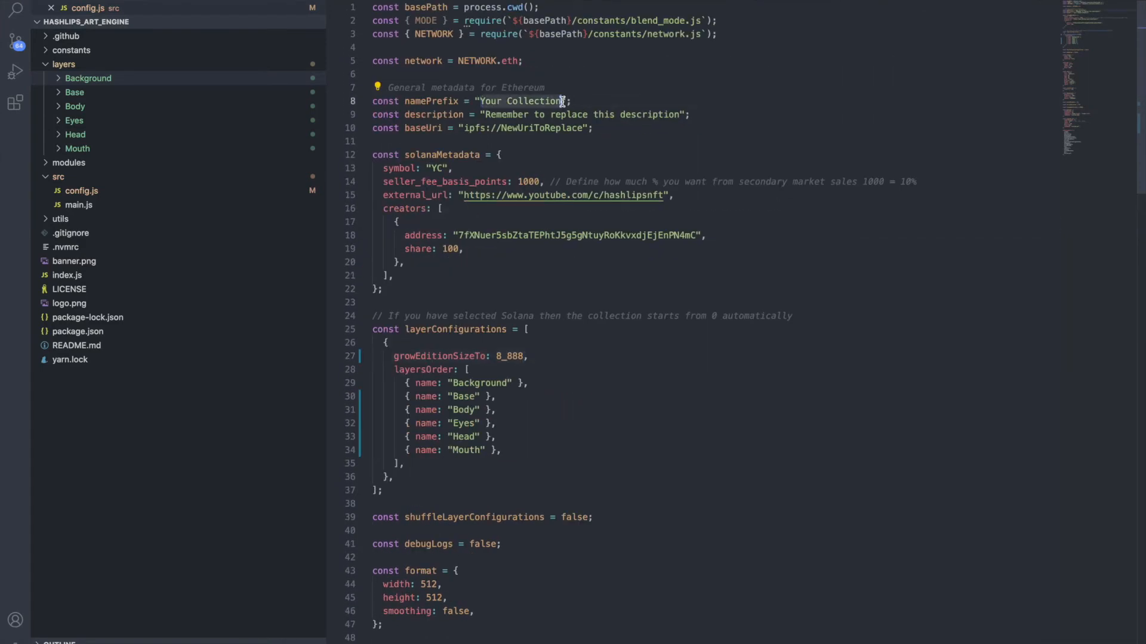
Set namePrefix to "Lazy Rampp Apes"
text(Lazy Ramp)
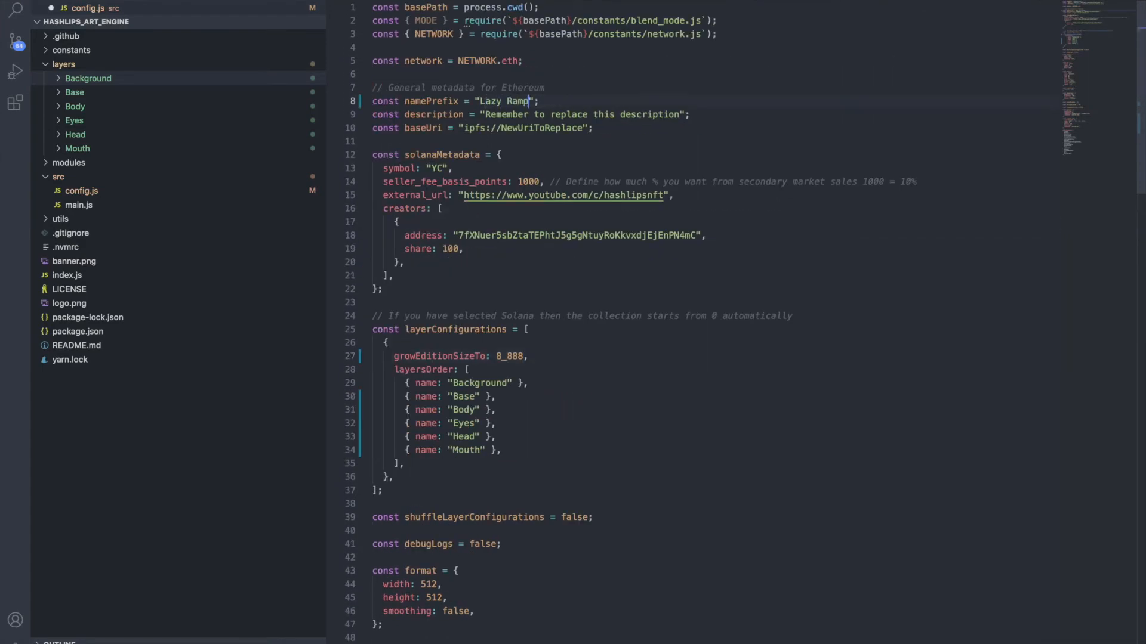
text(p Apes)
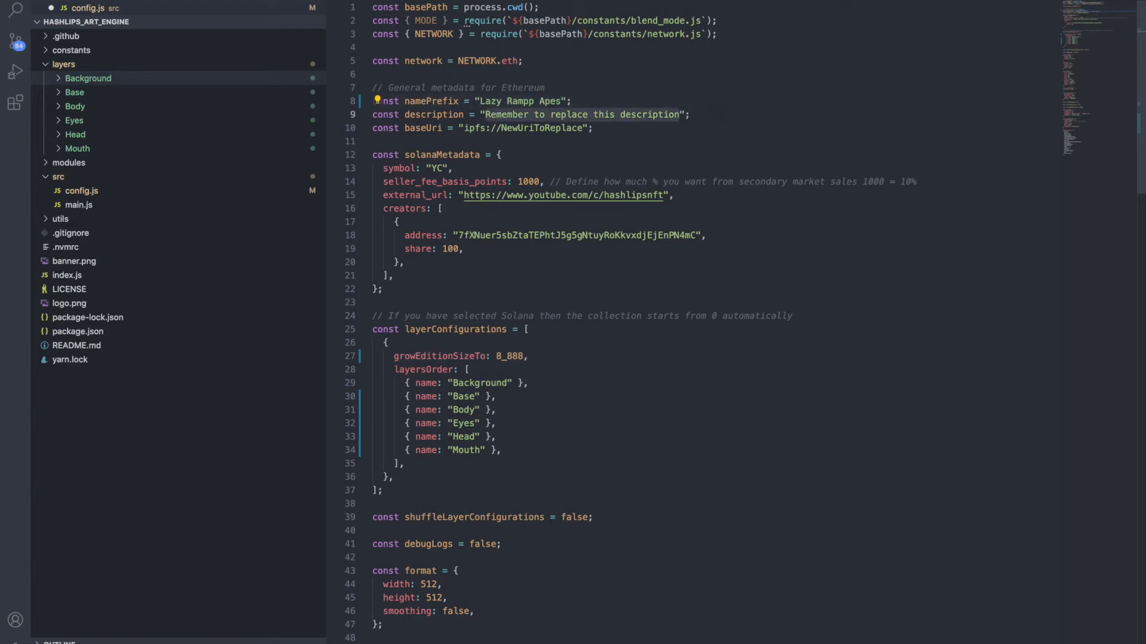
Set description to "A tutorial for generating a 8.8K NFT project with some code"
text(A tutorita";)
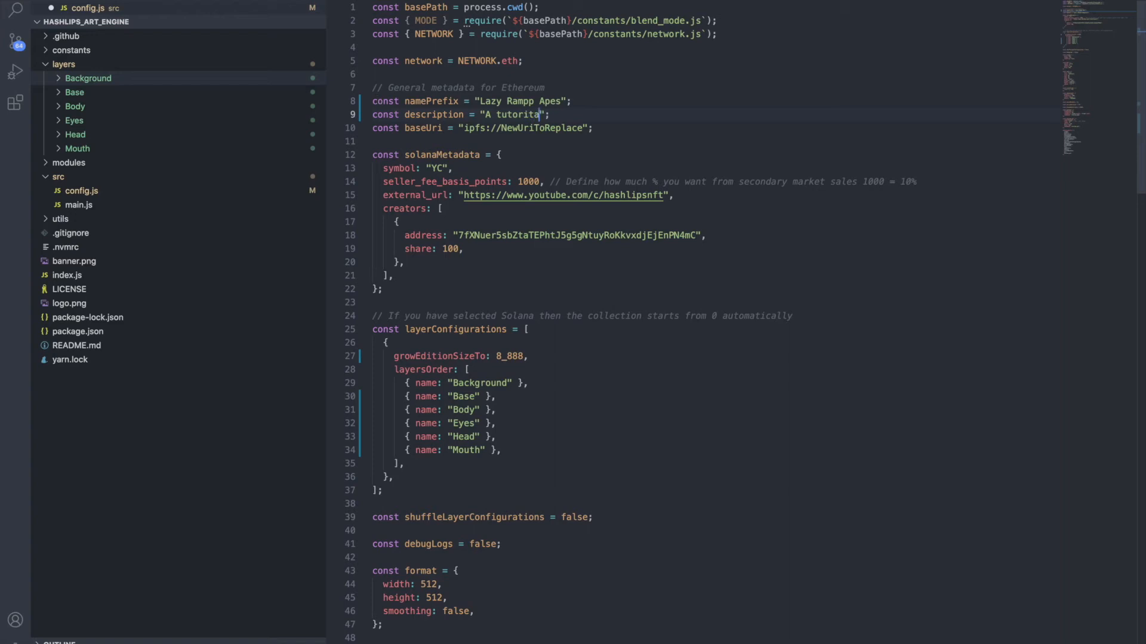
text(tutorial for generating a 8.)
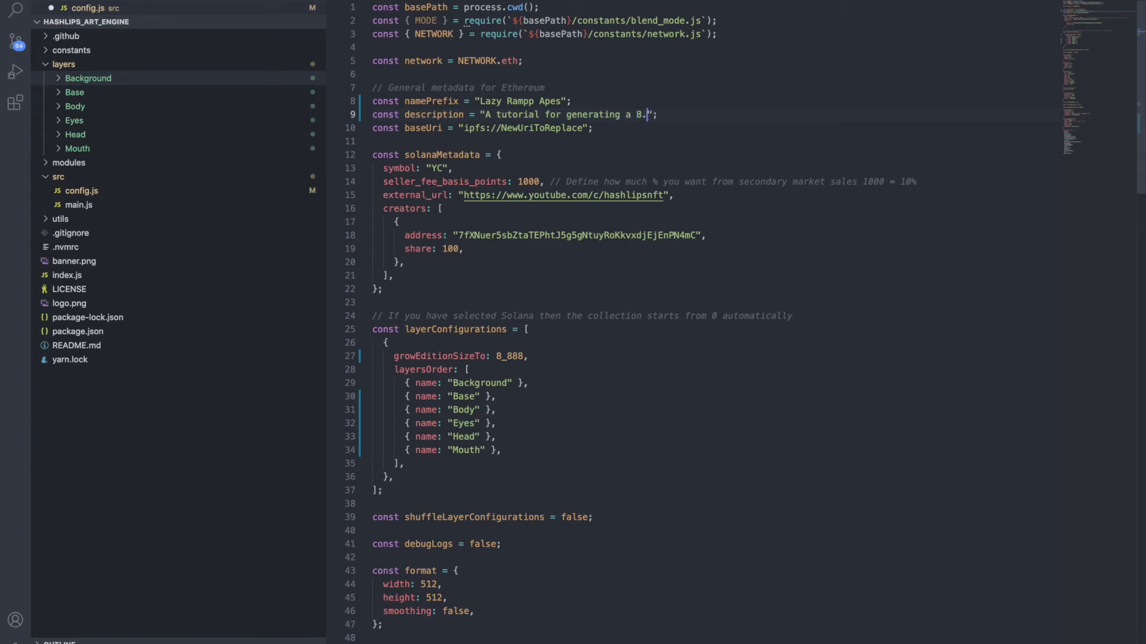
text(8K)
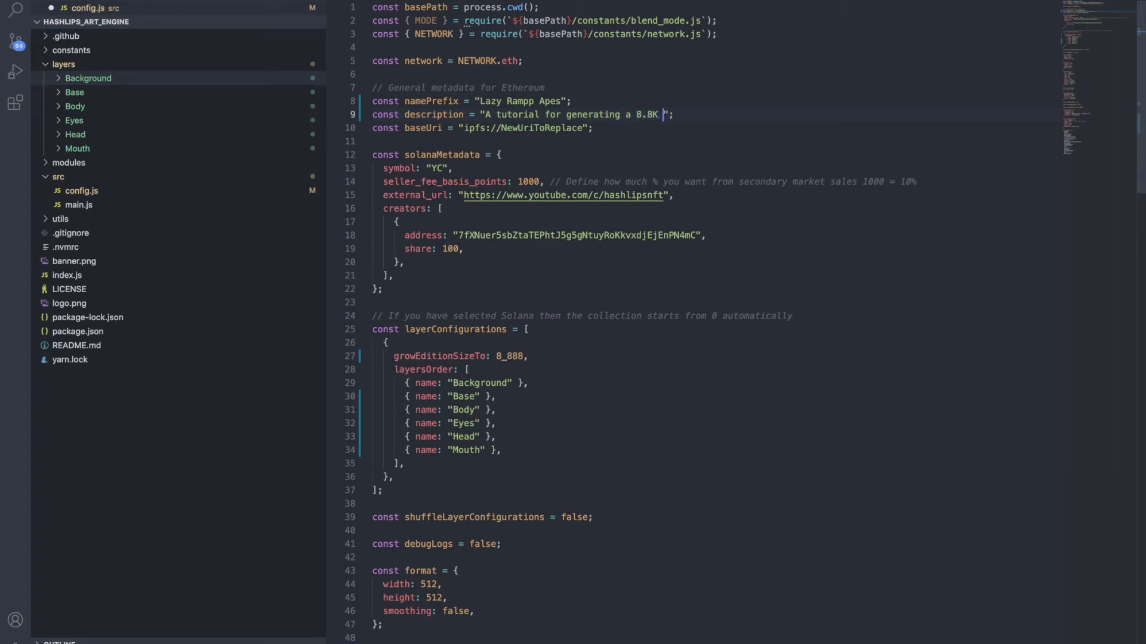
text(NFT prof)
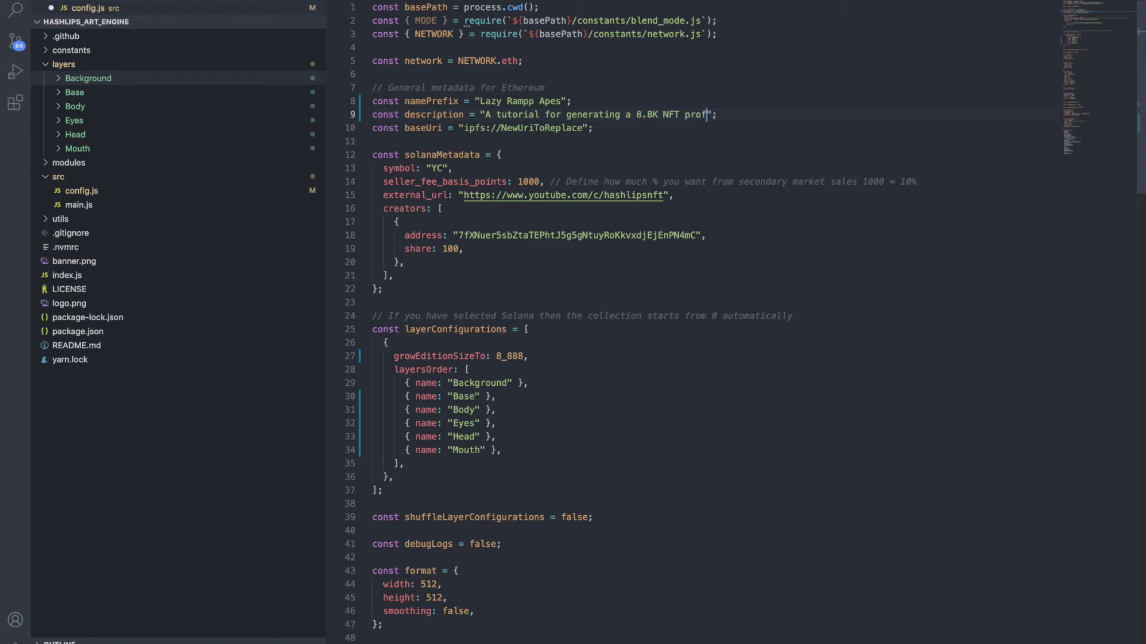
text(project with)
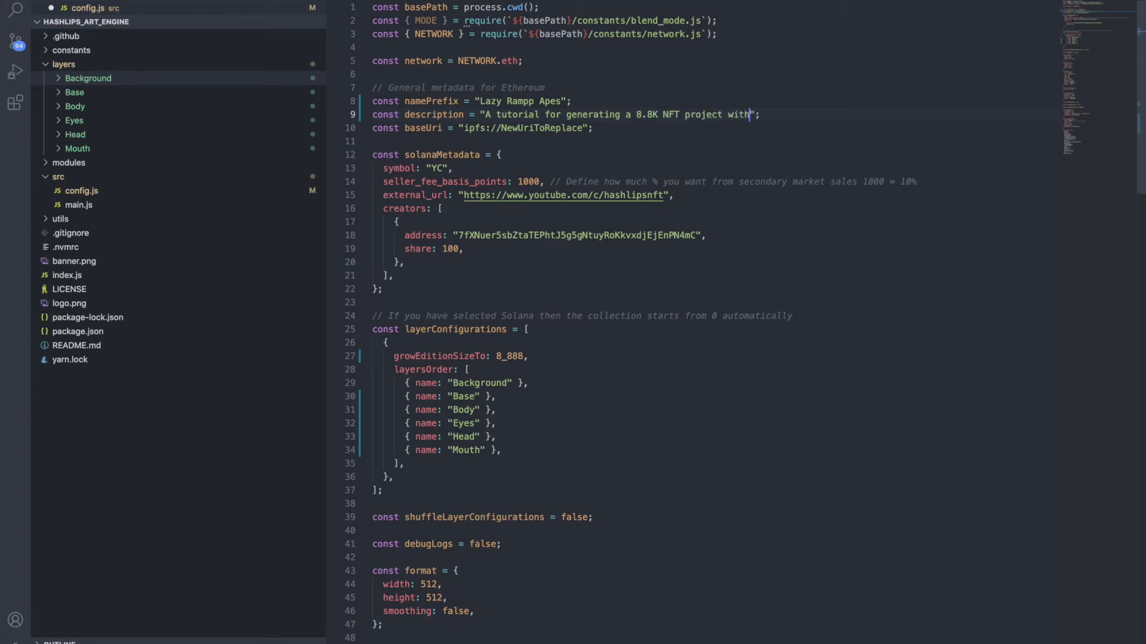
text(s)
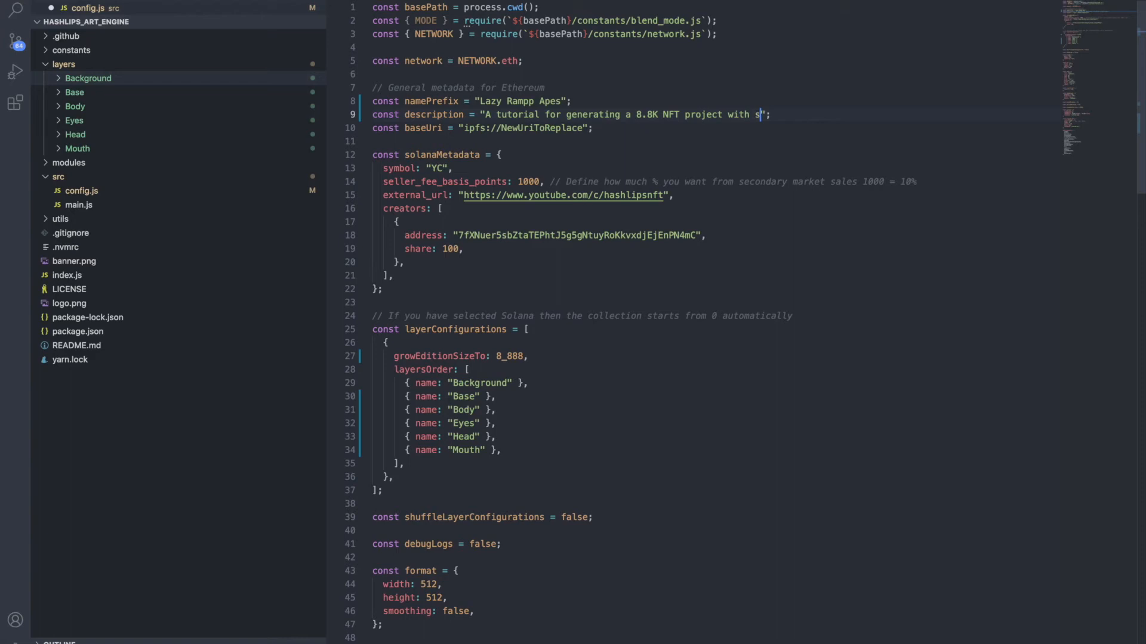
text(ome code)
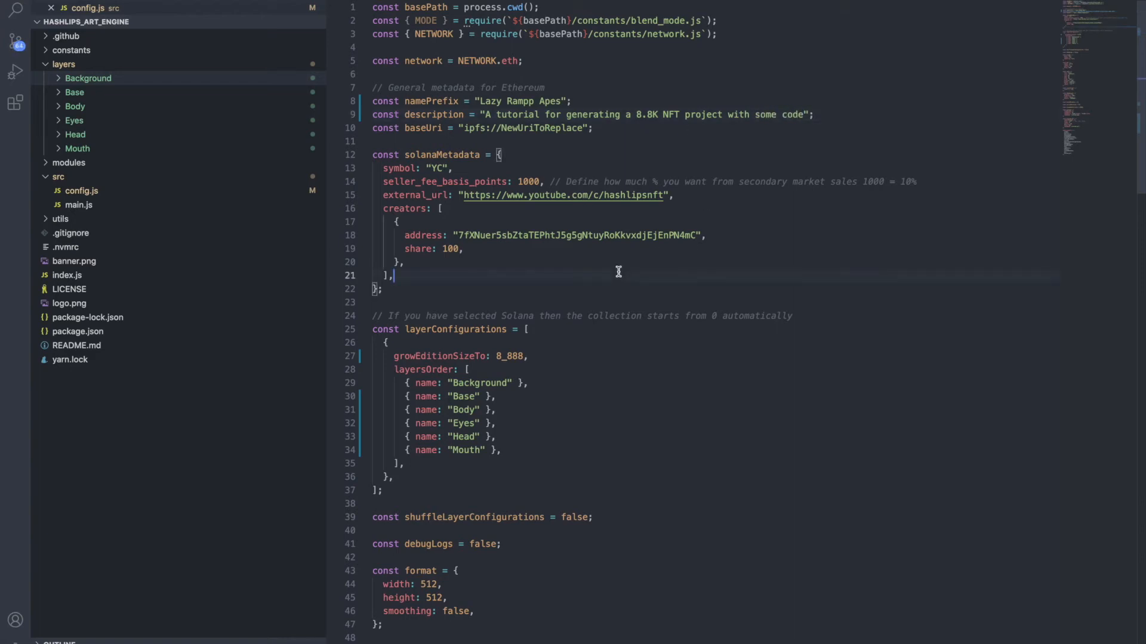
scroll(down, 3)
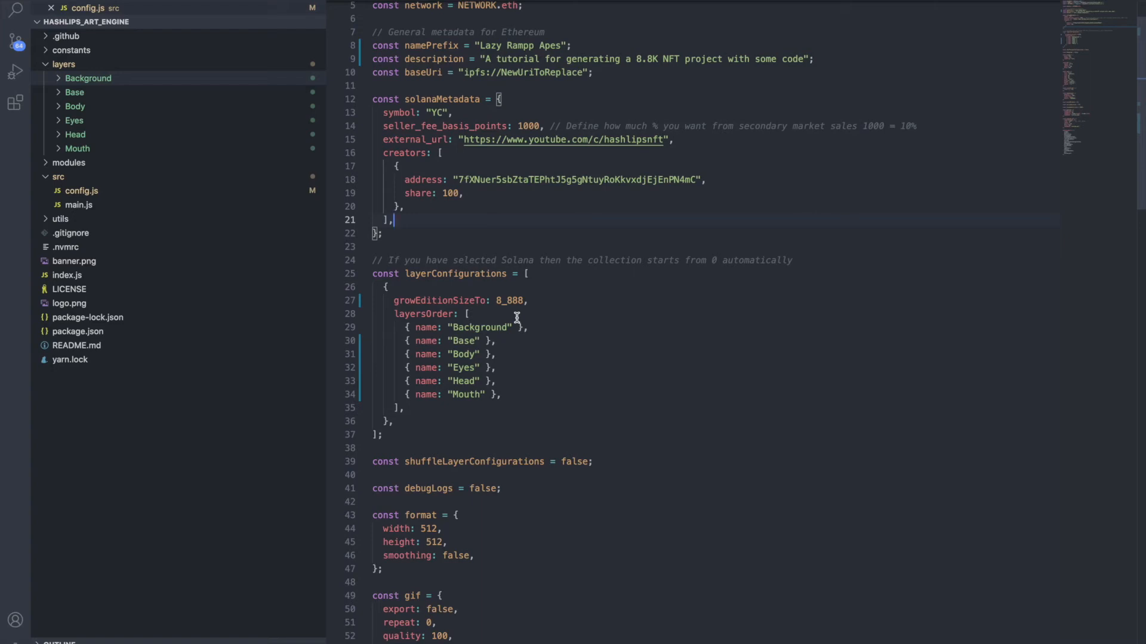
scroll(down, 3)
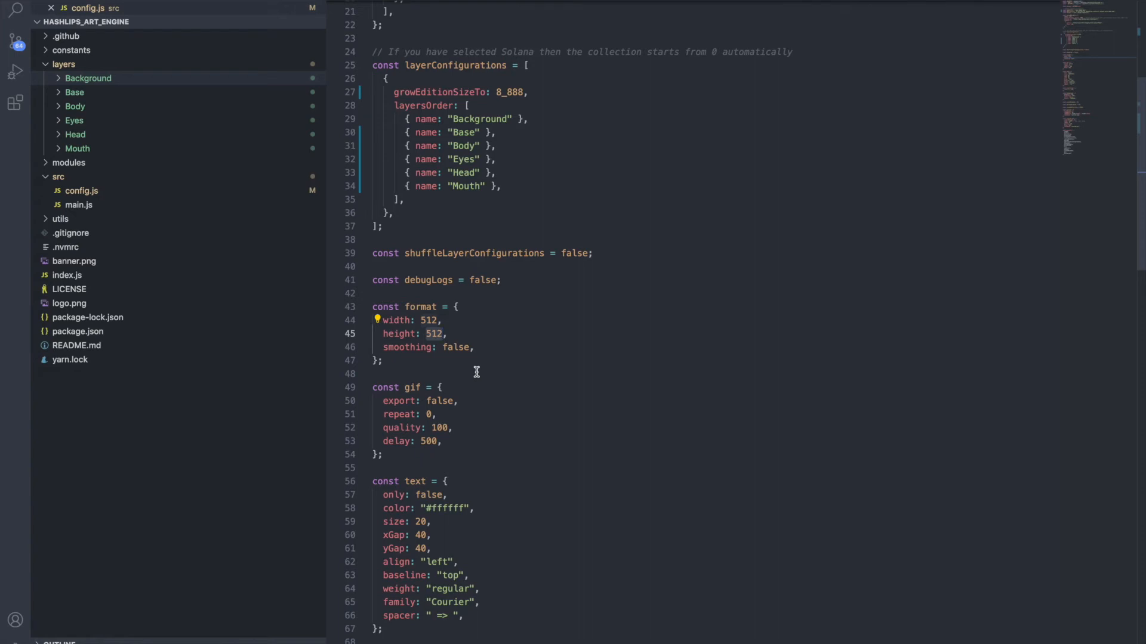
scroll(down, 3)
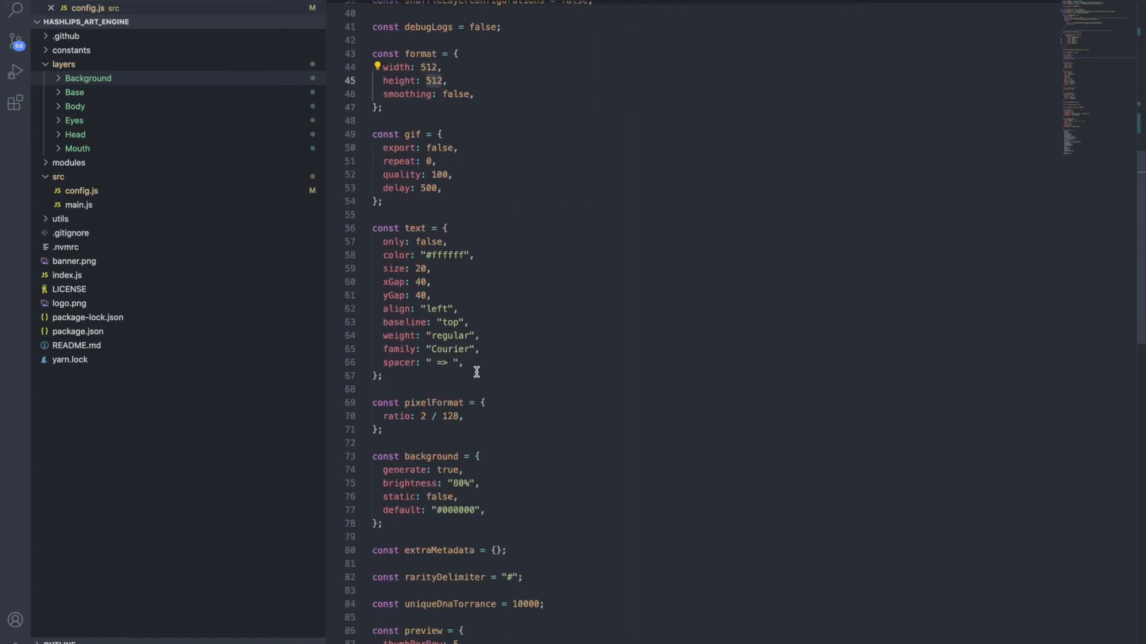
scroll(down, 3)
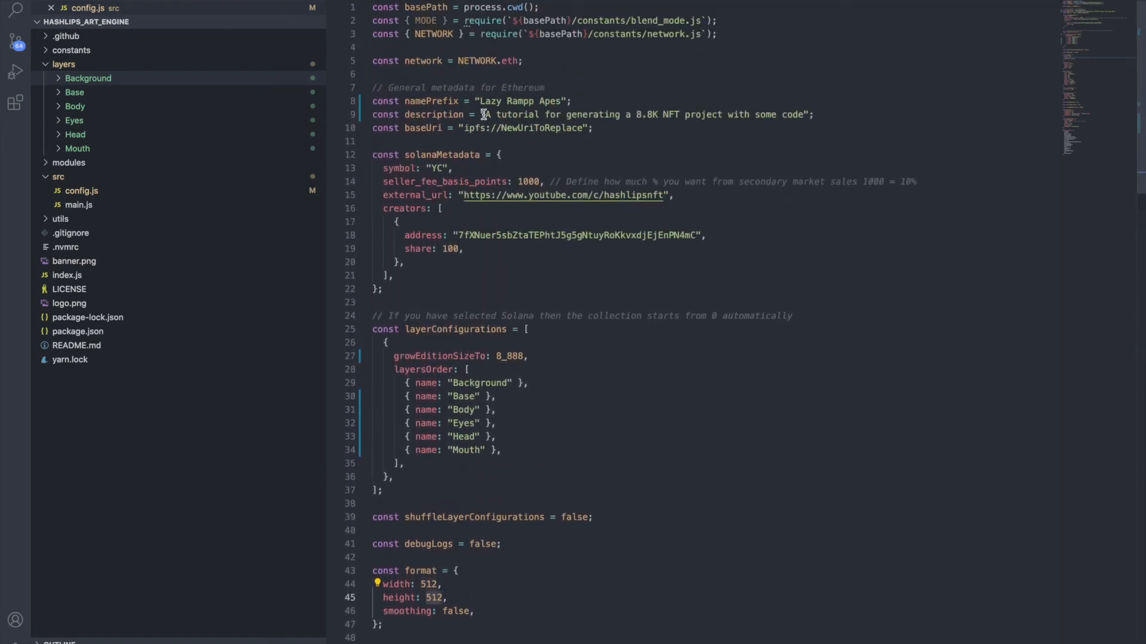
scroll(down, 3)
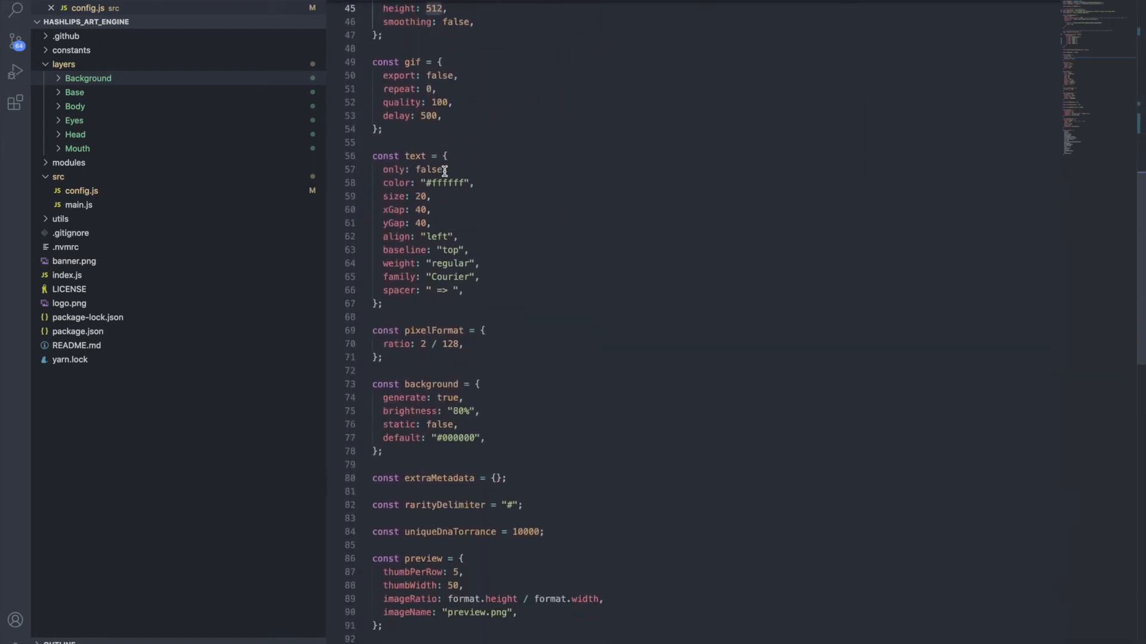
scroll(down, 3)
text(website: ")
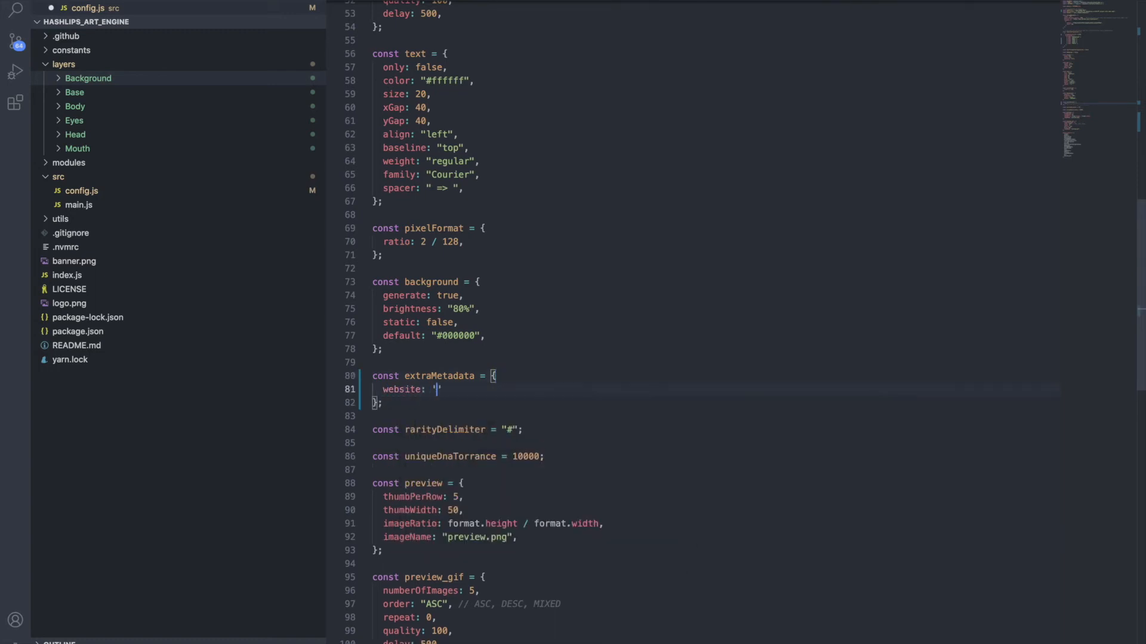
text(https://)
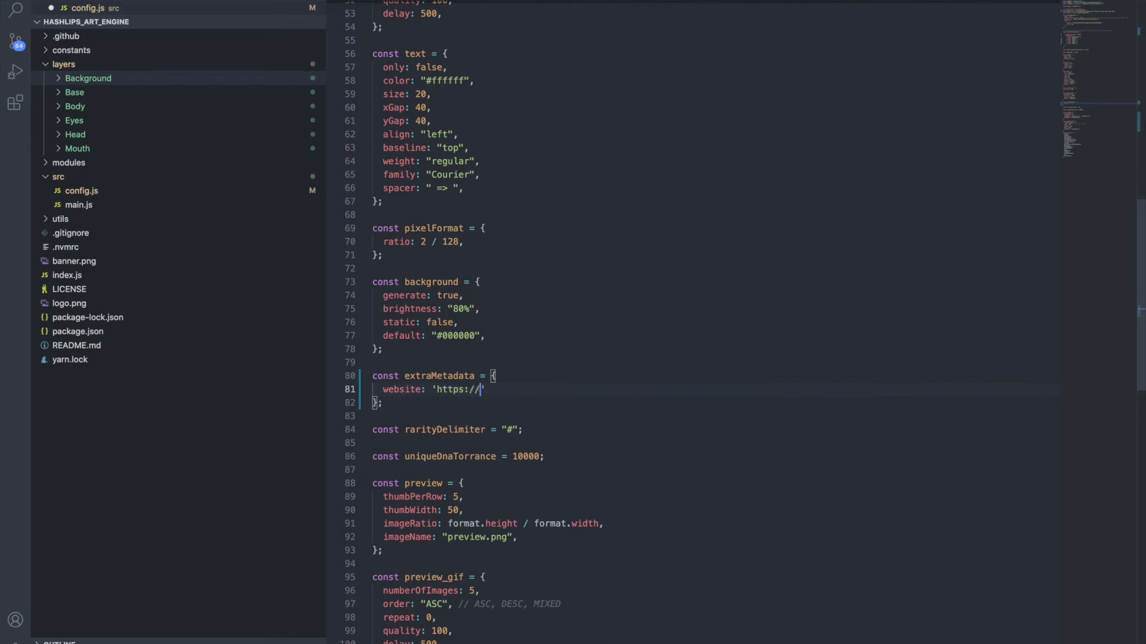
text(rampp.xyz/)
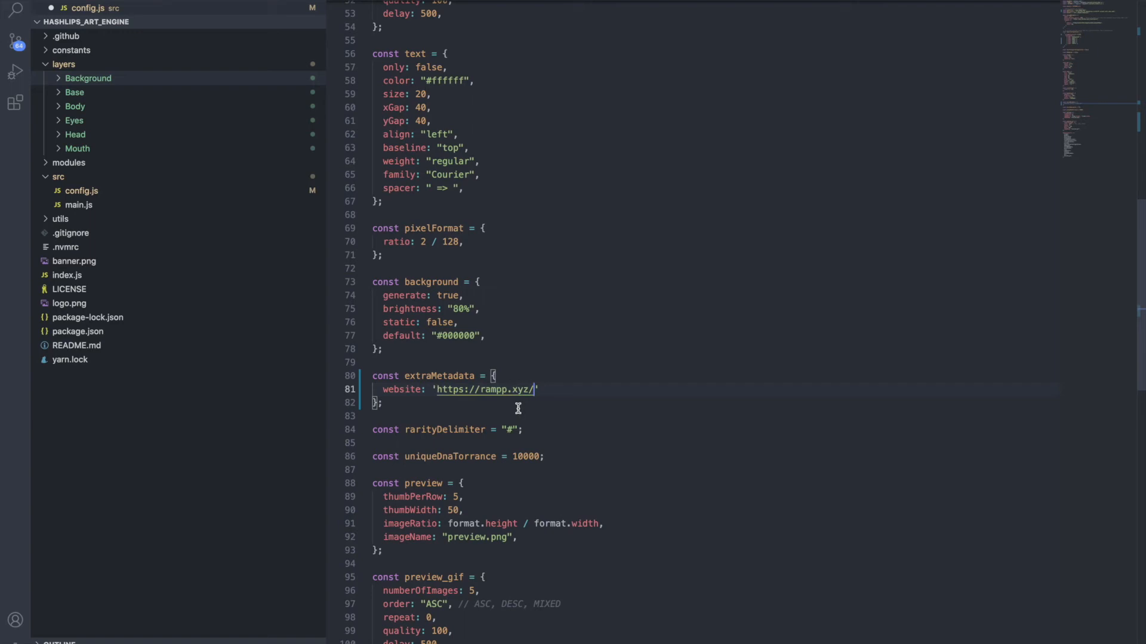
mouse_move(538, 398)
text(,)
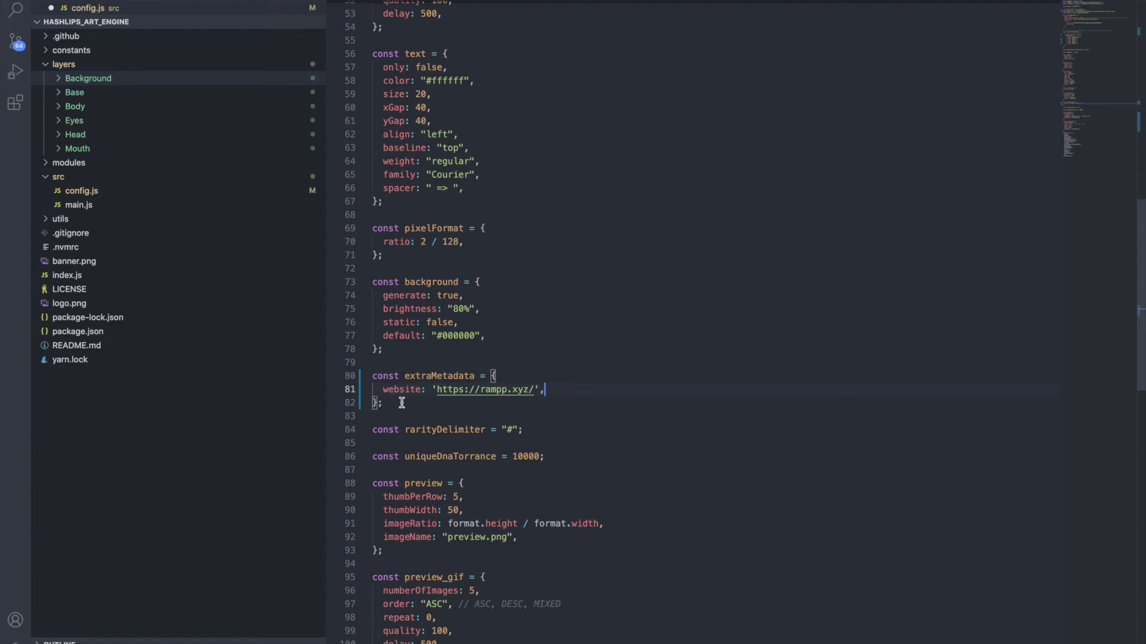
mouse_move(429, 345)
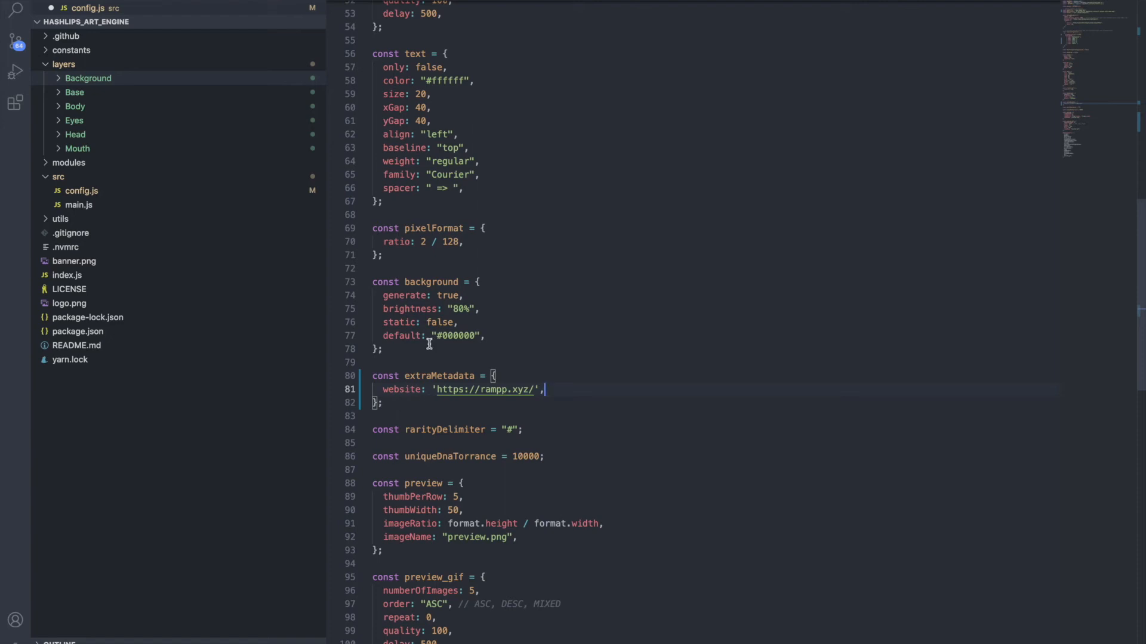
scroll(up, 3)
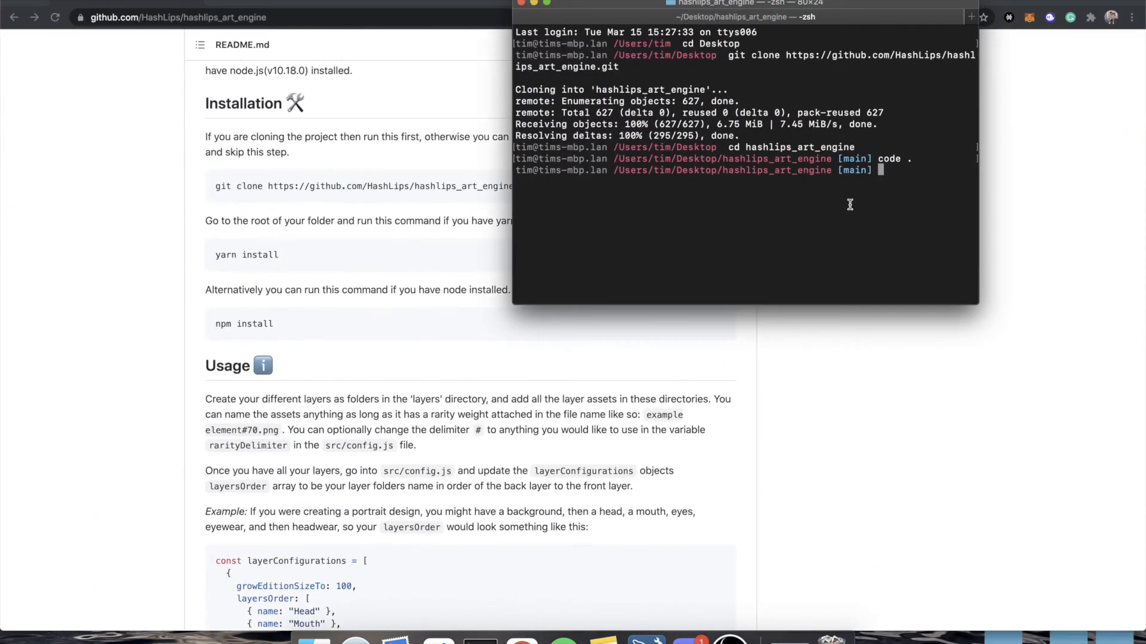
mouse_move(322, 304)
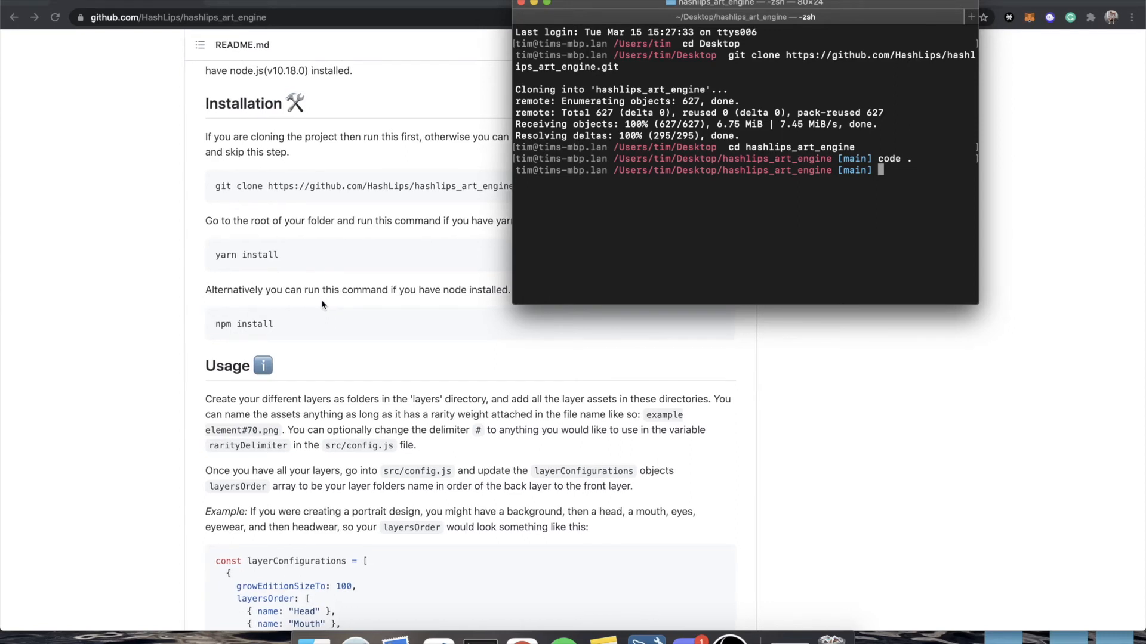
Run yarn to install dependencies, then yarn build to start generating the collection
text(yarn)
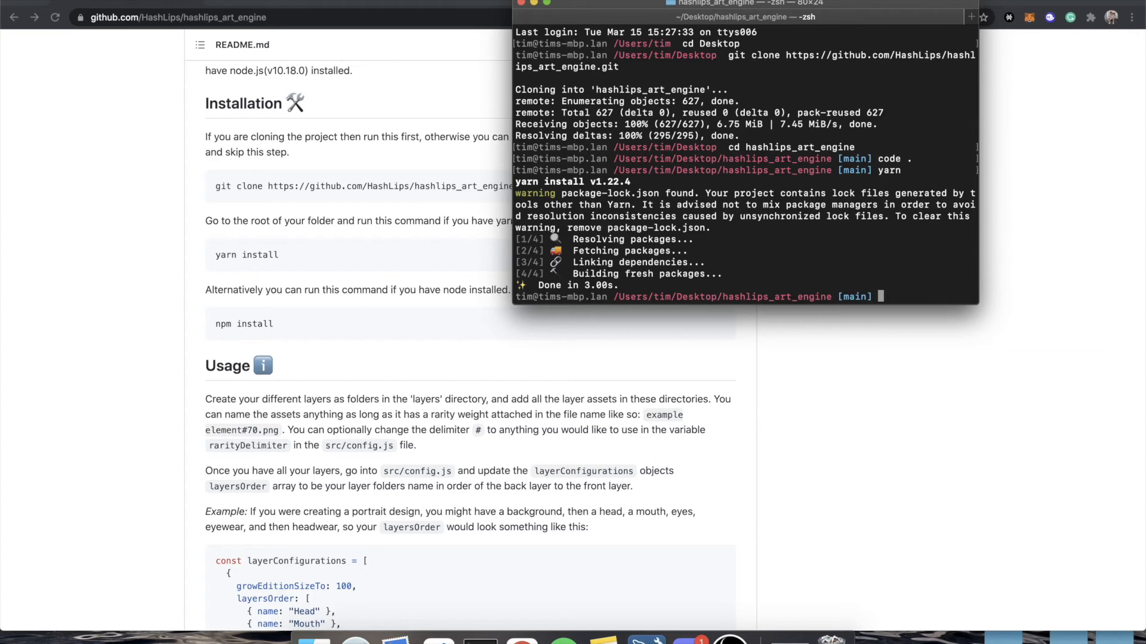
scroll(down, 3)
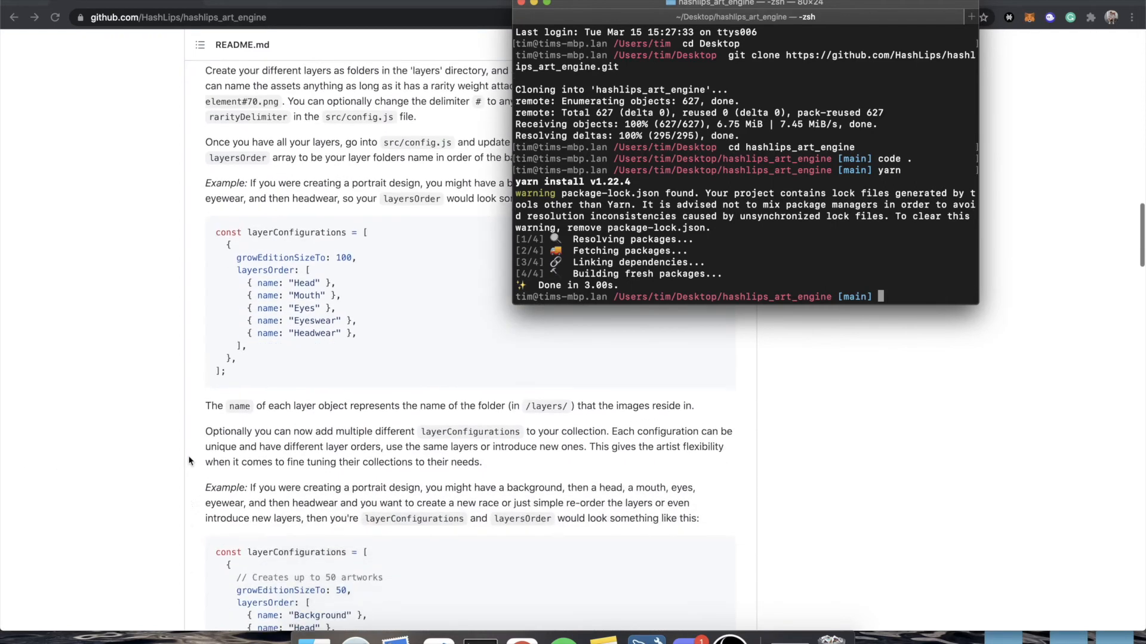
scroll(down, 3)
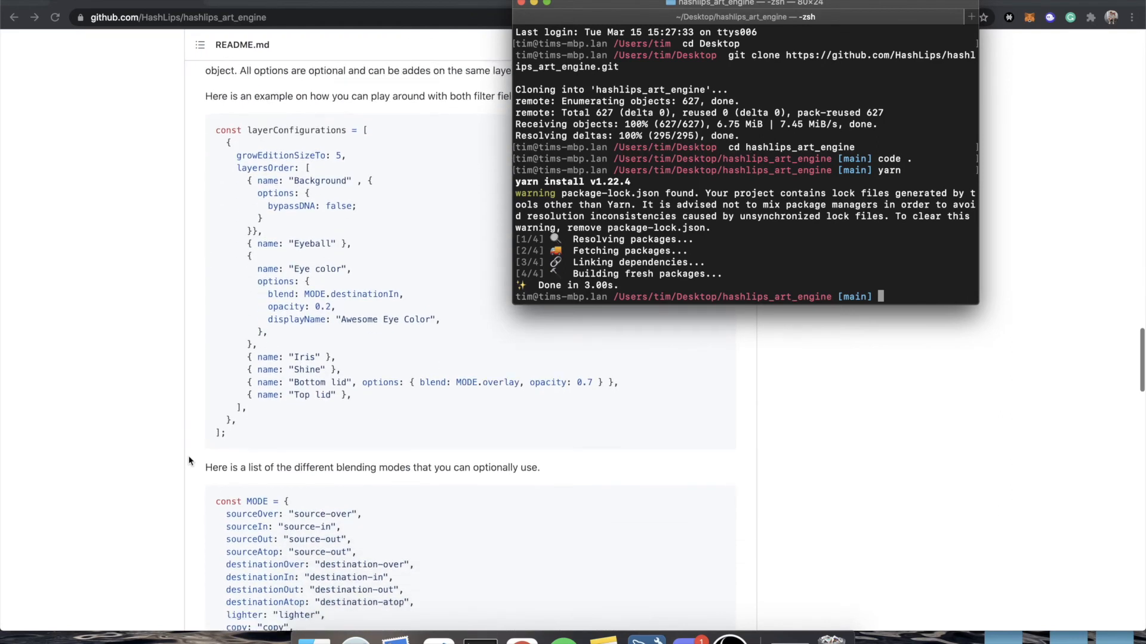
text(yarn build)
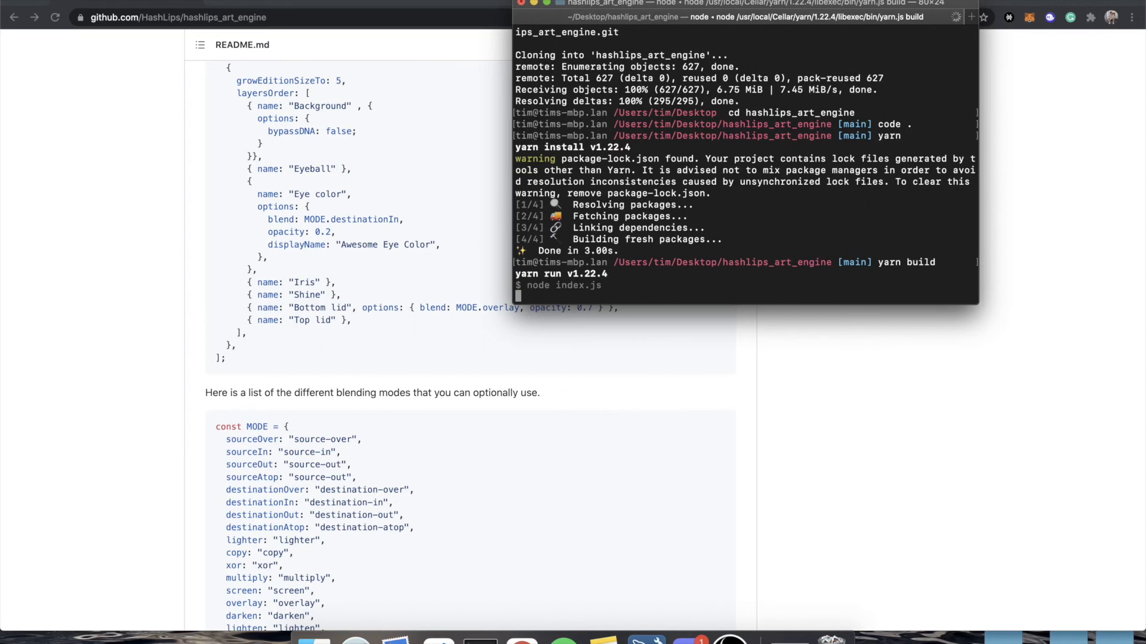
mouse_move(569, 288)
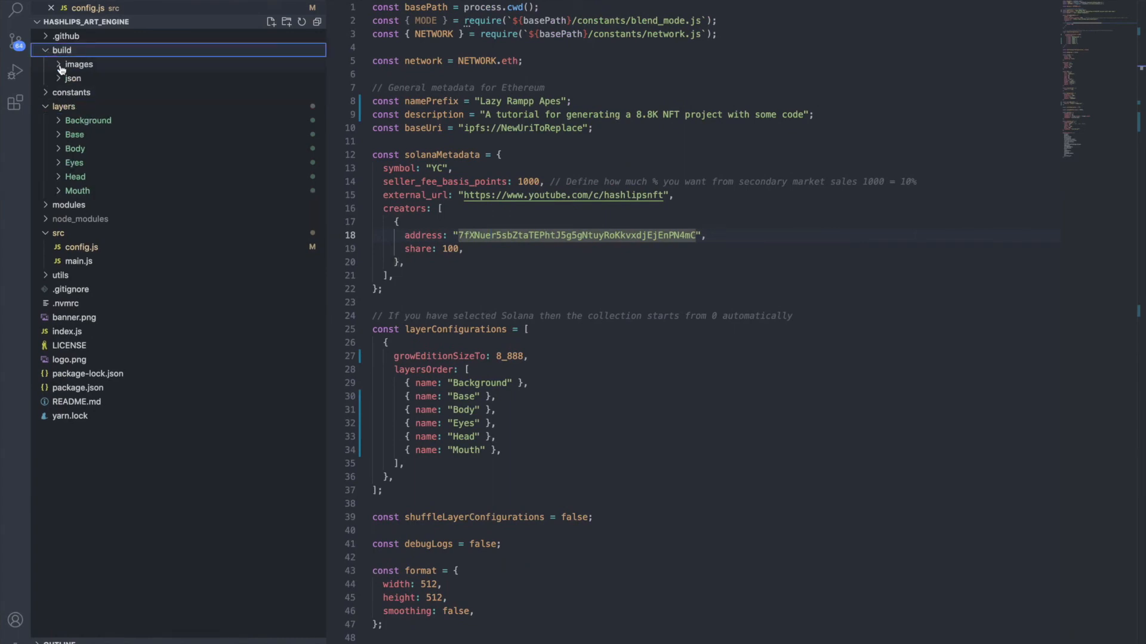
Expand build > images to view generated PNGs, then switch to the json metadata files
click(80, 64)
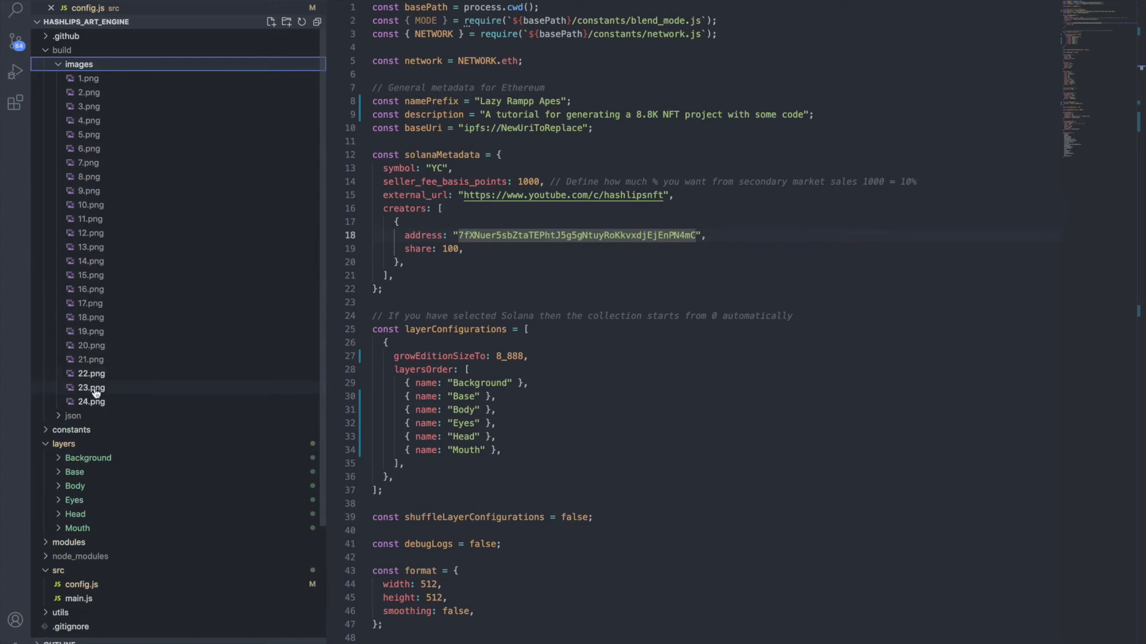
scroll(down, 3)
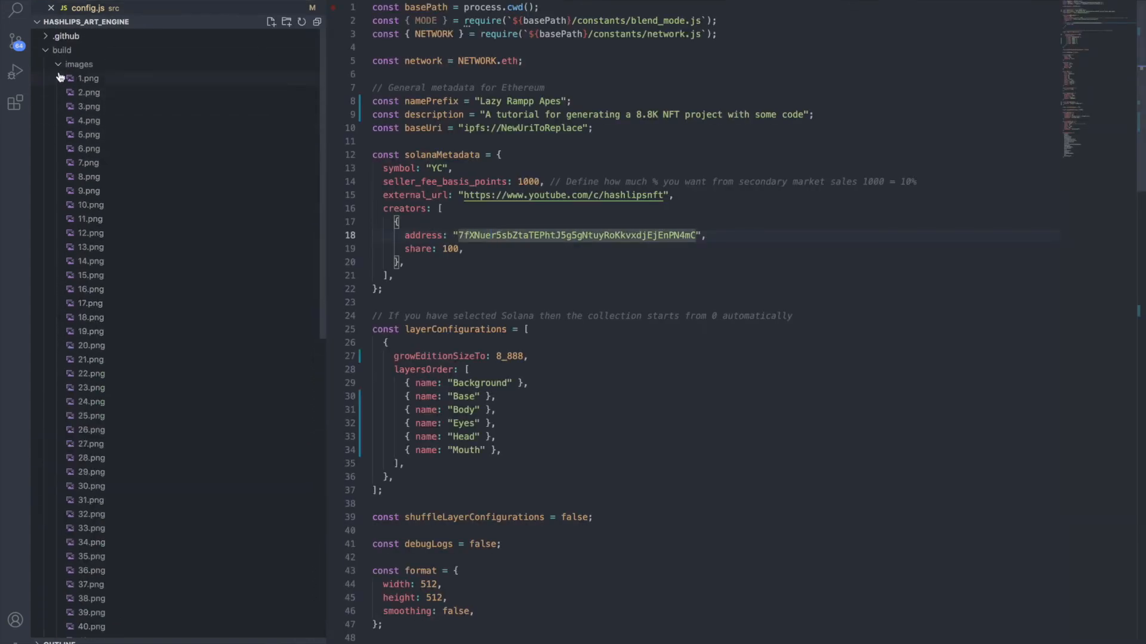
click(58, 64)
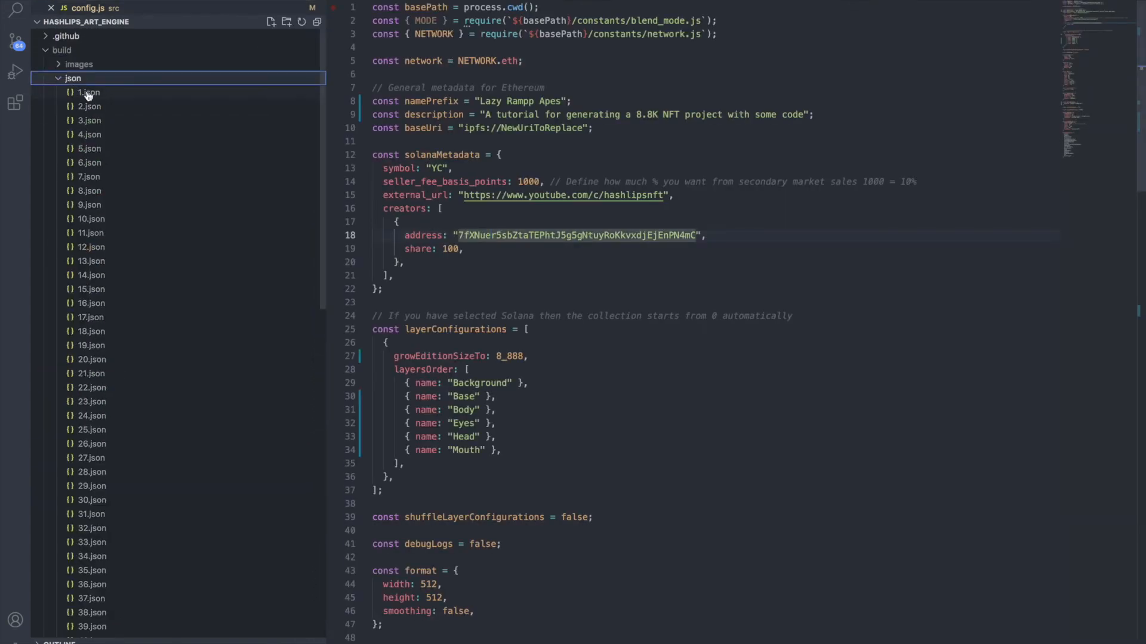
click(87, 92)
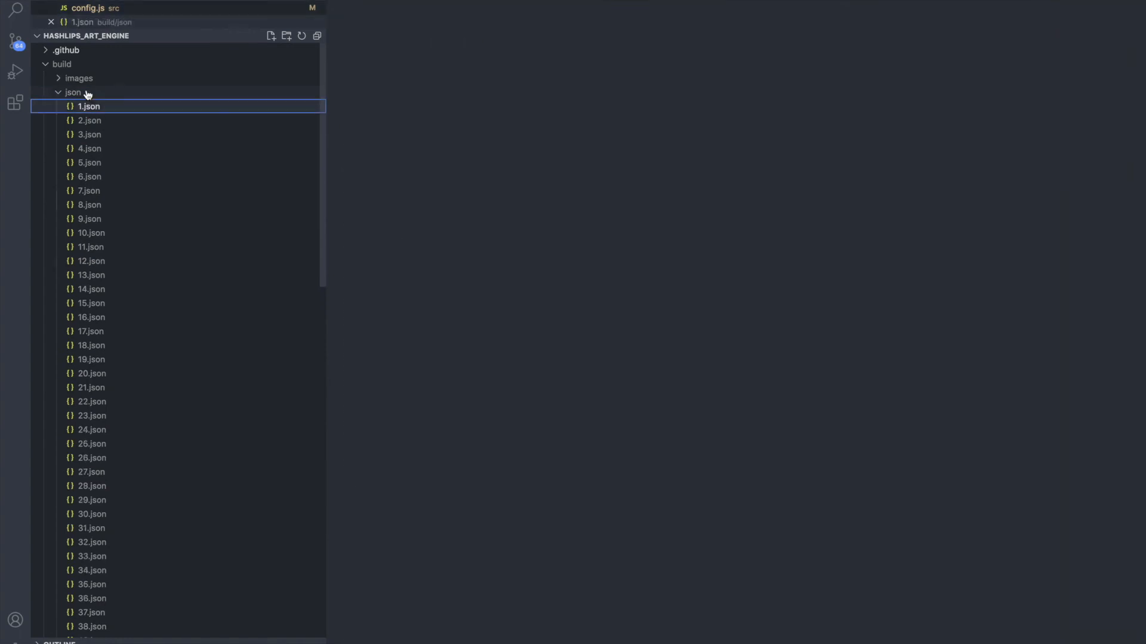
click(87, 106)
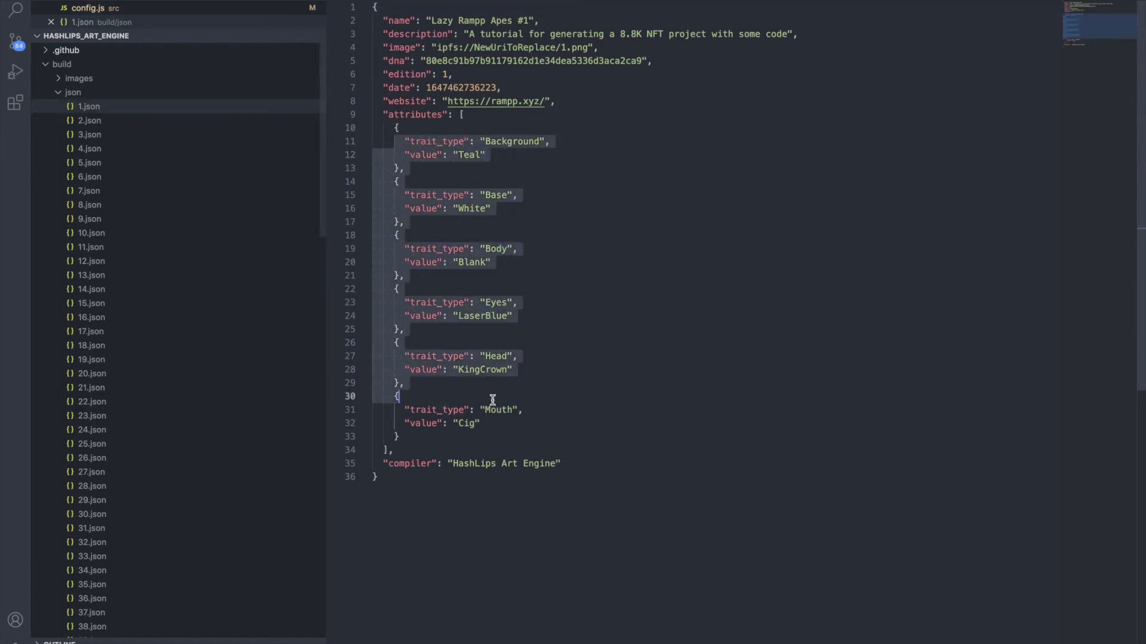
click(409, 464)
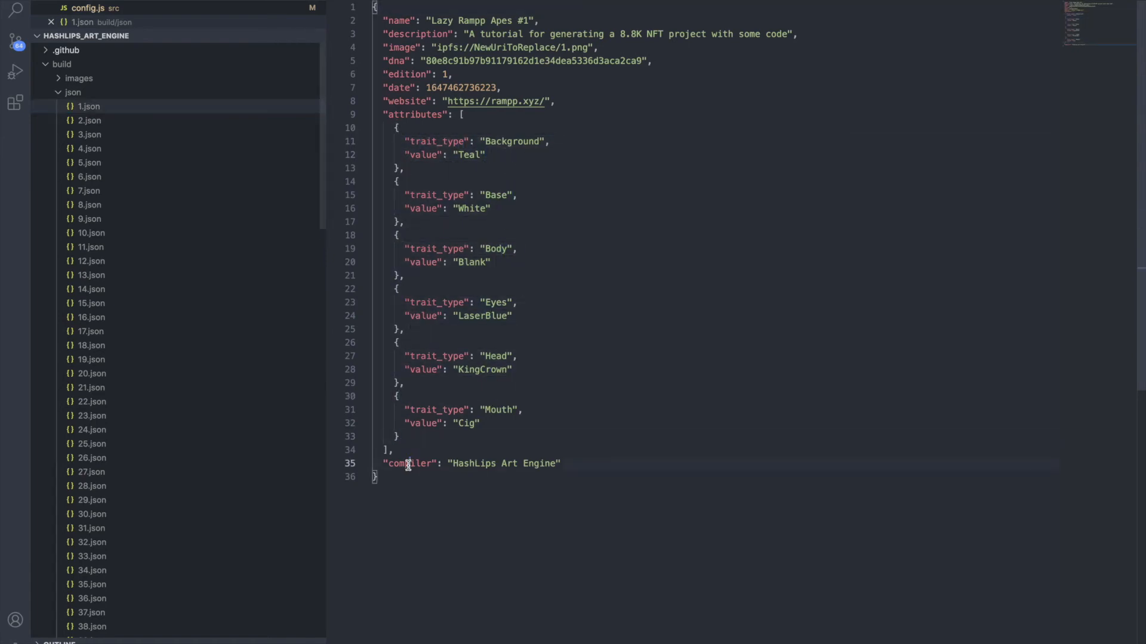
double_click(503, 464)
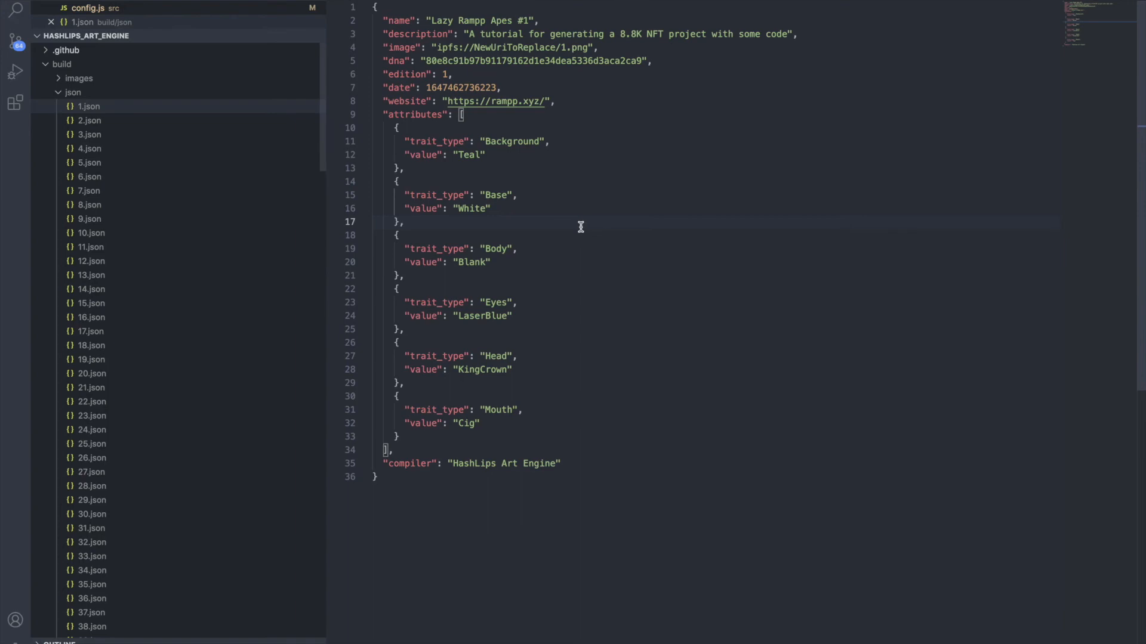
mouse_move(443, 142)
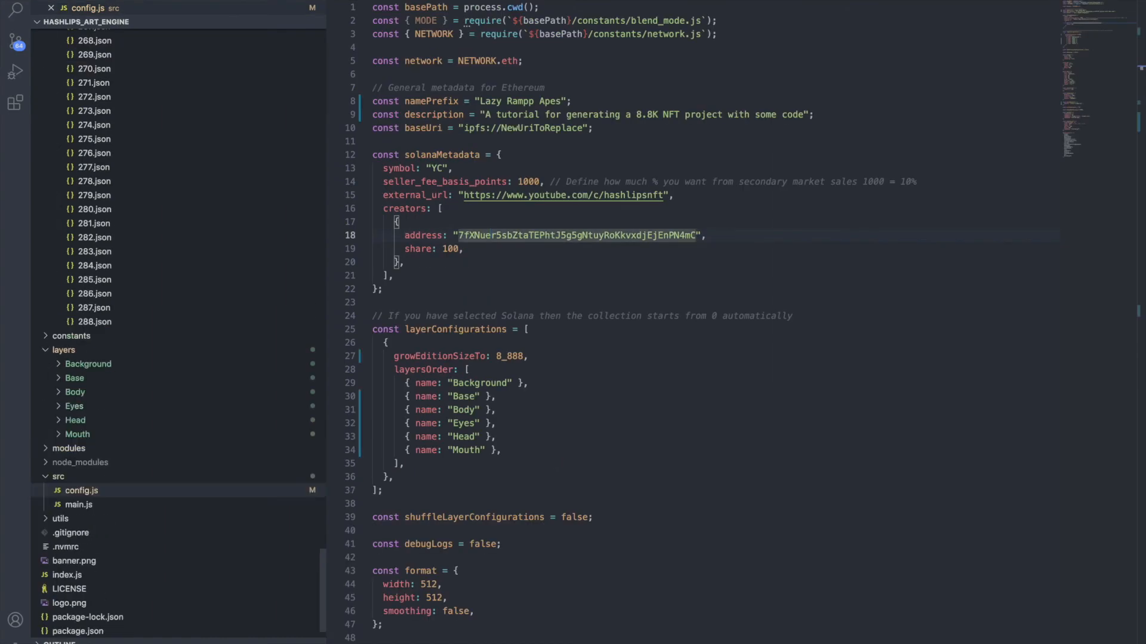
Collapse the json folder so the project overview shows again in the Explorer
scroll(down, 3)
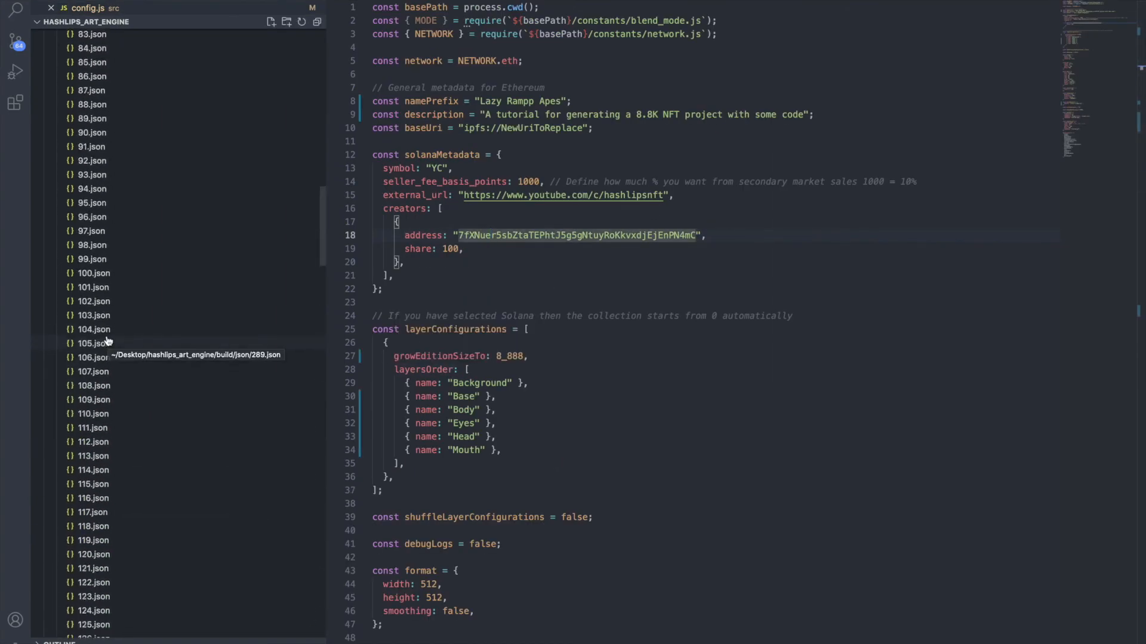
click(71, 77)
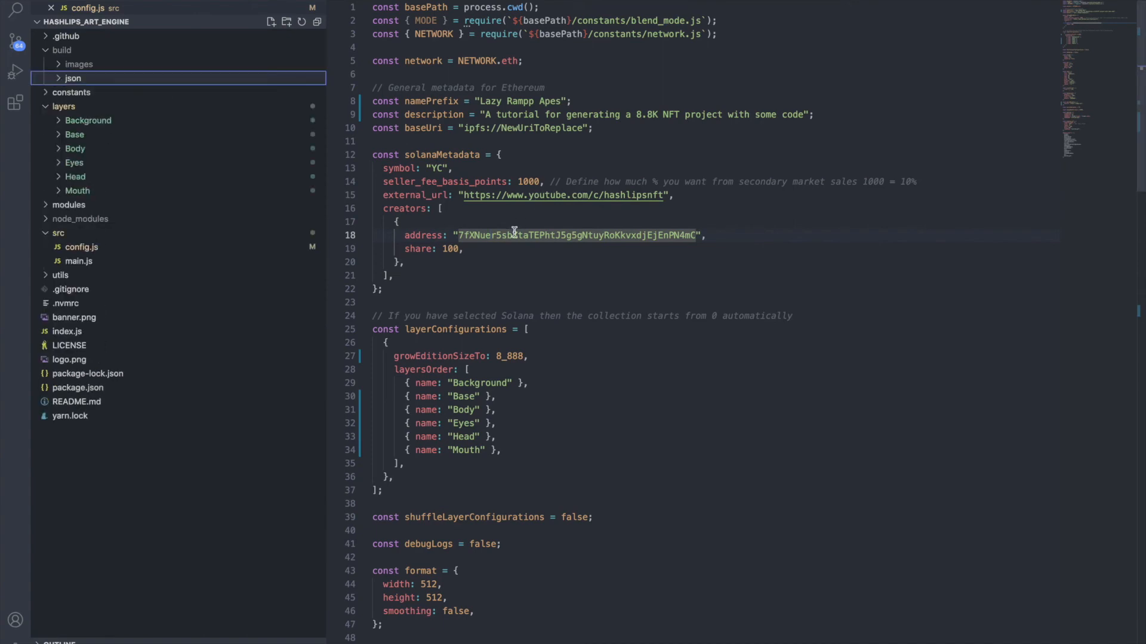
scroll(down, 3)
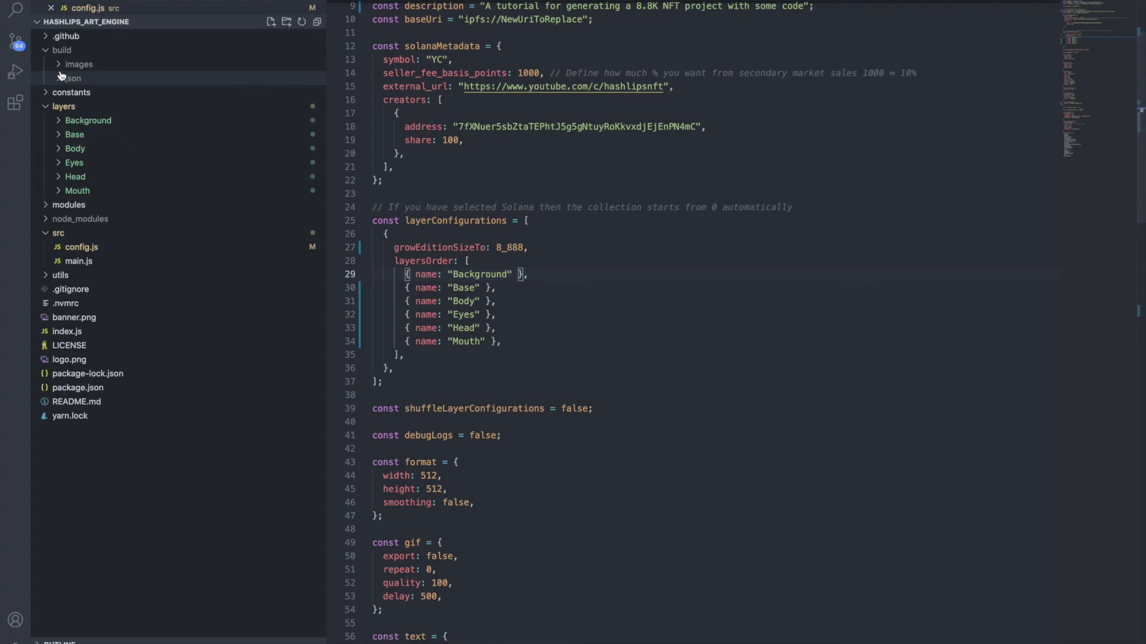
Browse the build folder's images and json subfolders, leaving build expanded with both visible
click(79, 64)
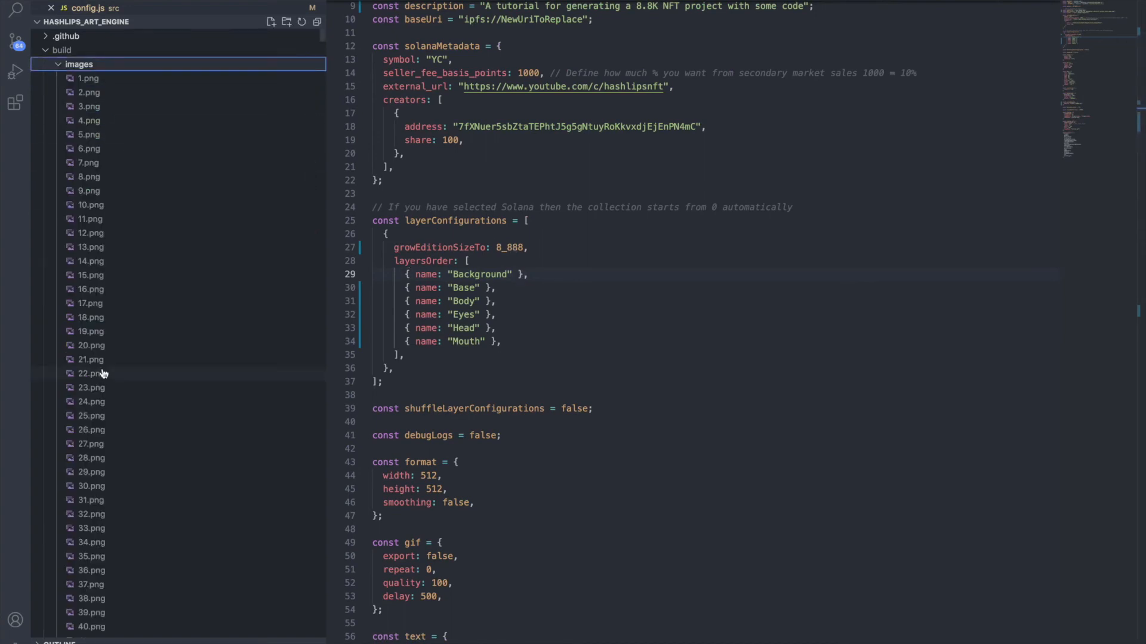
scroll(down, 3)
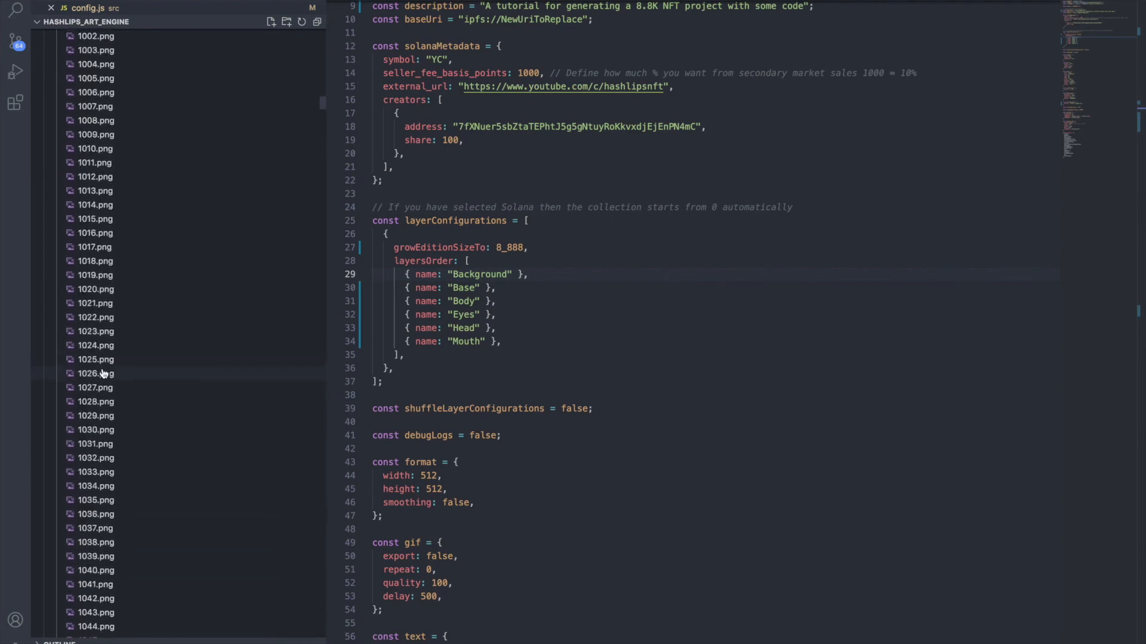
scroll(down, 3)
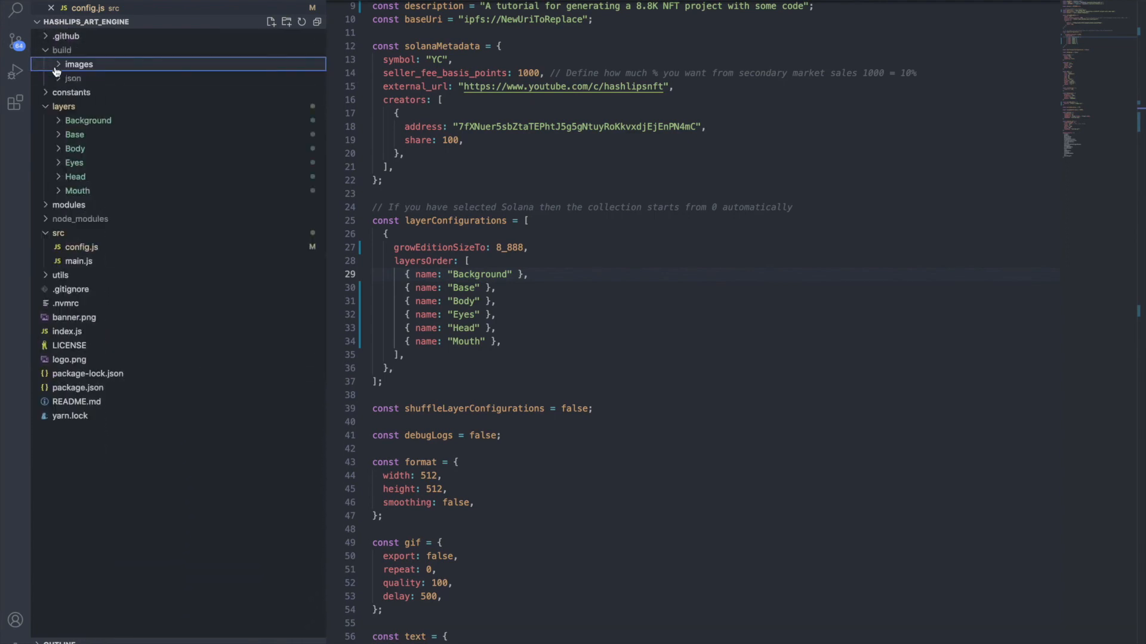
click(73, 78)
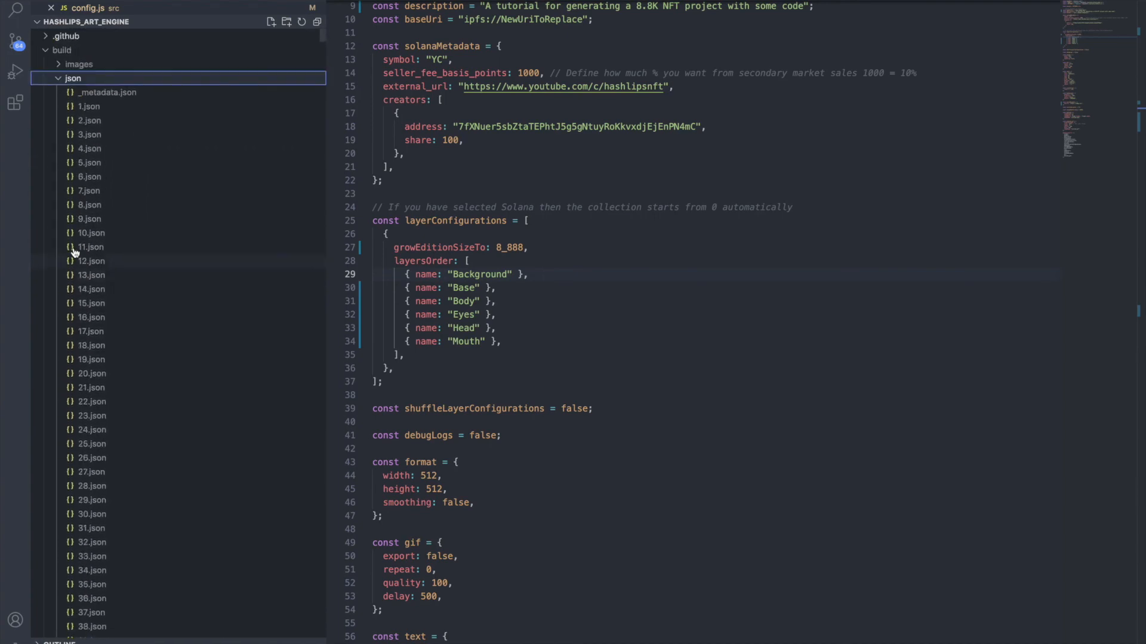
click(46, 50)
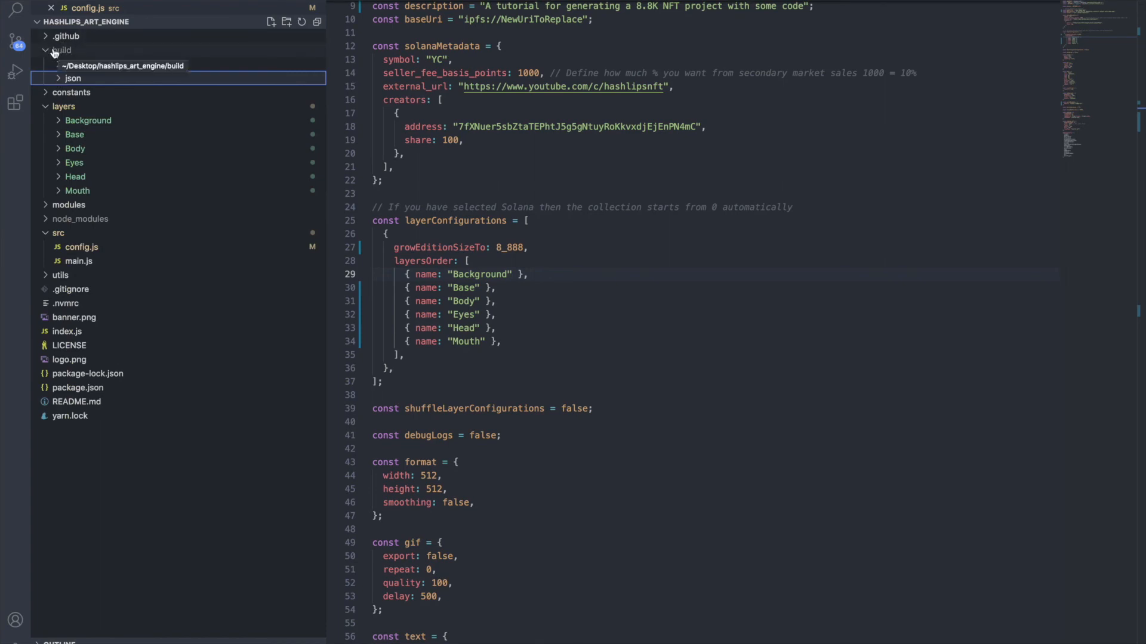
click(45, 50)
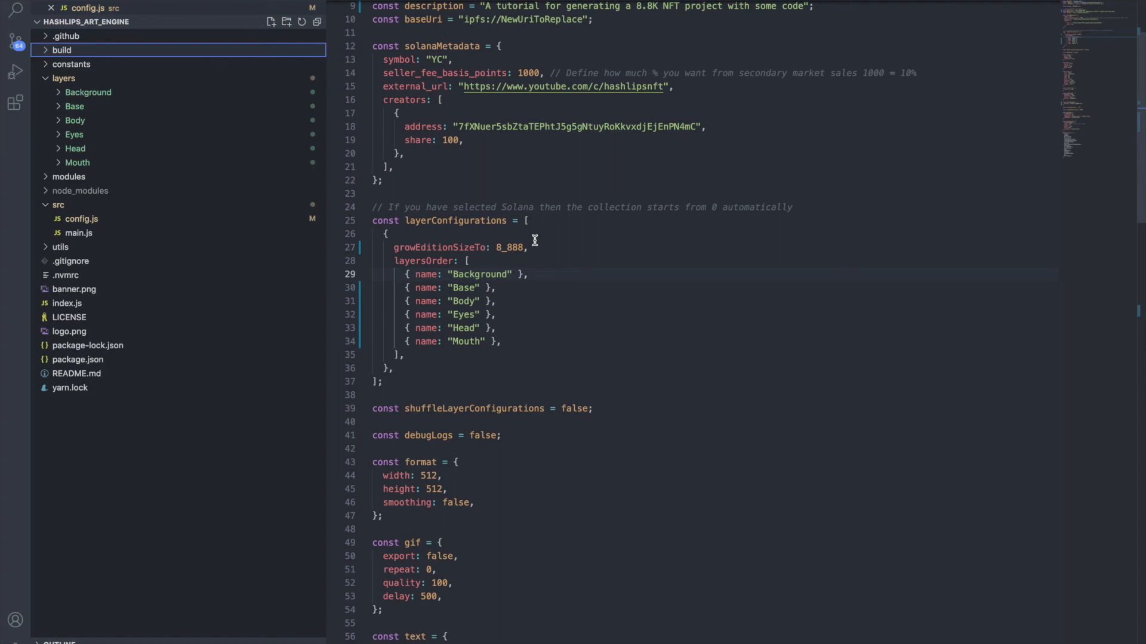
mouse_move(54, 11)
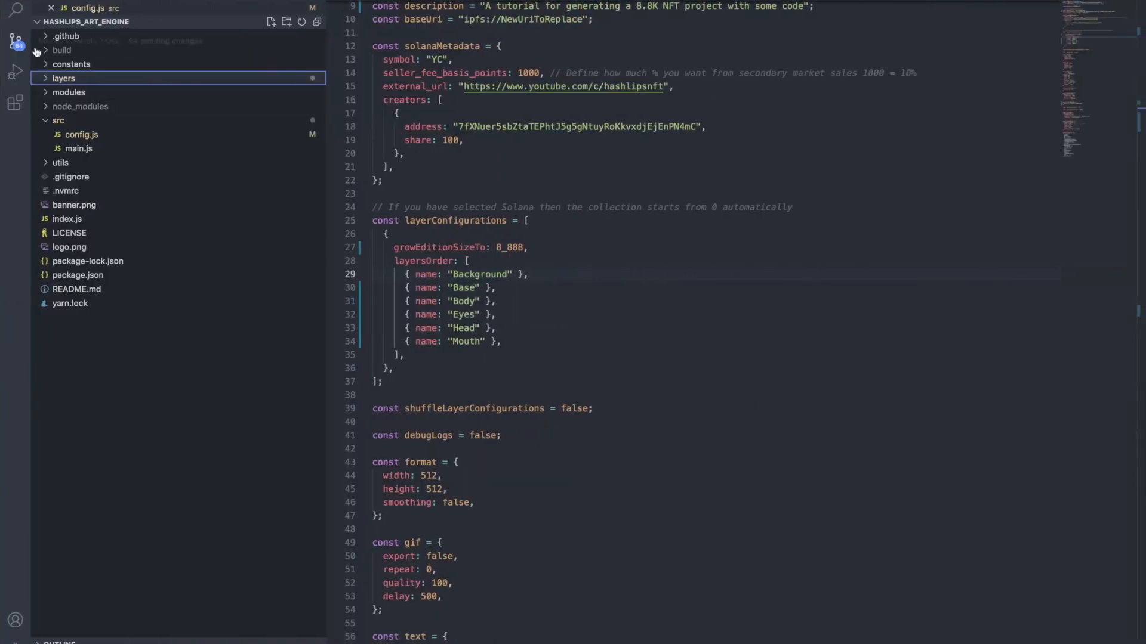
click(61, 50)
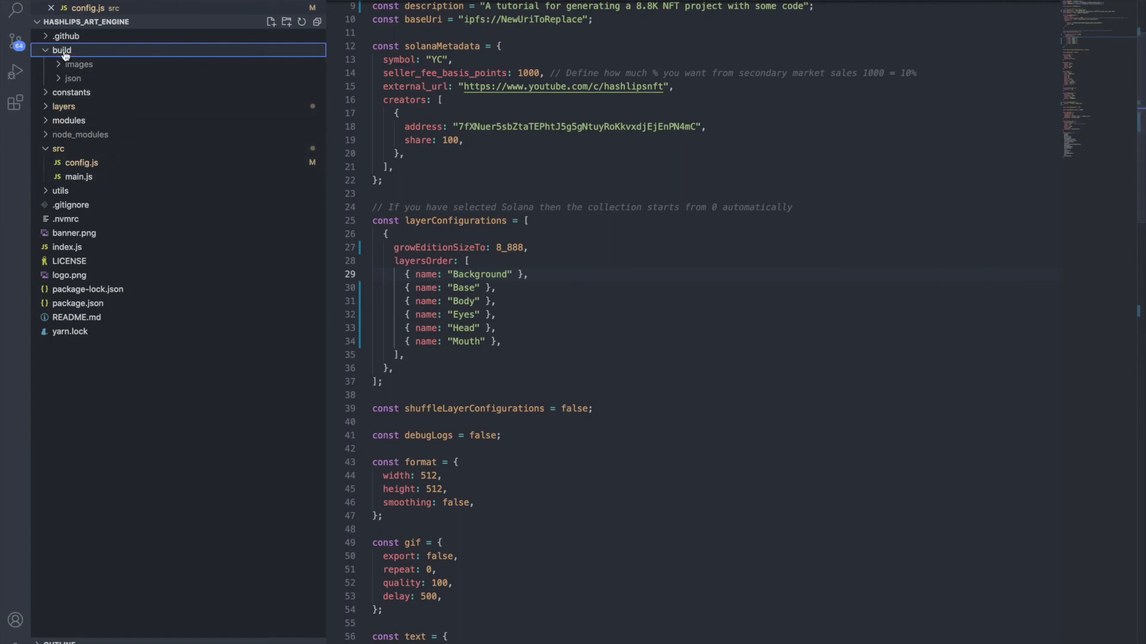
mouse_move(259, 155)
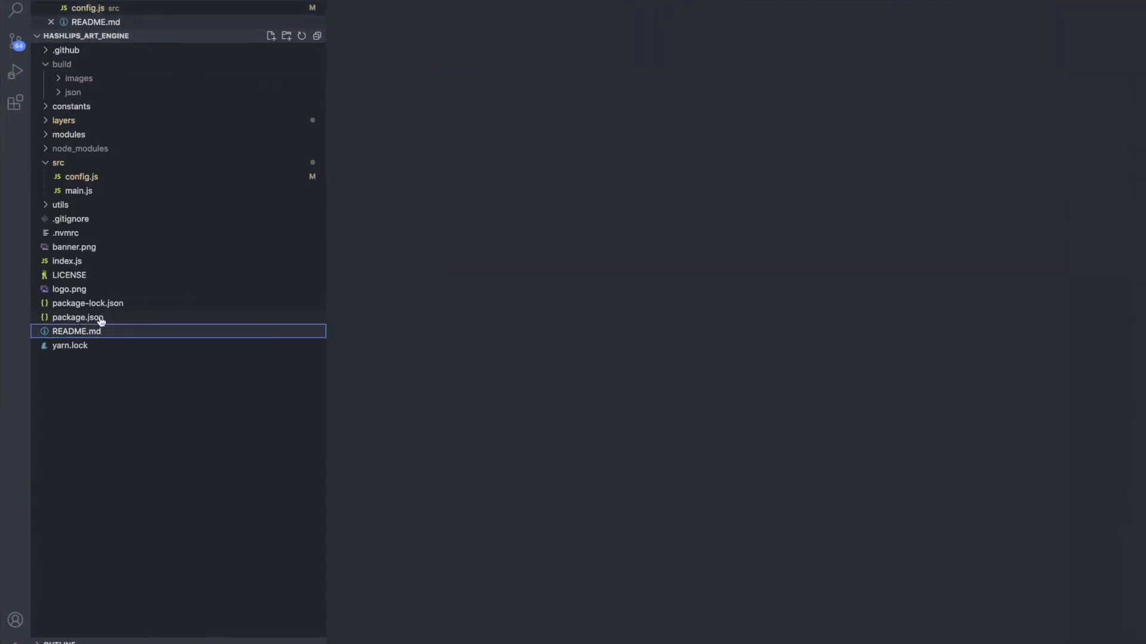
View README.md and scroll to its 'Printing rarity data' section
double_click(76, 332)
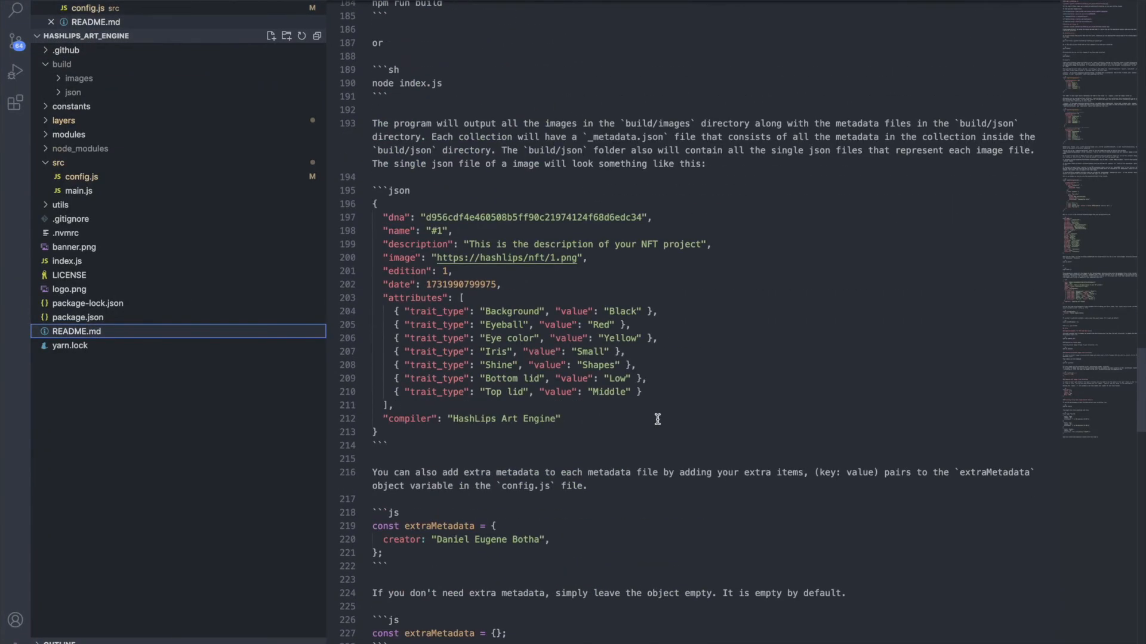
key(Ctrl+f)
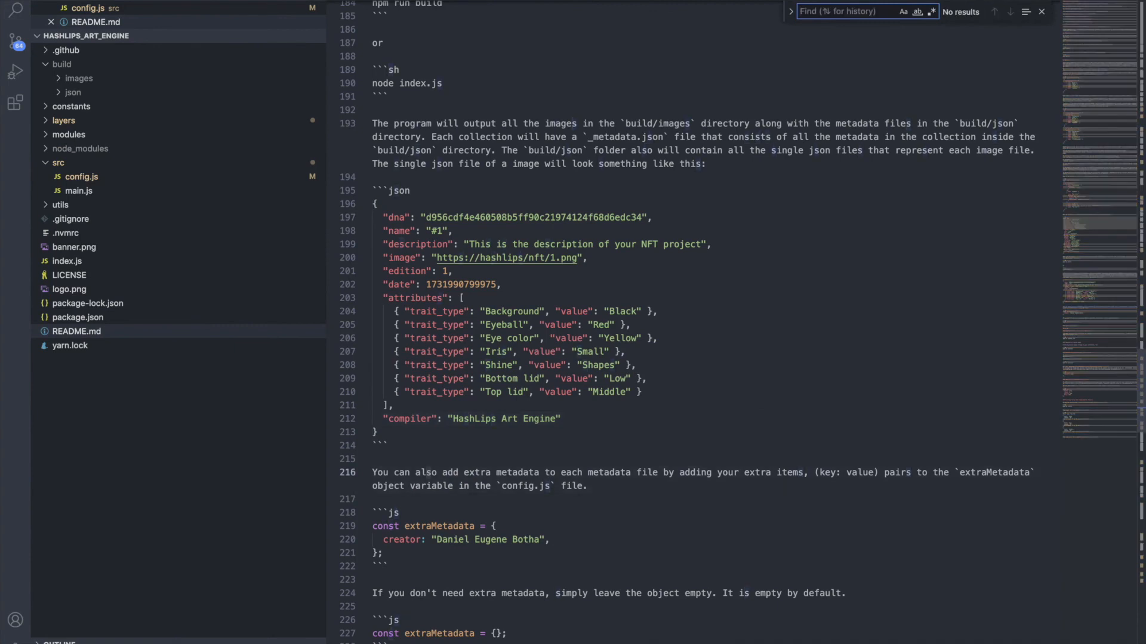
scroll(down, 3)
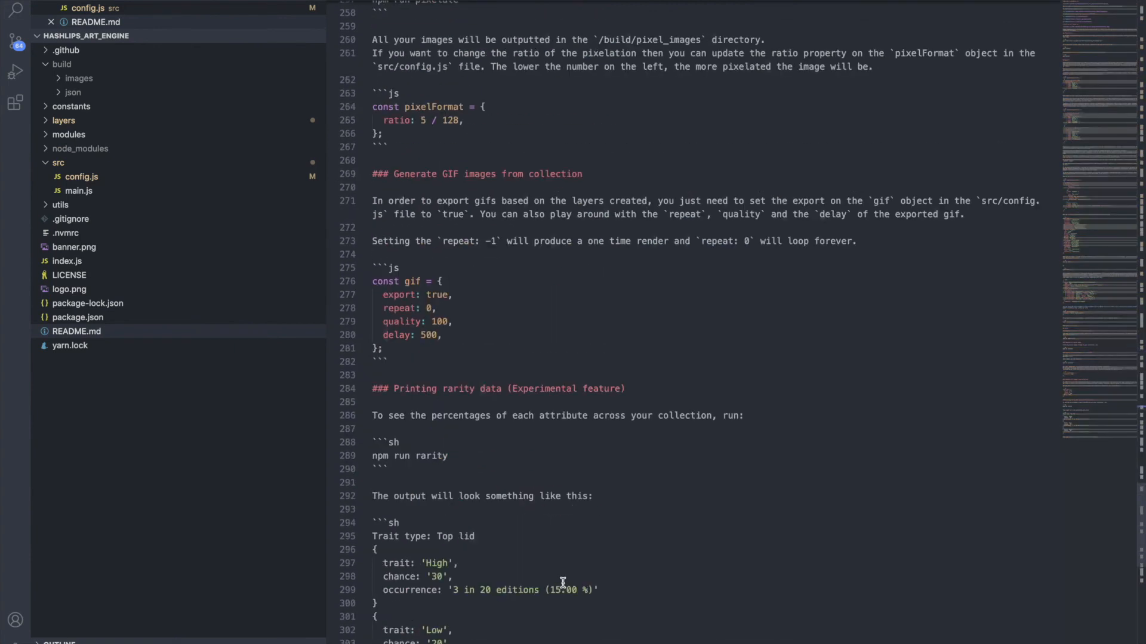
scroll(down, 3)
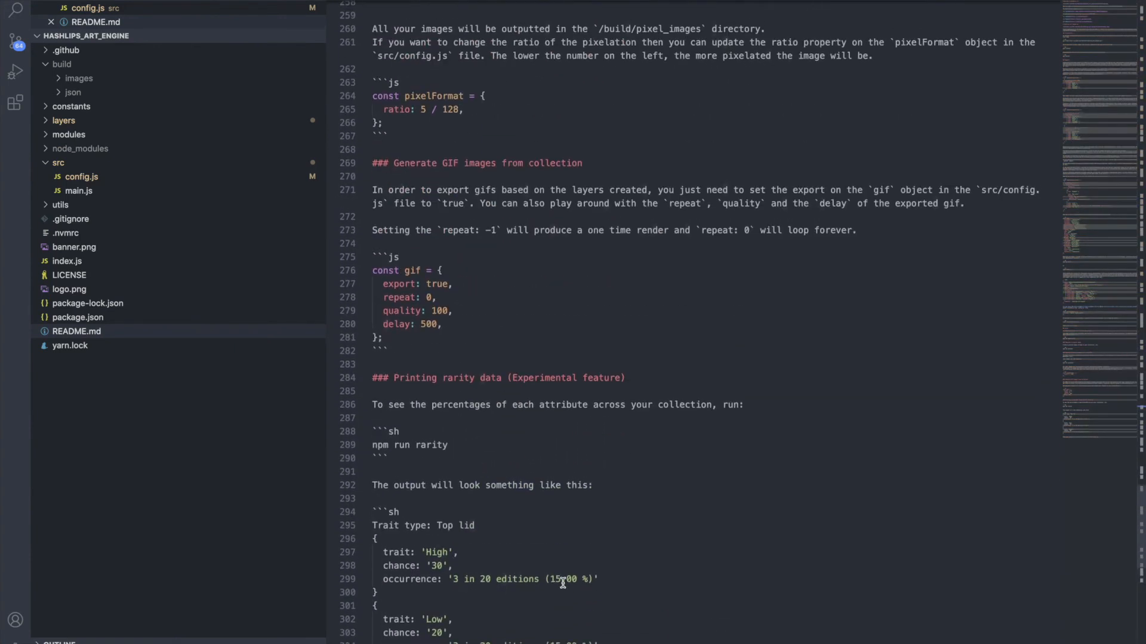
scroll(up, 3)
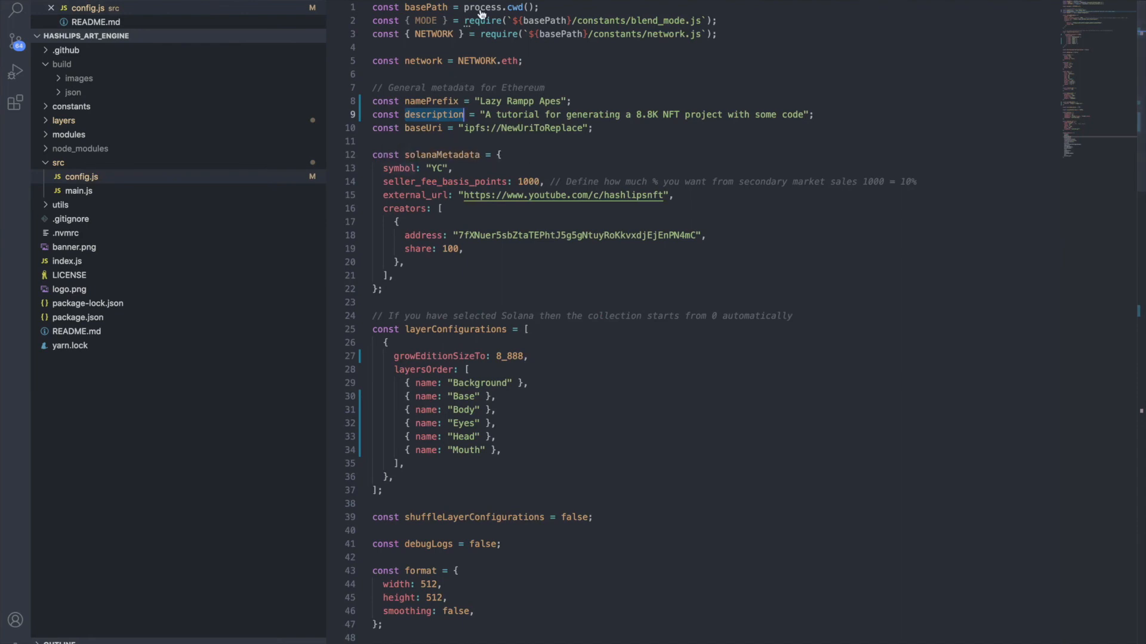
click(90, 22)
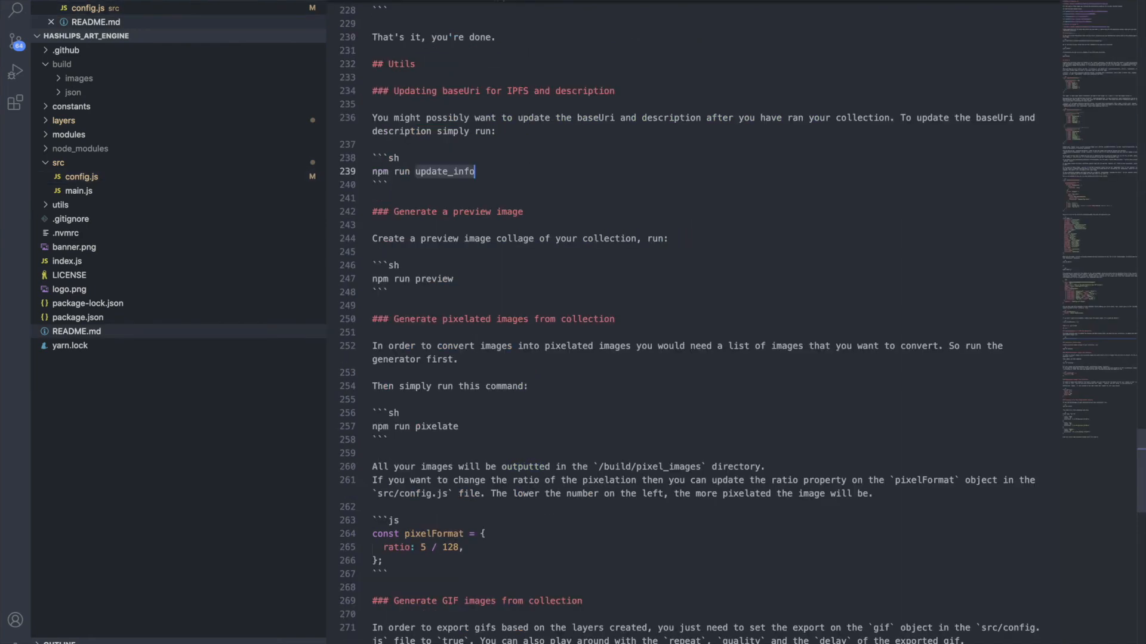
scroll(down, 3)
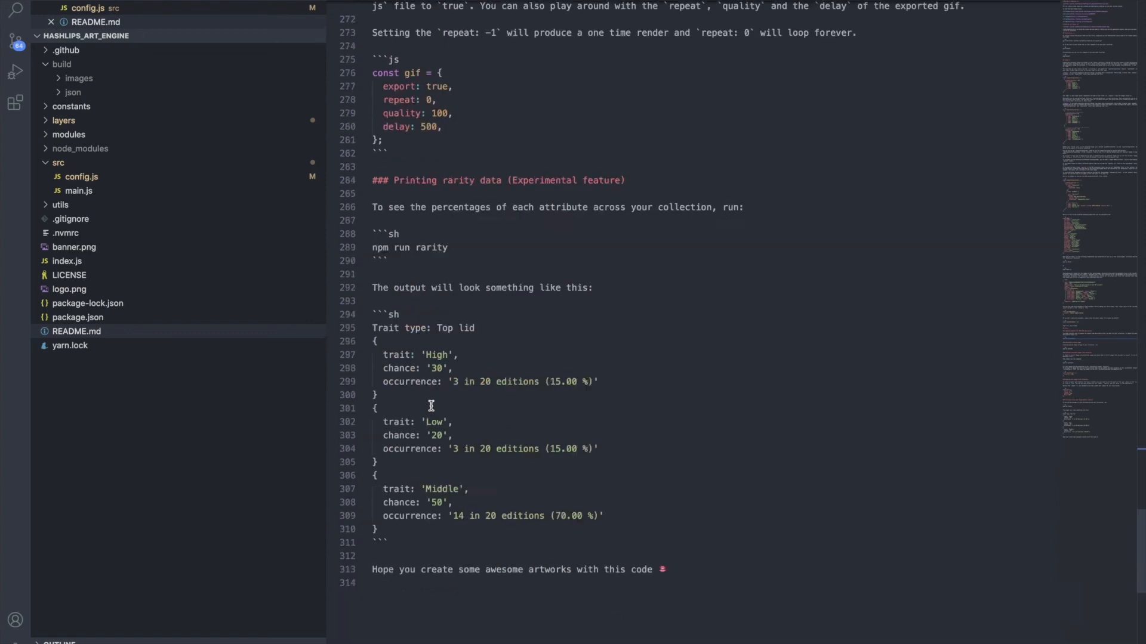
scroll(down, 3)
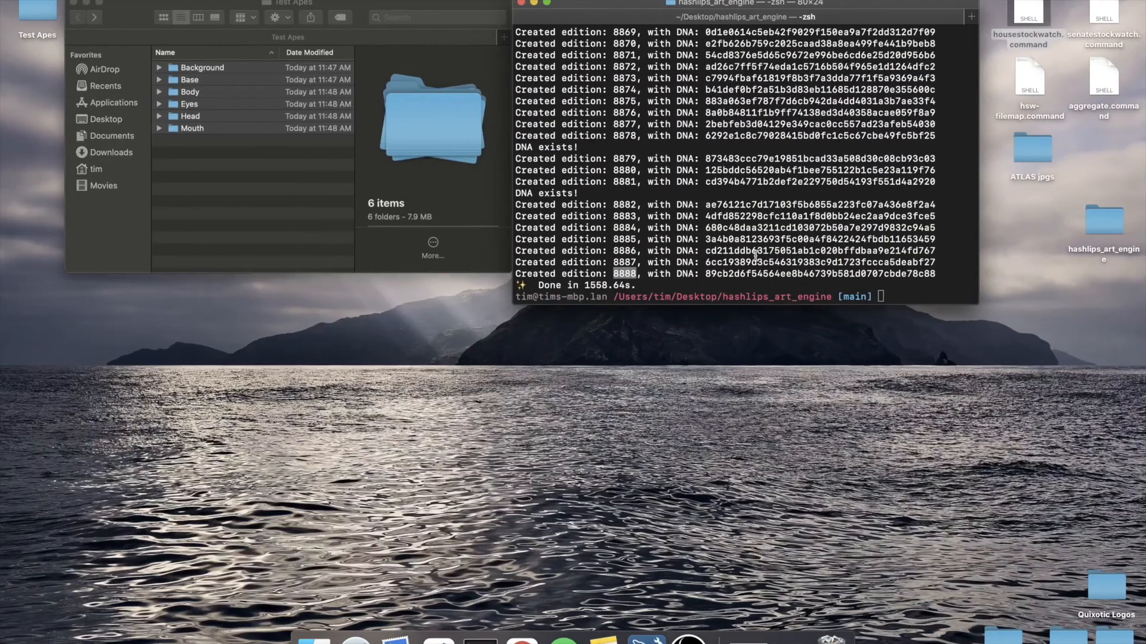
Run yarn rarity and review trait occurrences across 8888 editions for all six layers
text(yarn rarity)
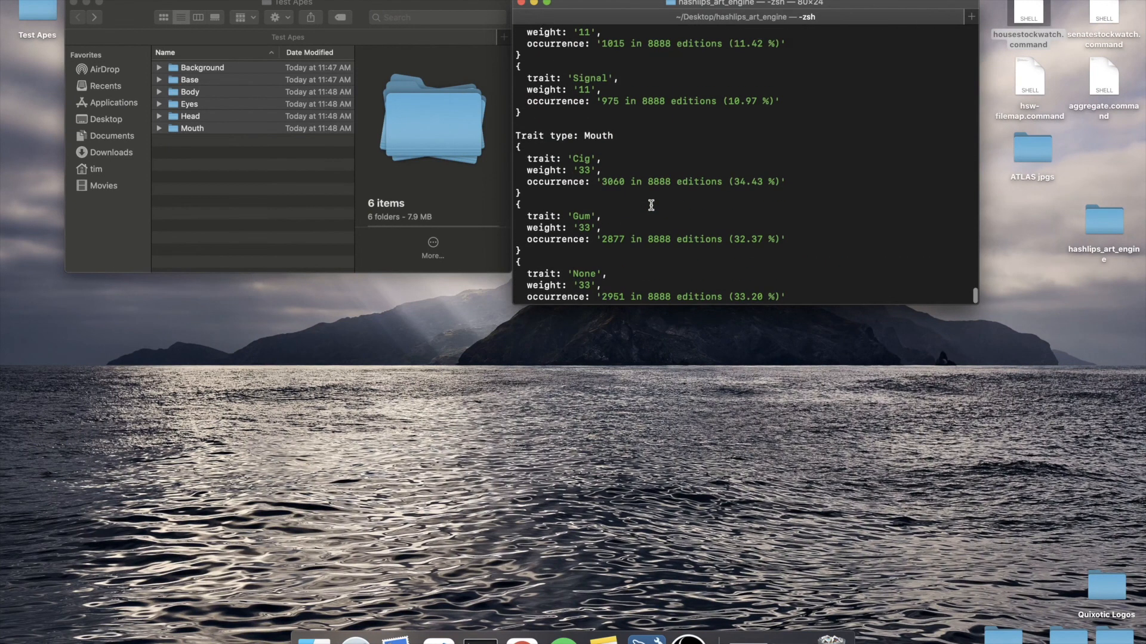
scroll(up, 3)
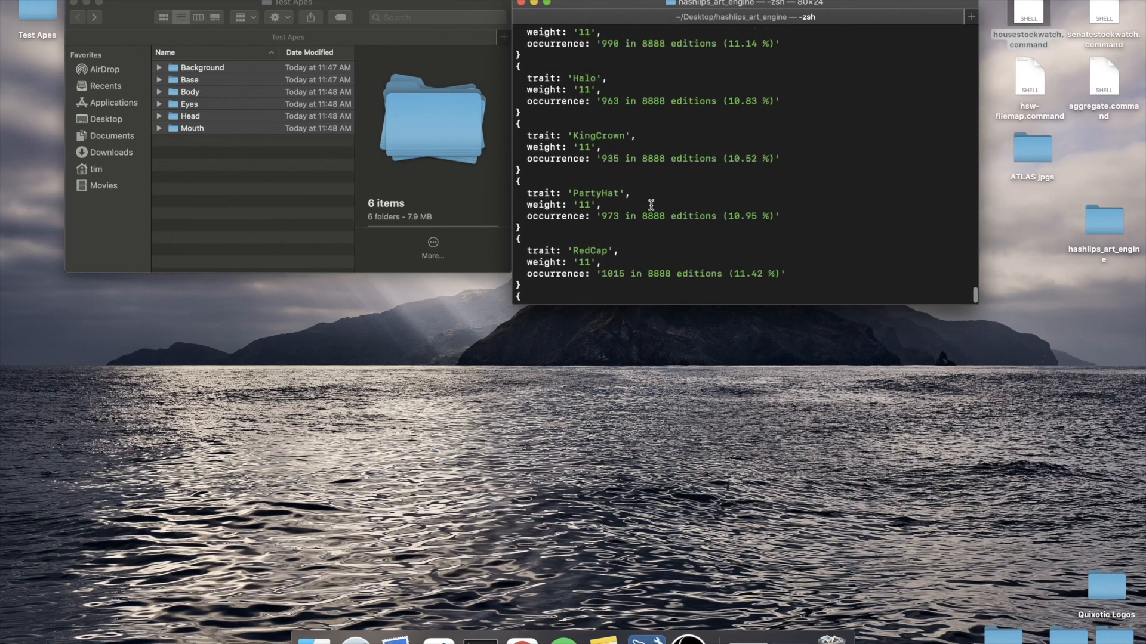
mouse_move(655, 157)
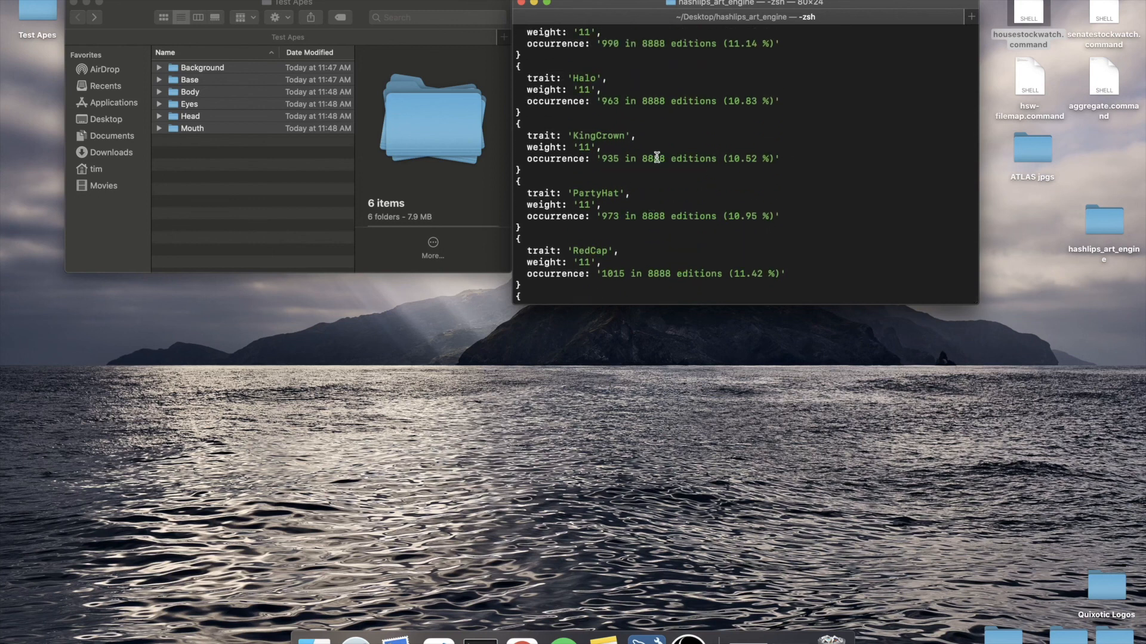
scroll(down, 3)
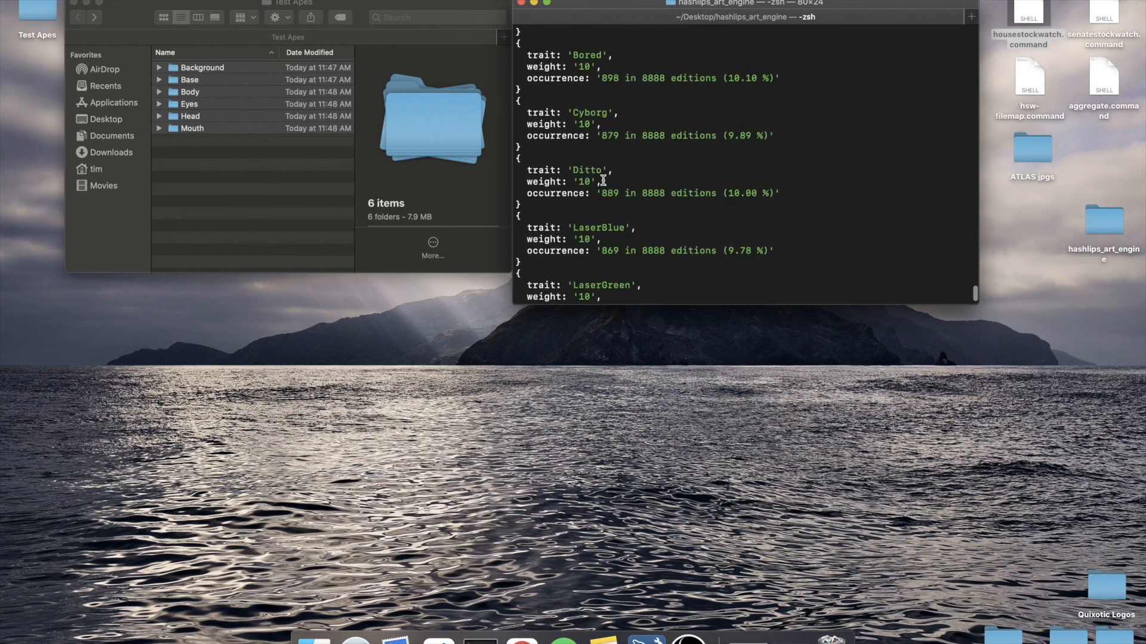
mouse_move(640, 93)
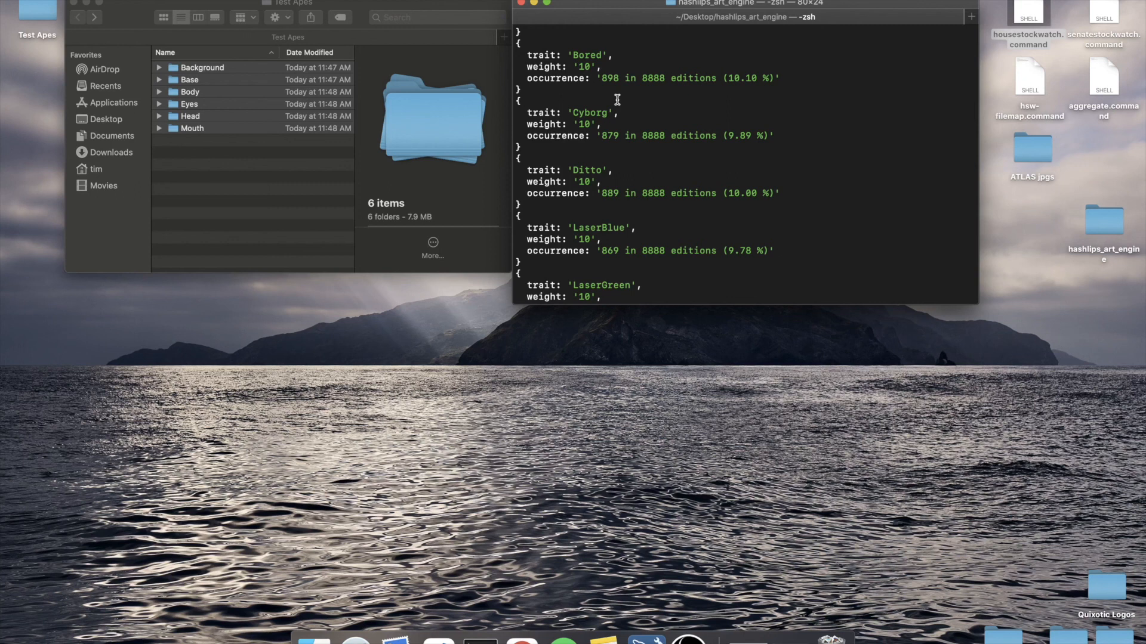
mouse_move(617, 136)
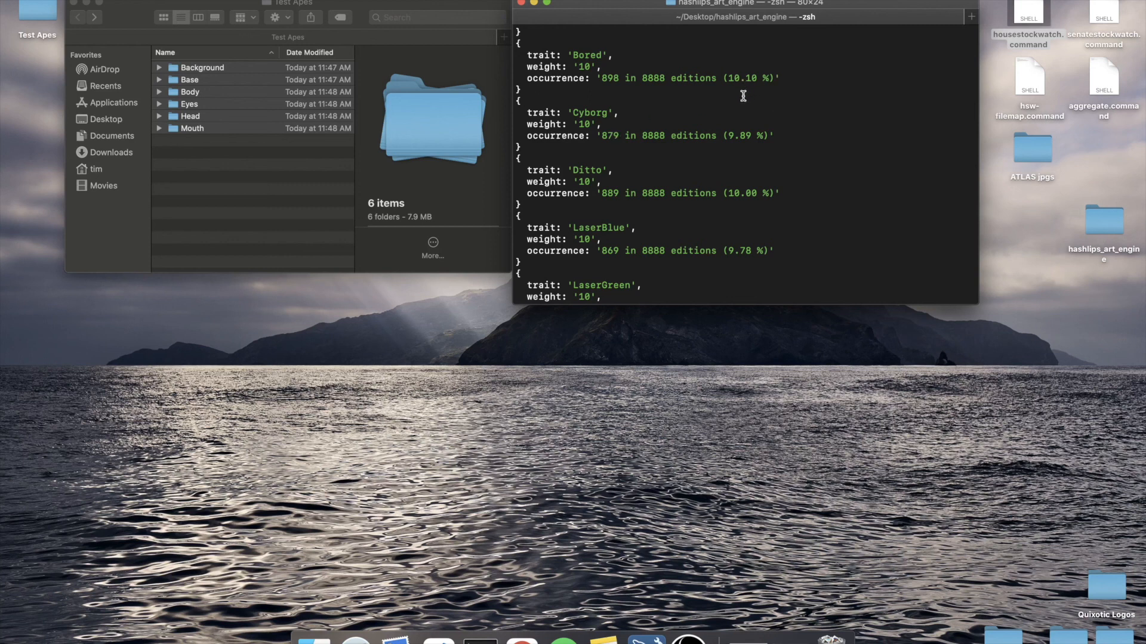
mouse_move(752, 179)
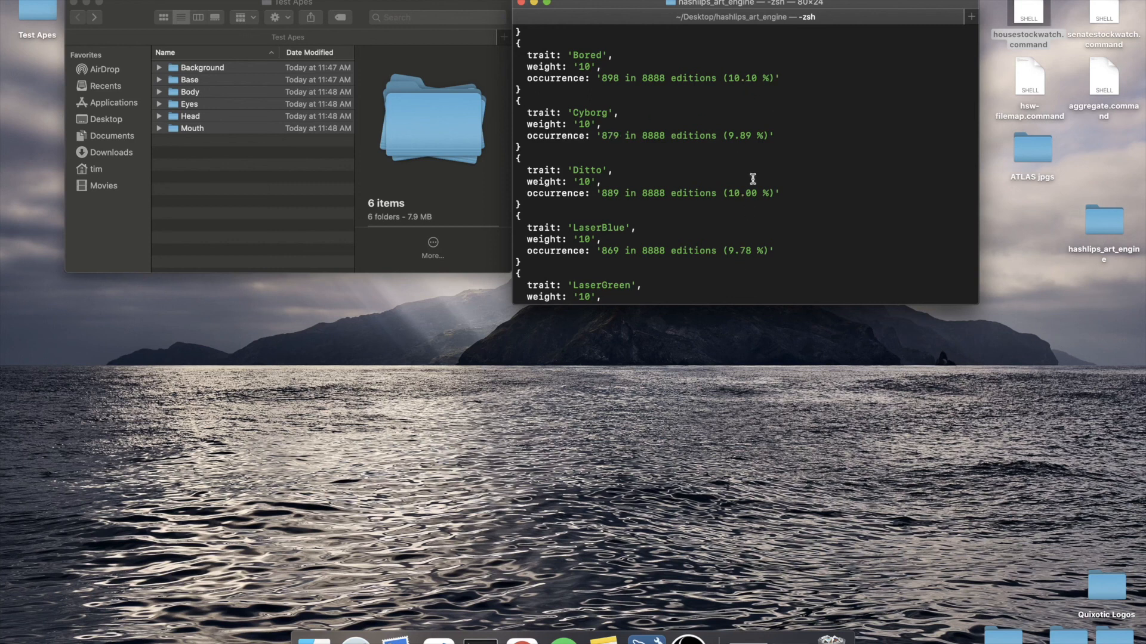
scroll(down, 3)
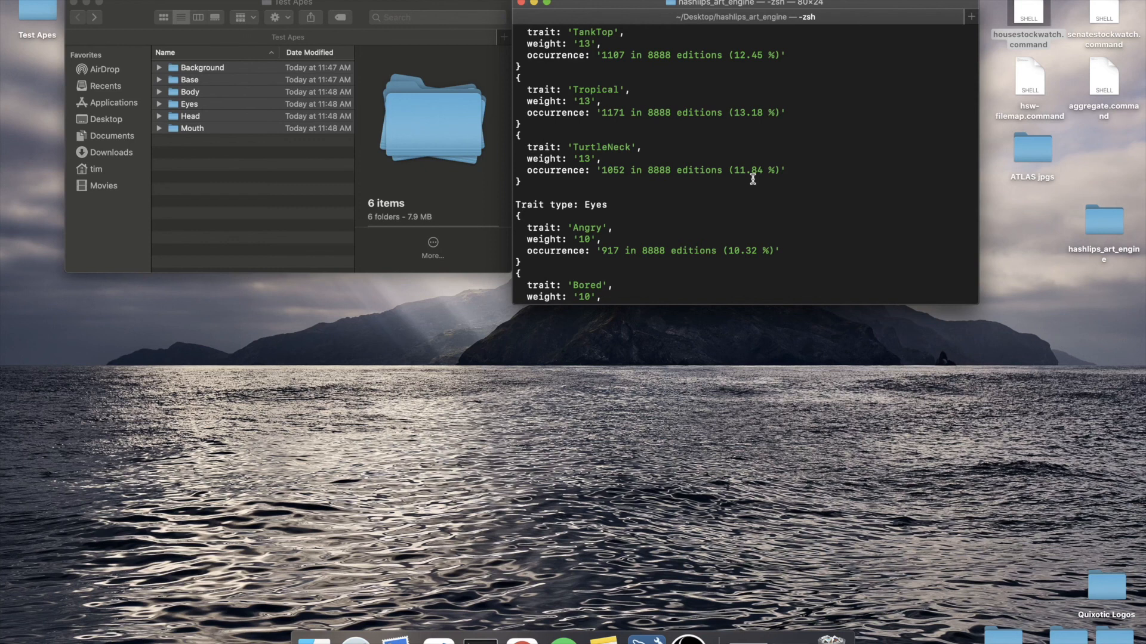
scroll(down, 3)
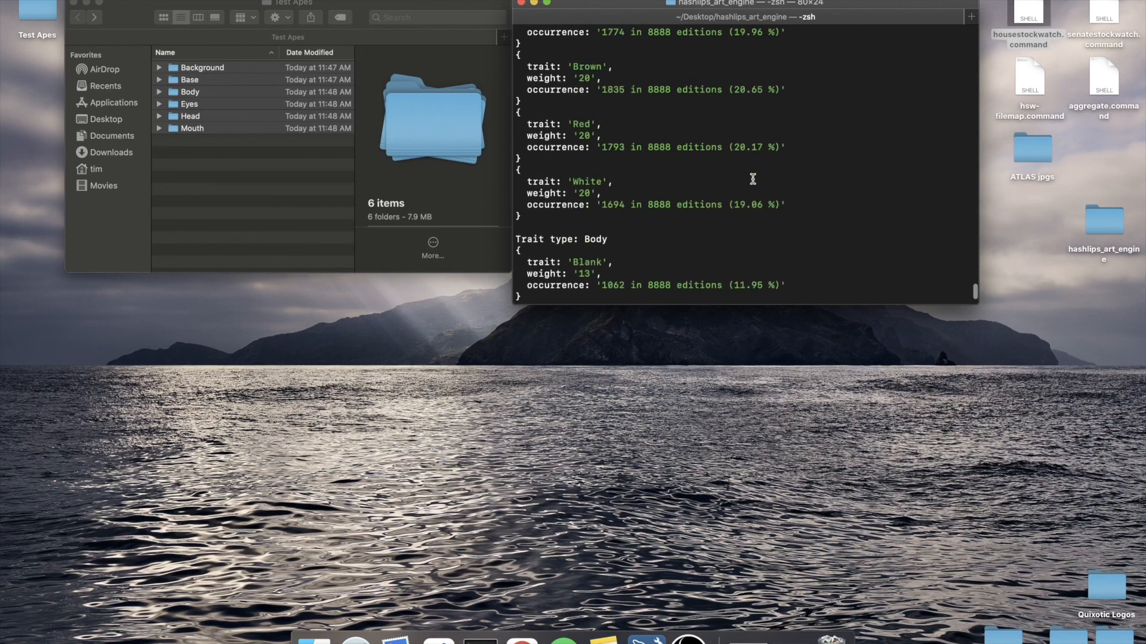
scroll(down, 3)
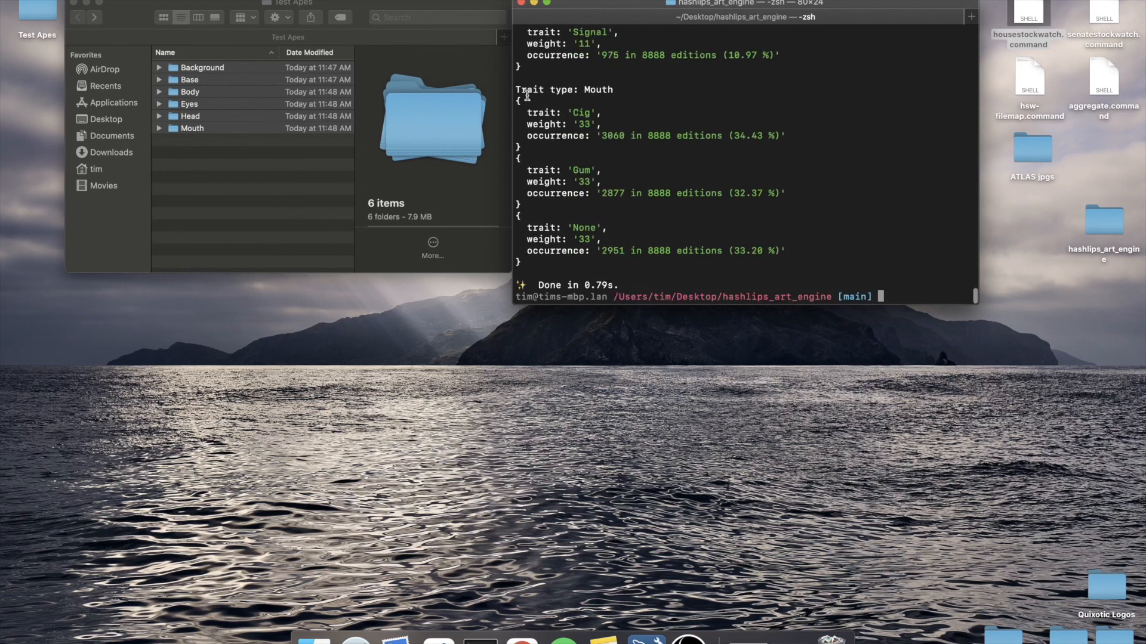
mouse_move(551, 110)
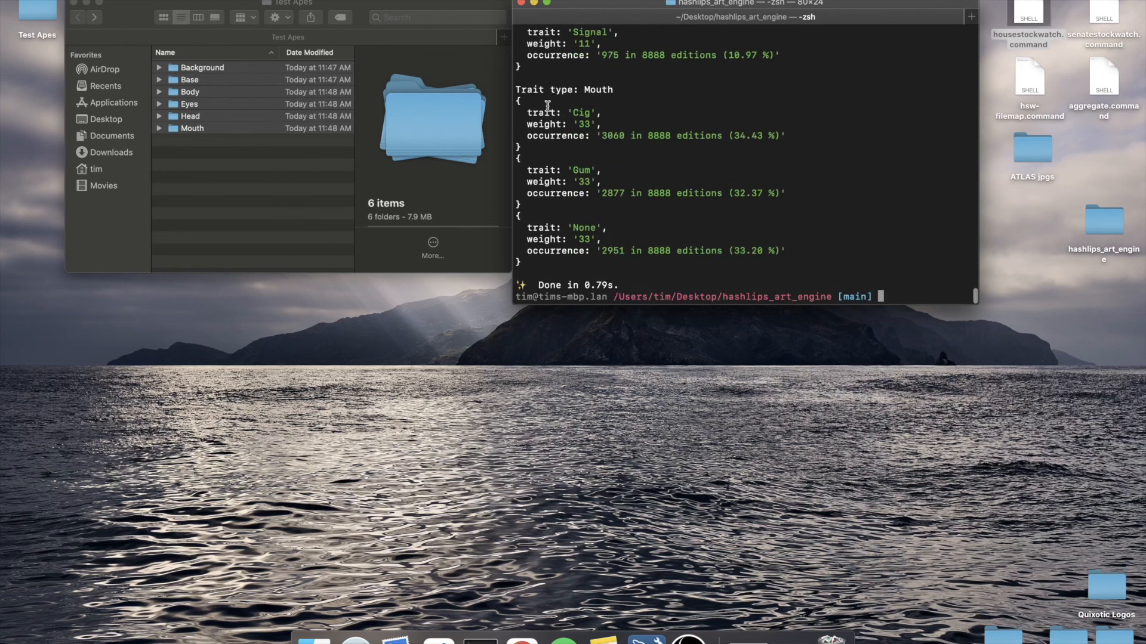
mouse_move(555, 176)
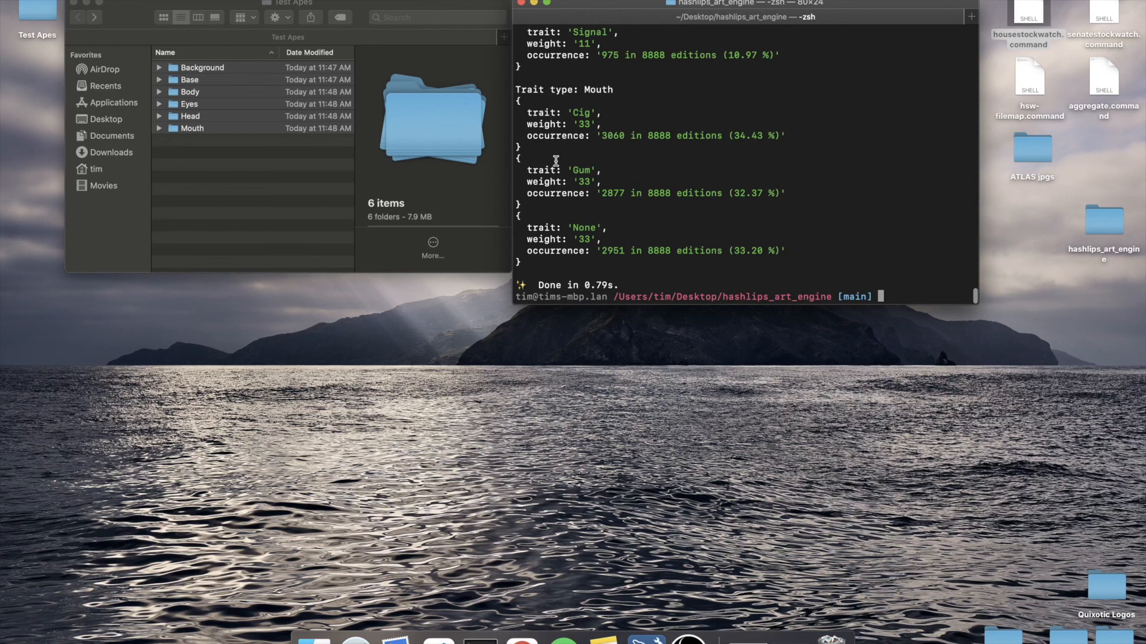
mouse_move(578, 281)
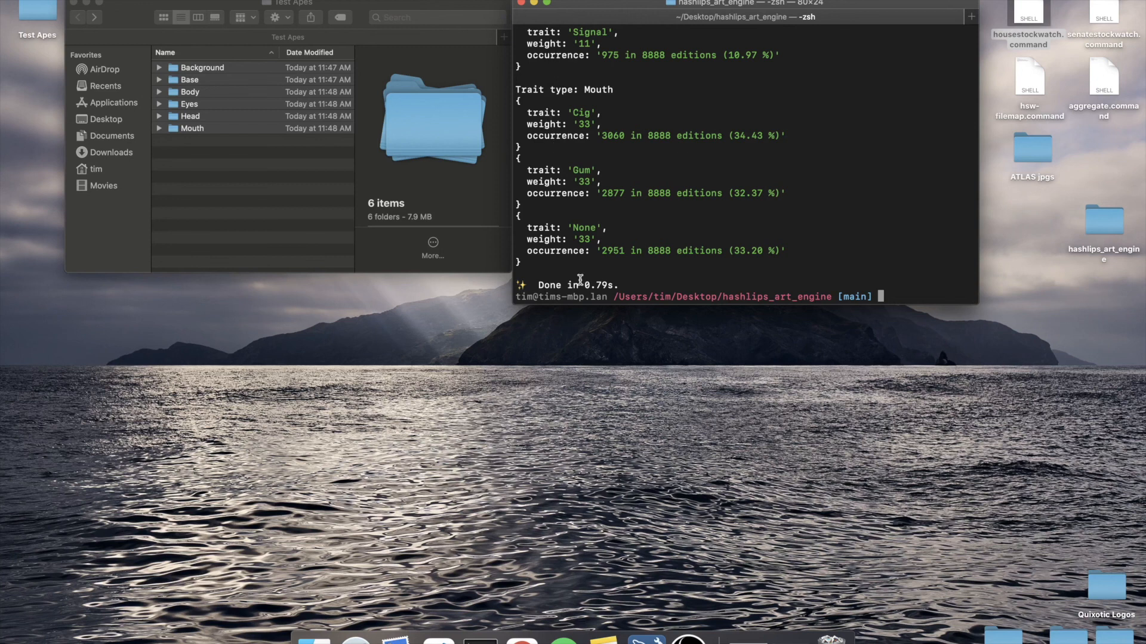
mouse_move(594, 242)
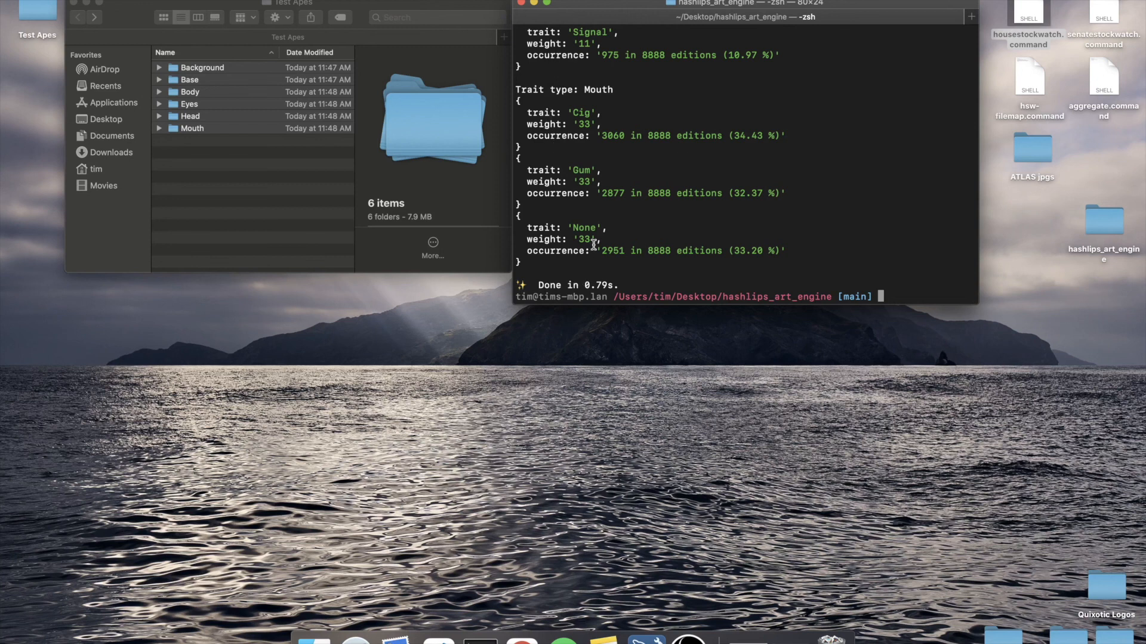
mouse_move(593, 229)
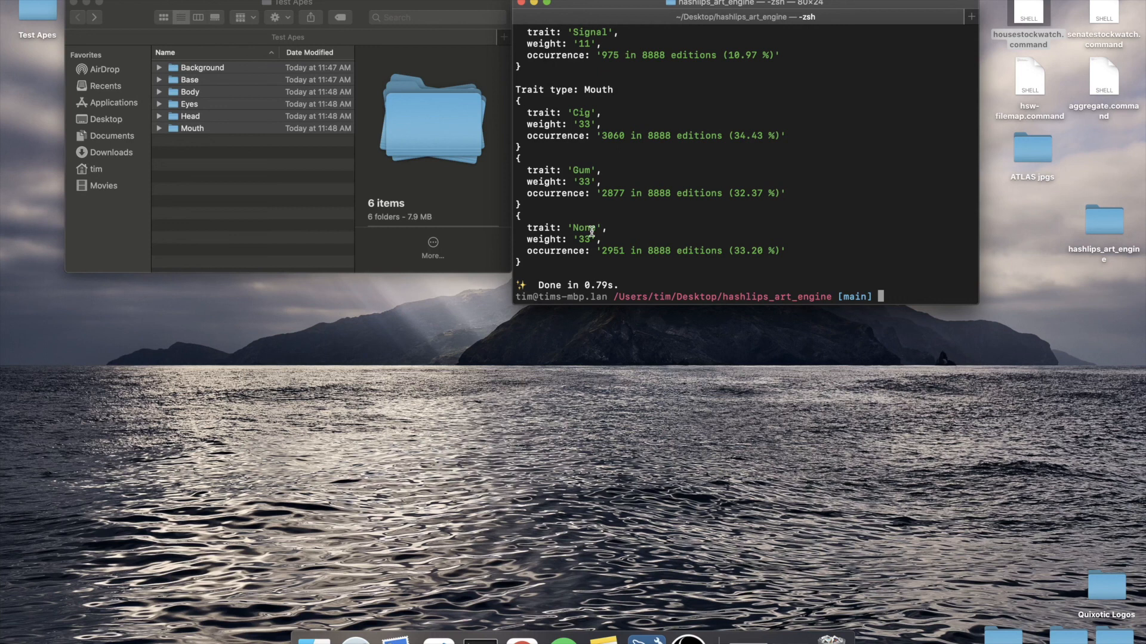